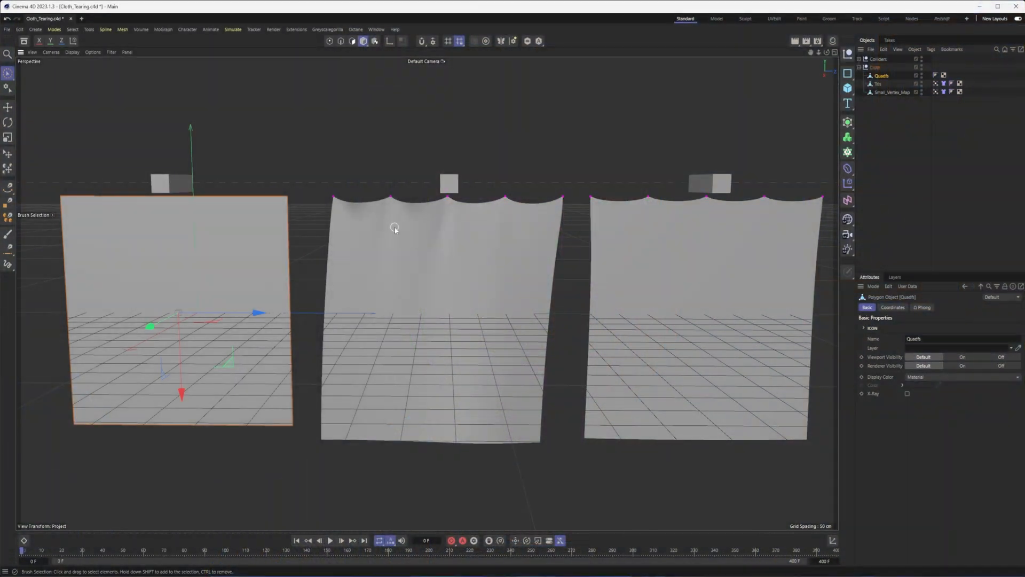
mouse_move(371, 216)
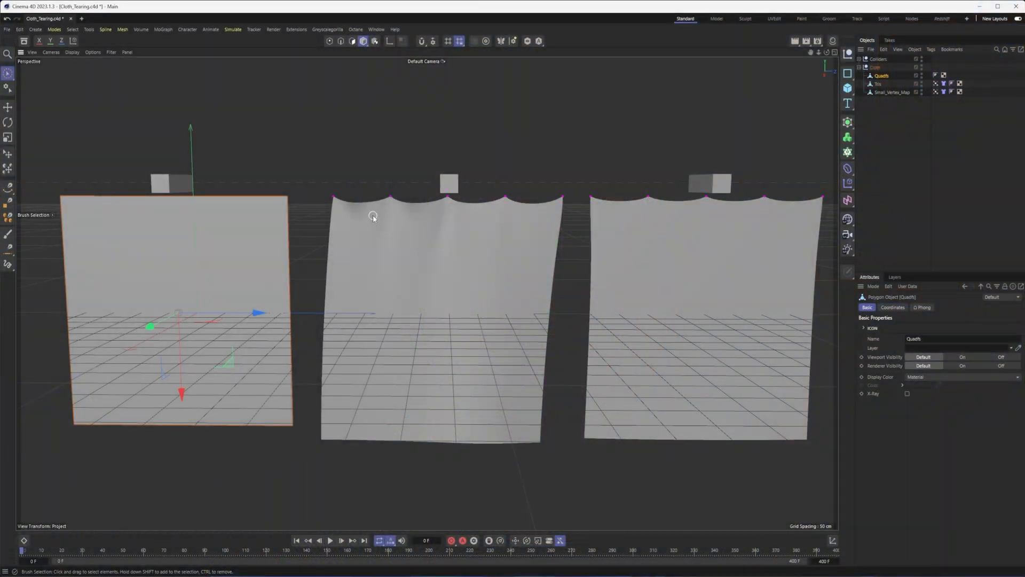
mouse_move(354, 226)
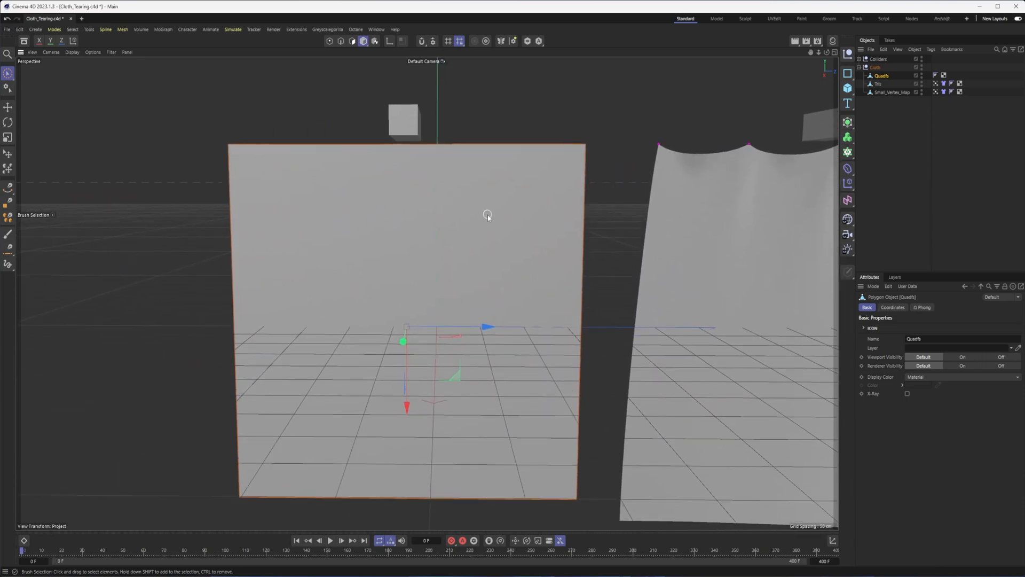
mouse_move(319, 48)
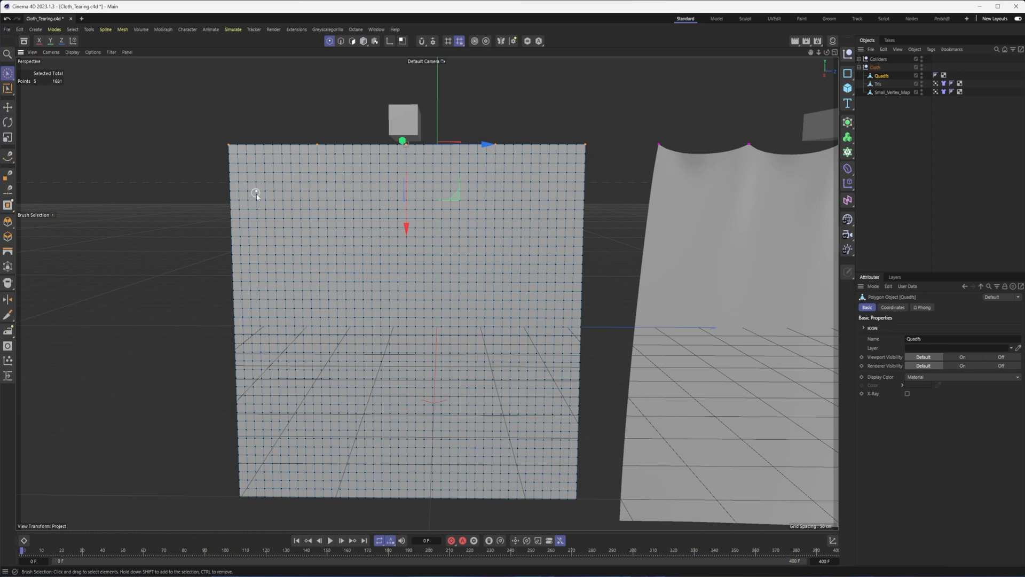
mouse_move(213, 143)
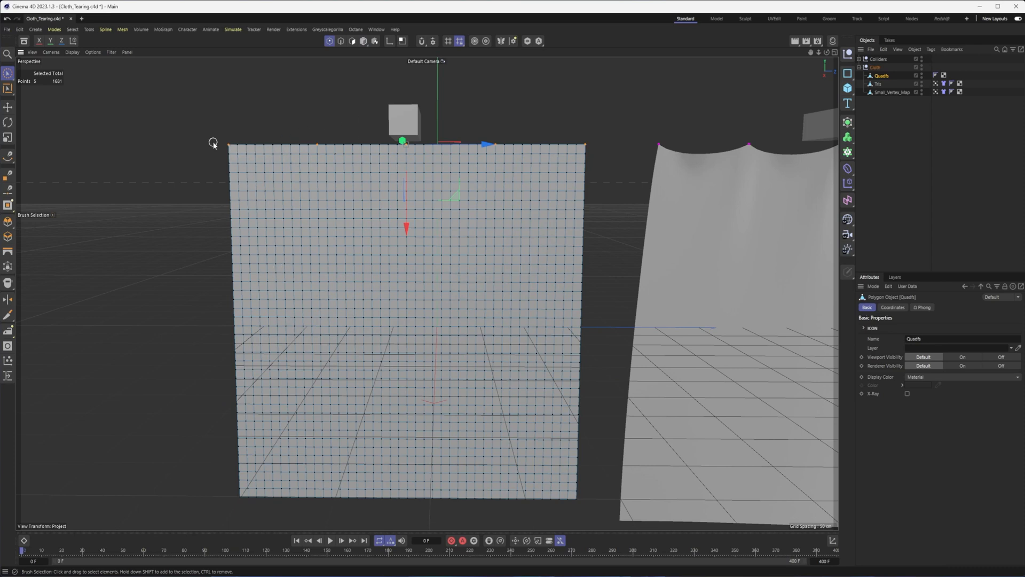
mouse_move(618, 139)
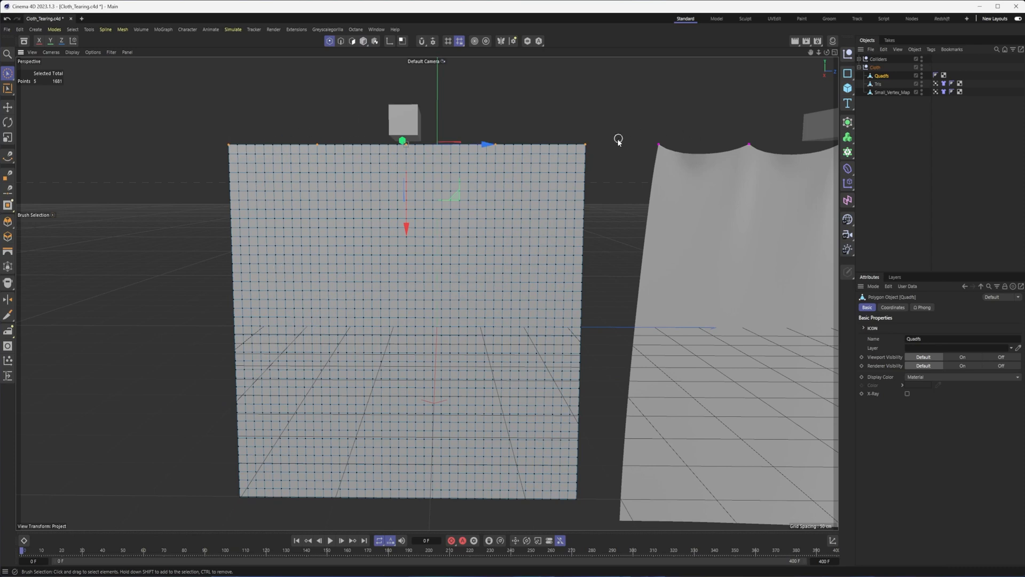
mouse_move(885, 76)
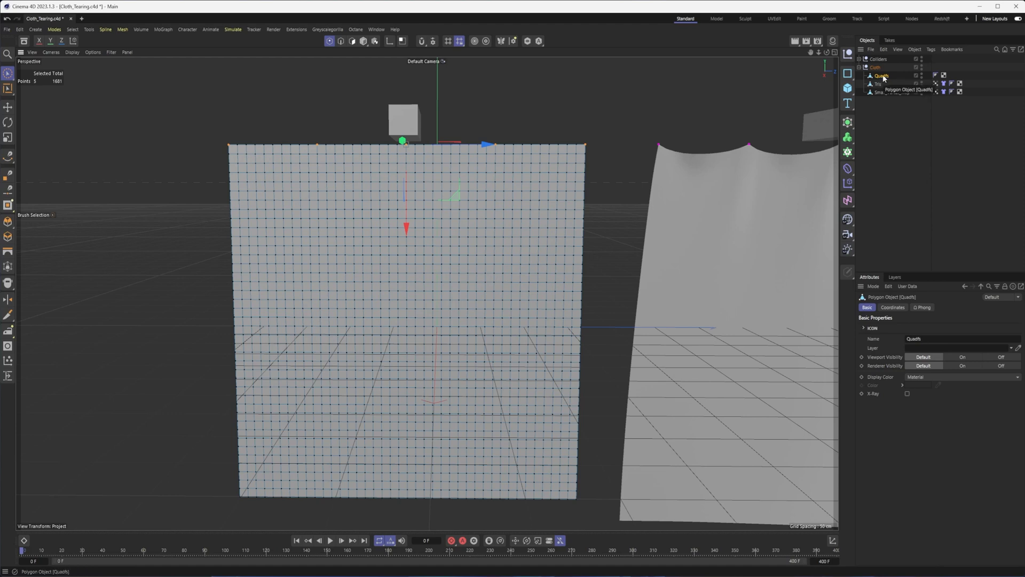
- Add a Cloth simulation tag to the Quadifs plane and test it with a quick playback
right_click(883, 75)
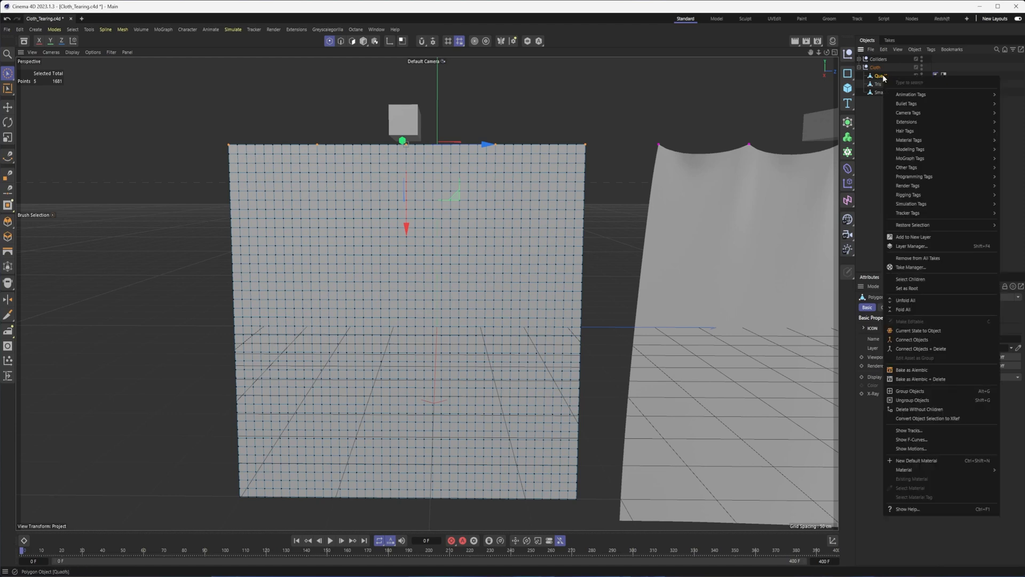
mouse_move(932, 203)
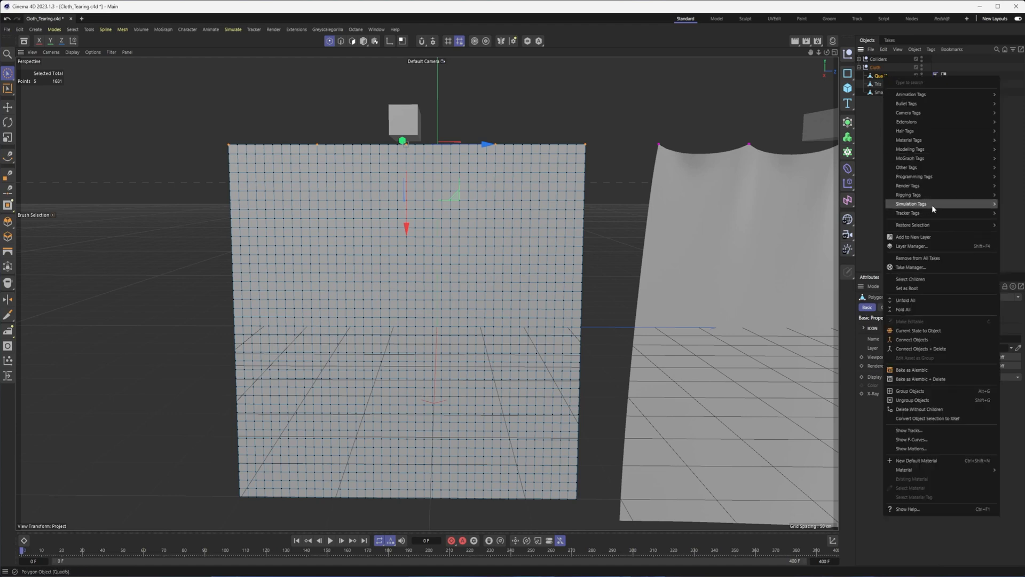
mouse_move(995, 203)
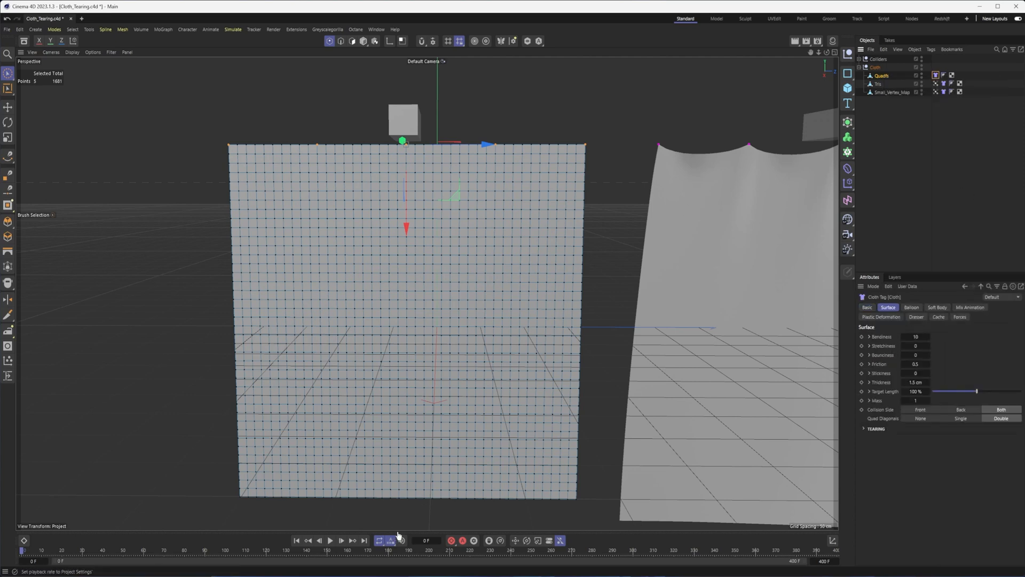
left_click(330, 539)
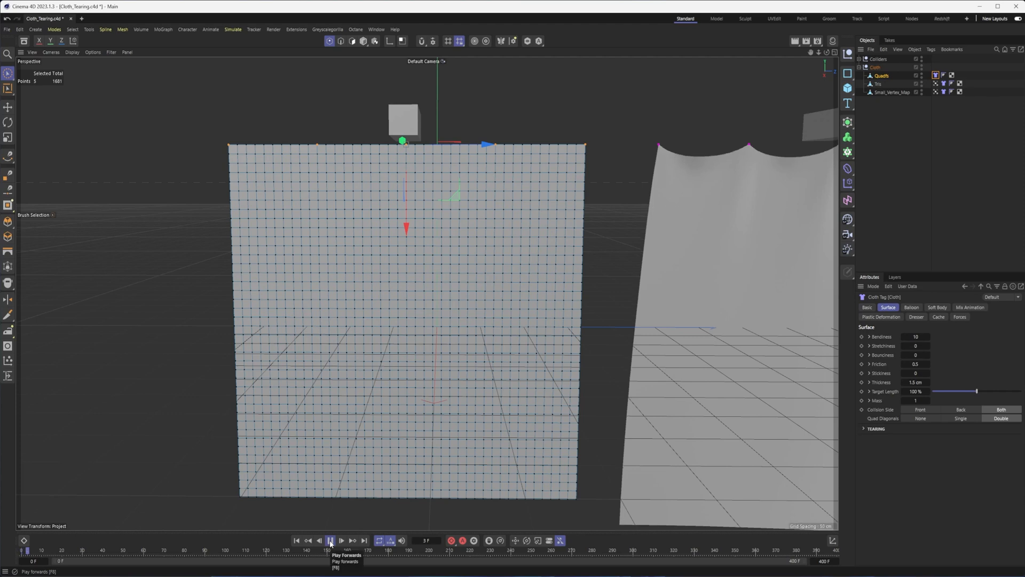
left_click(330, 537)
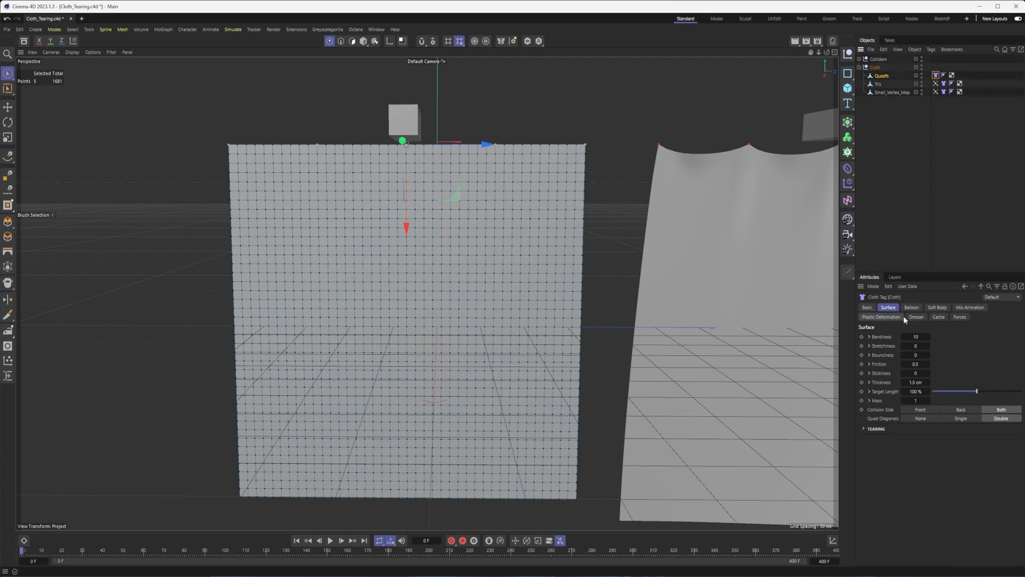
- Set the five selected top points as Fix Points so Quadifs hangs in scalloped drapes
left_click(916, 317)
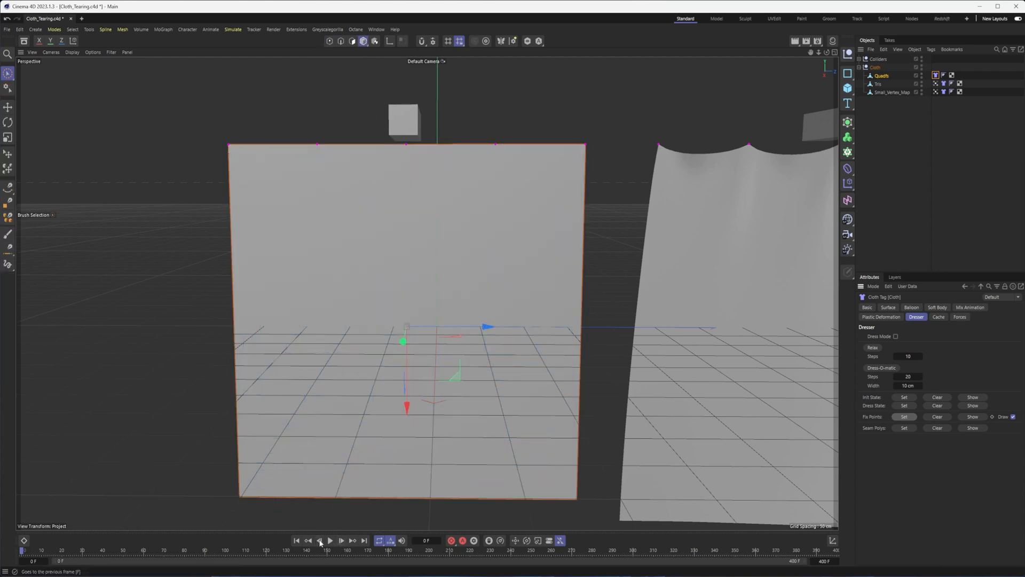
left_click(332, 538)
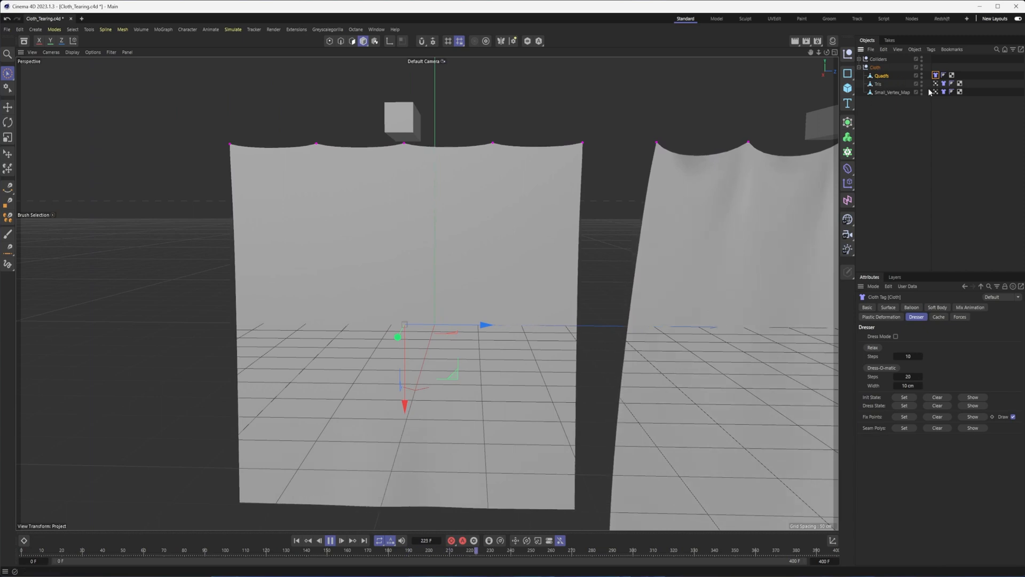
left_click(888, 307)
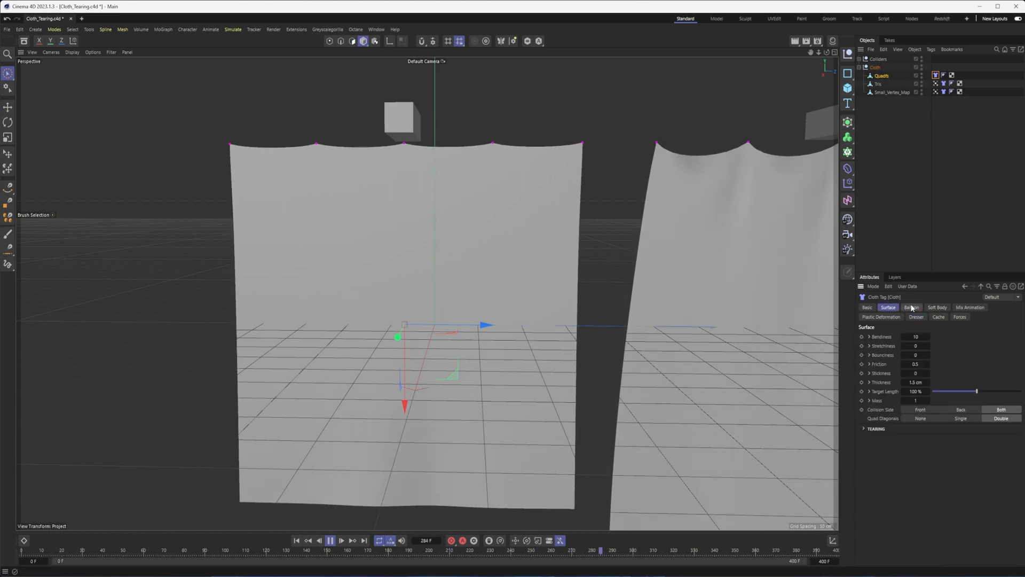
- Review the Soft Body settings, then expand the Tearing section in the cloth Surface settings
left_click(936, 307)
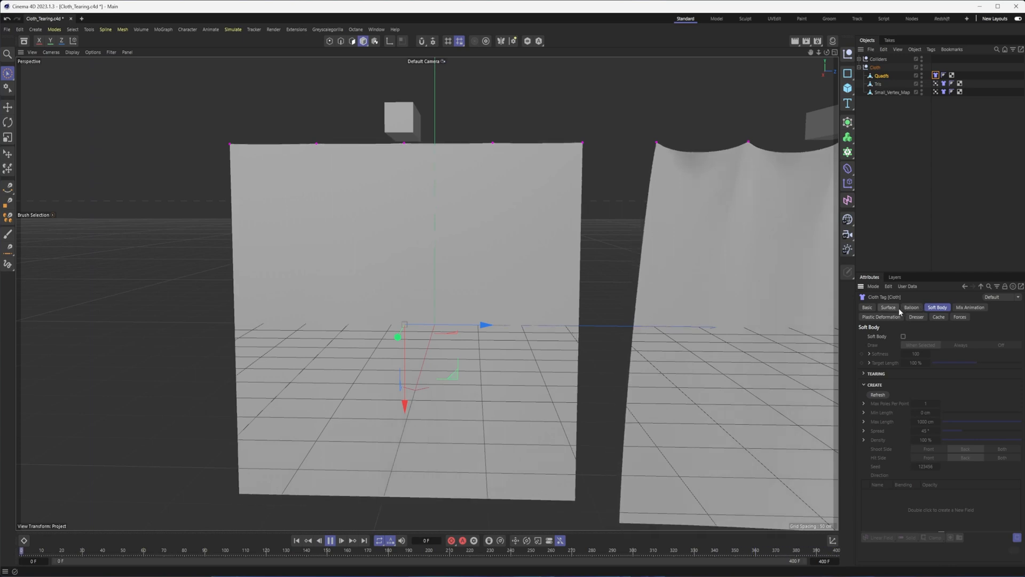
left_click(888, 307)
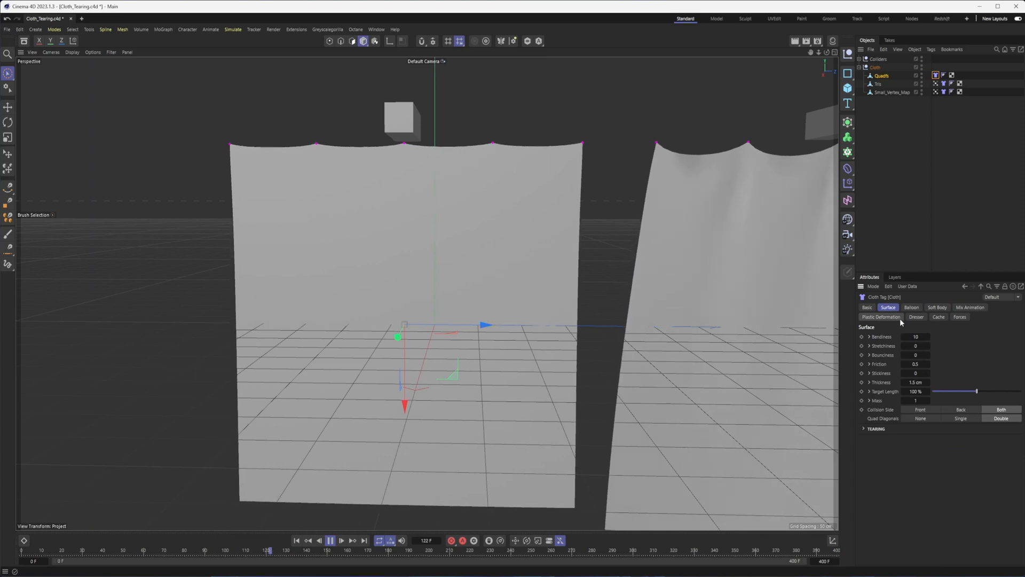
left_click(864, 428)
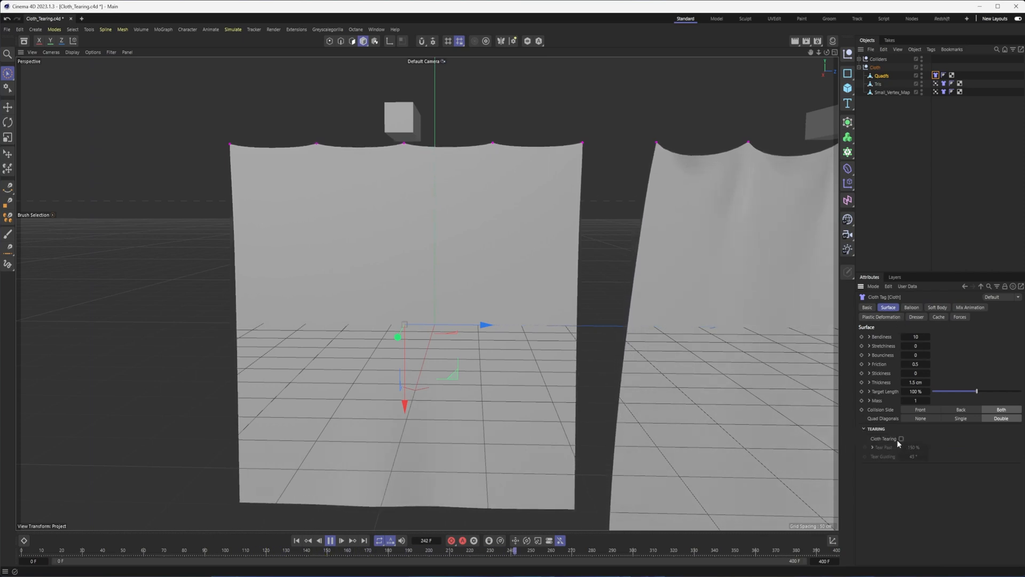
- Enable Cloth Tearing with a 110% Tear Pad and replay the ripping along the pinned edge
left_click(901, 438)
type("110")
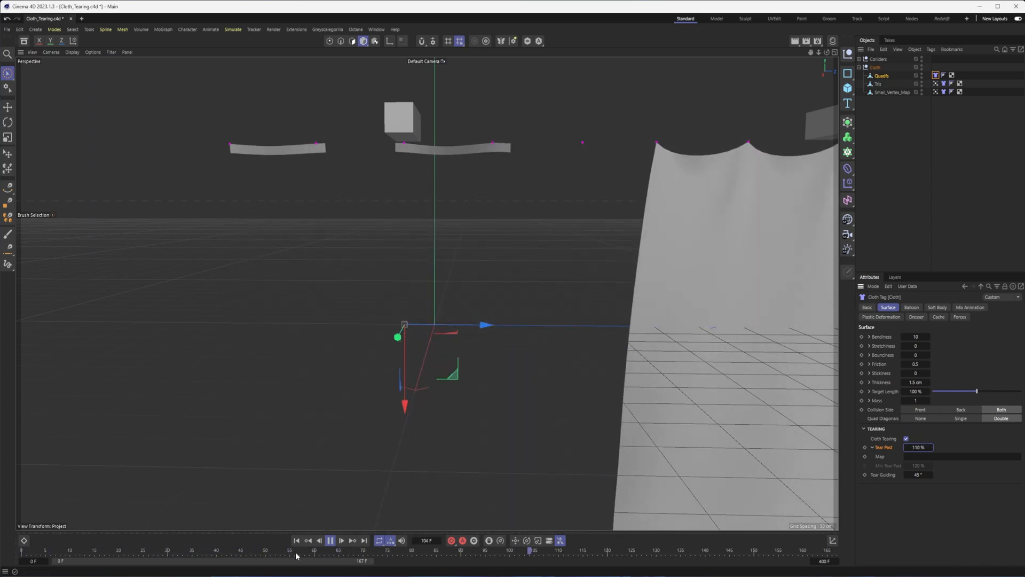
left_click(297, 539)
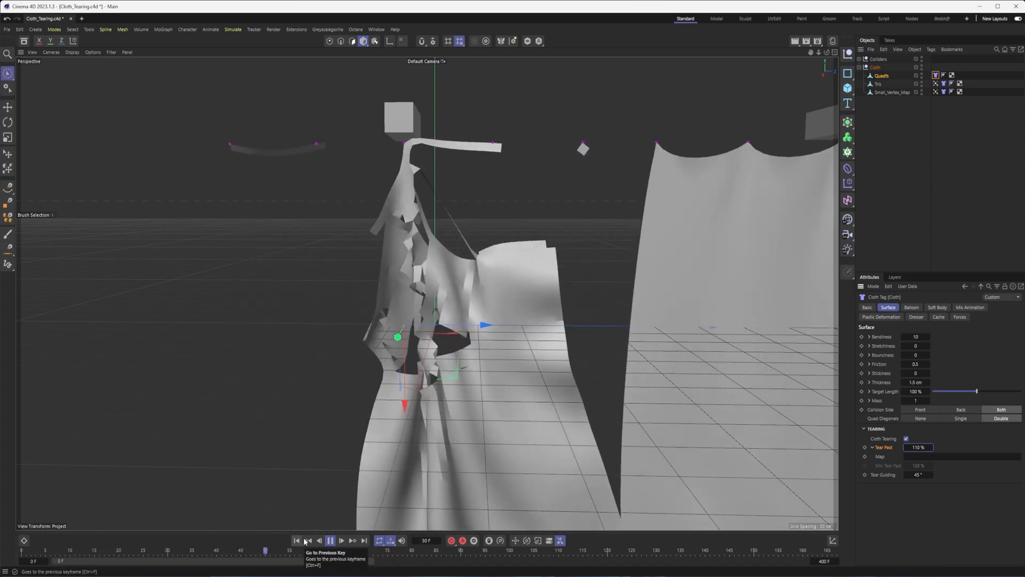
left_click(329, 538)
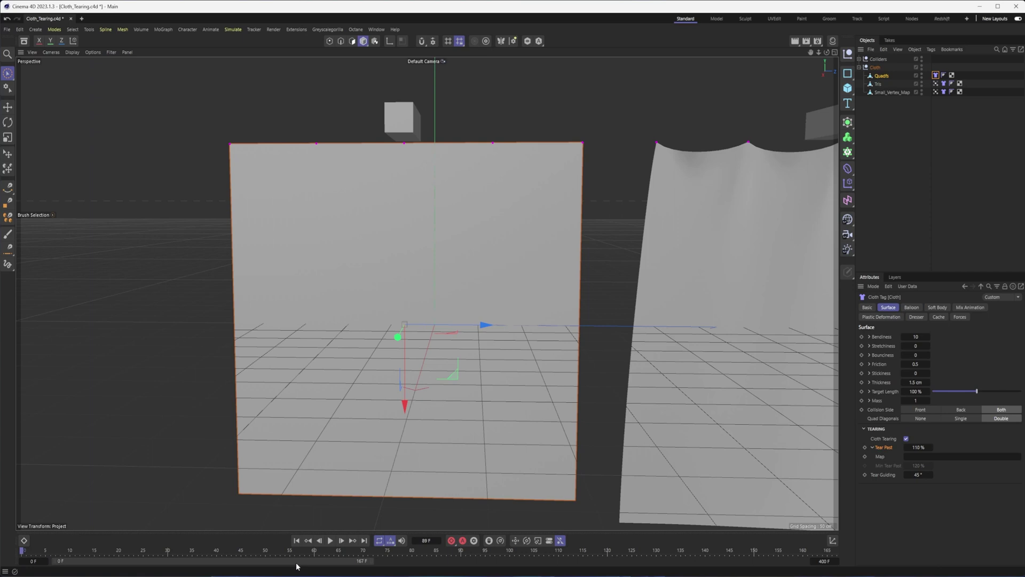
mouse_move(301, 563)
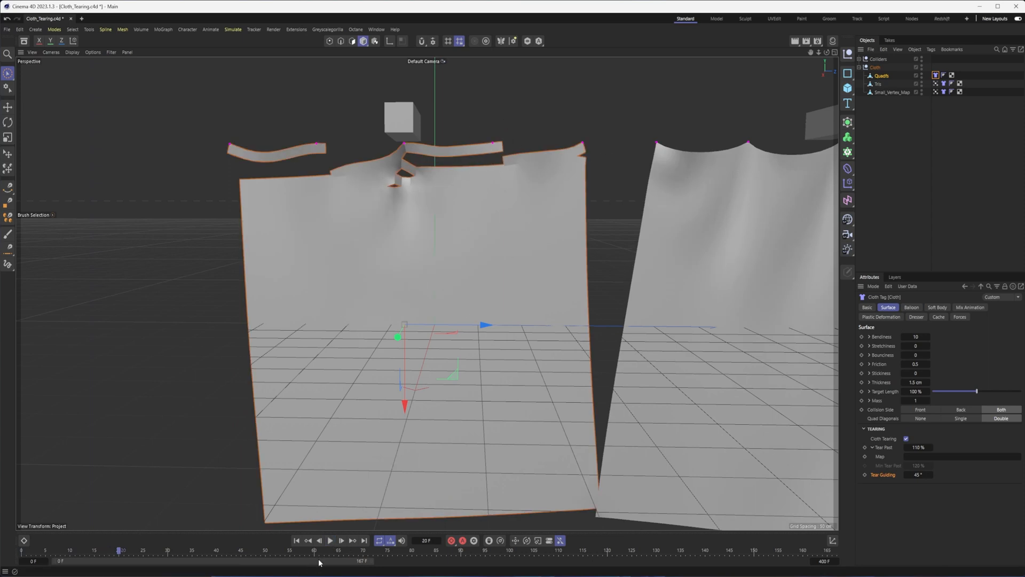
left_click(330, 538)
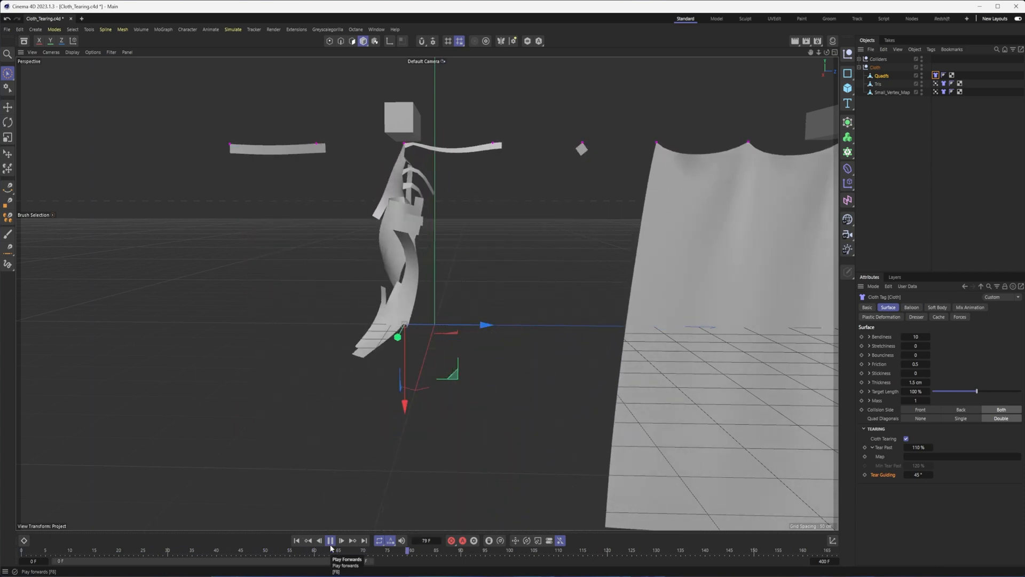
left_click(297, 540)
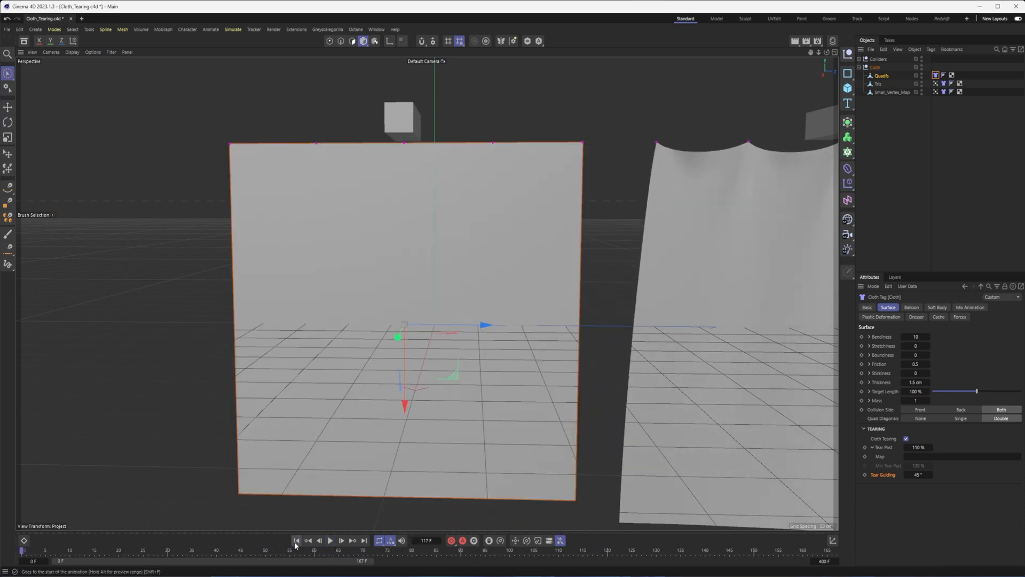
left_click(331, 539)
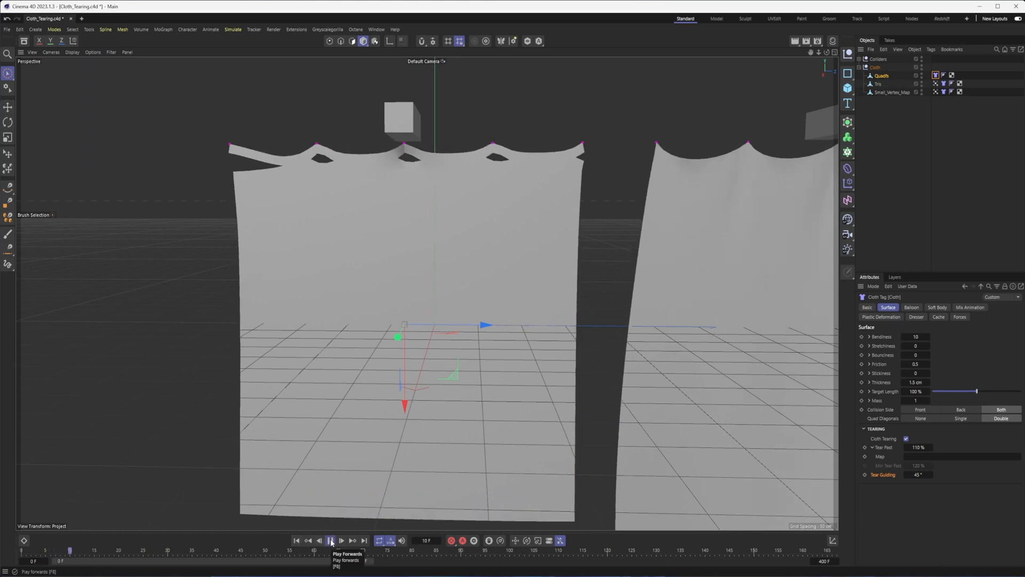
left_click(331, 538)
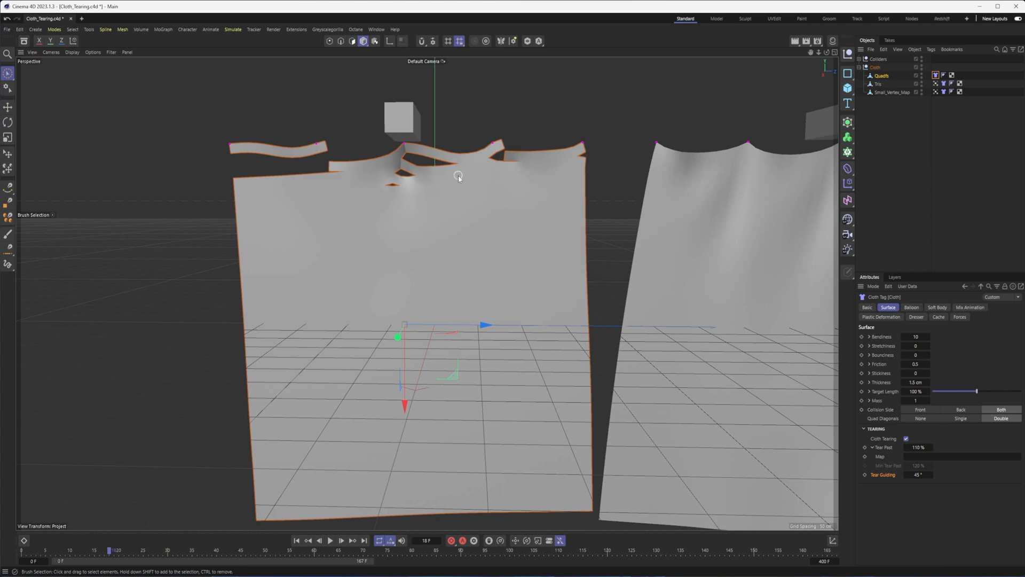
mouse_move(305, 45)
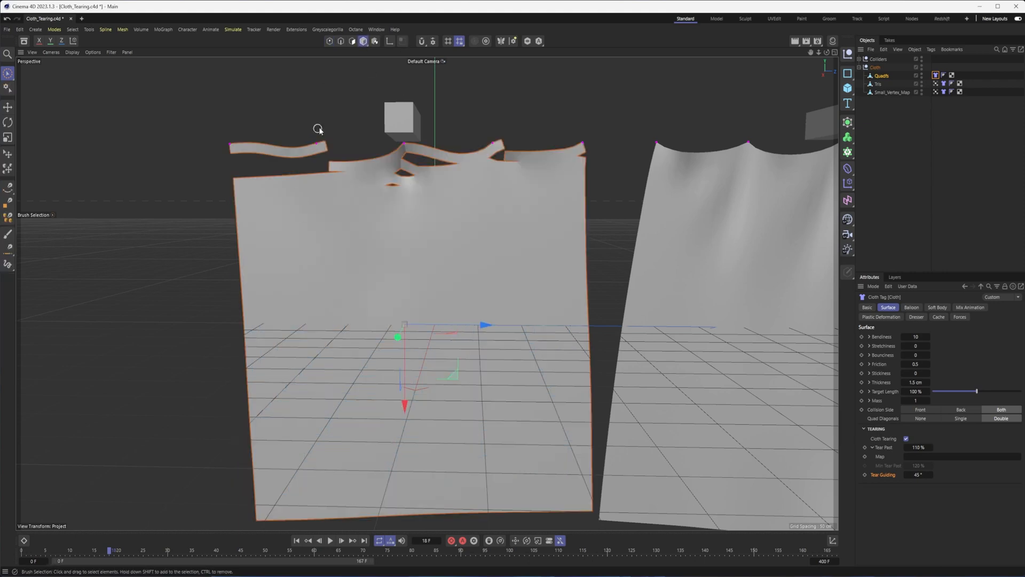
mouse_move(499, 157)
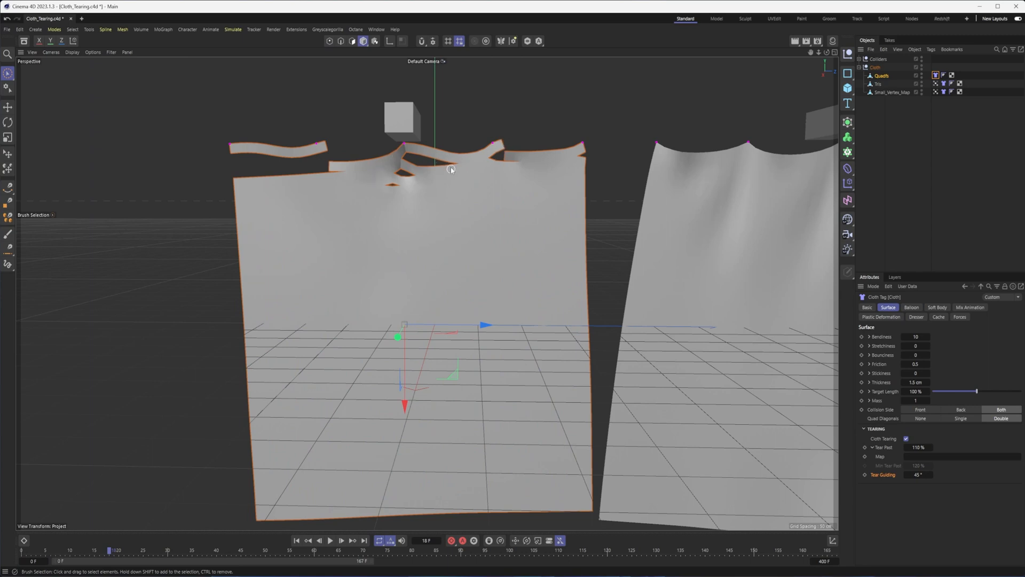
- Disable the Subdivision Surface over Quadifs and replay the torn cloth unsmoothed
left_click(330, 538)
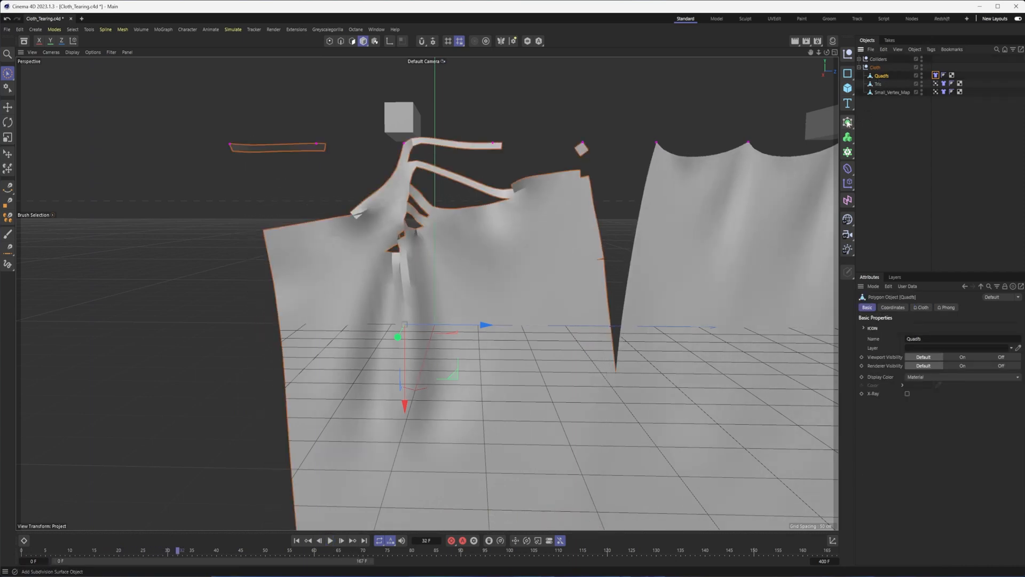
mouse_move(847, 122)
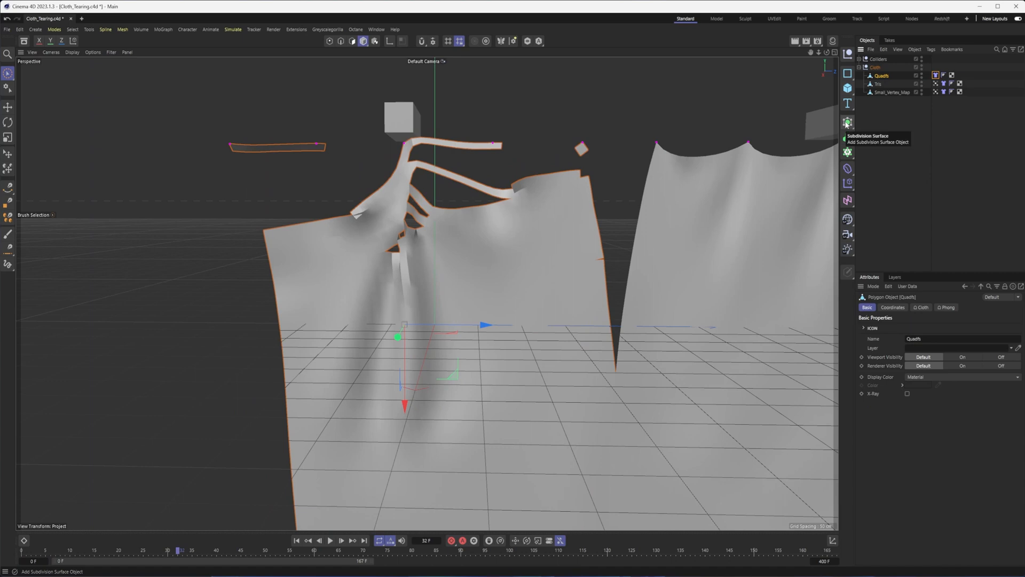
left_click(847, 121)
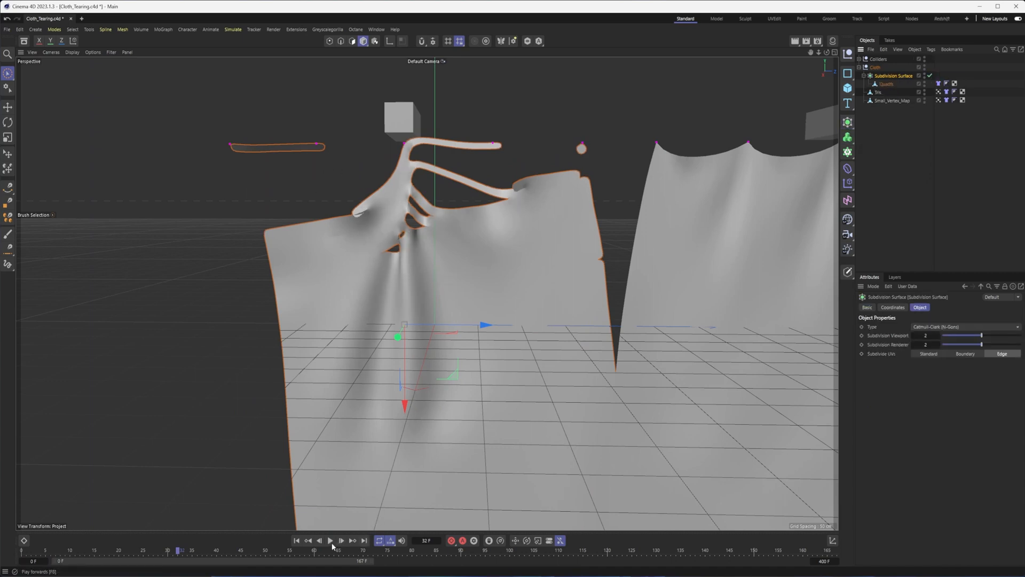
left_click(332, 539)
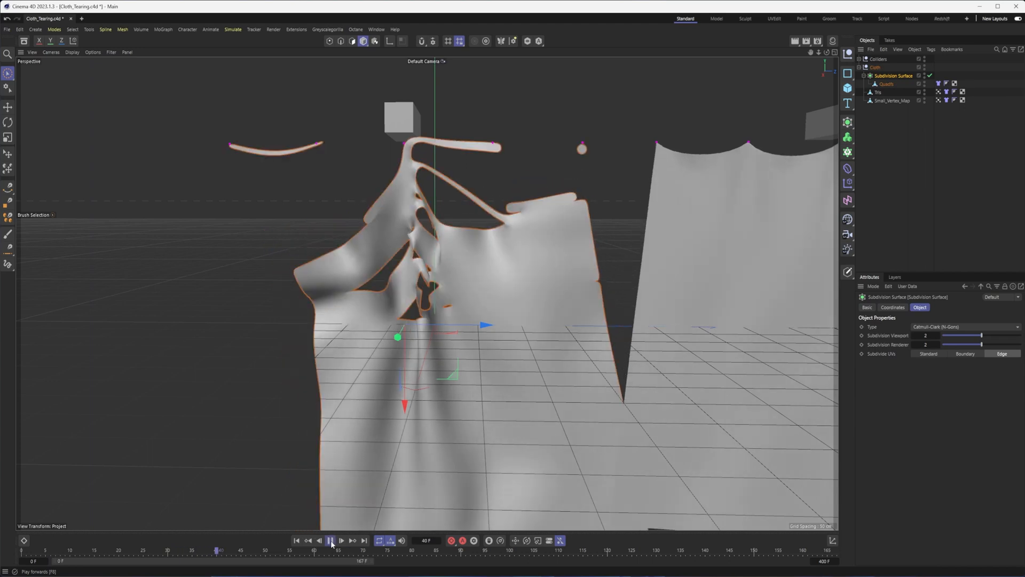
left_click(331, 538)
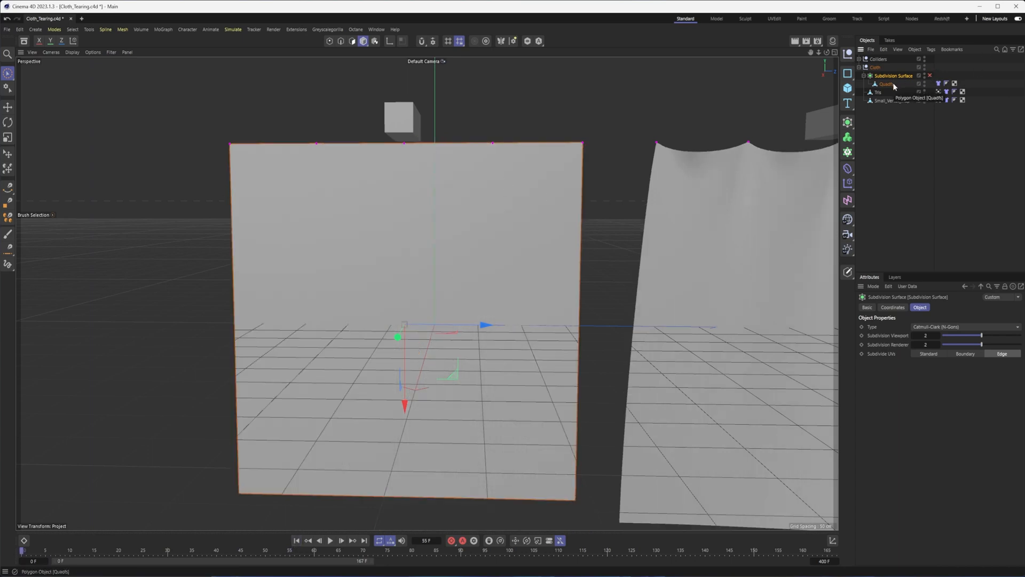
- Compare with the Tris plane, then triangulate all of Quadifs' polygons into 3200 triangles
left_click(882, 85)
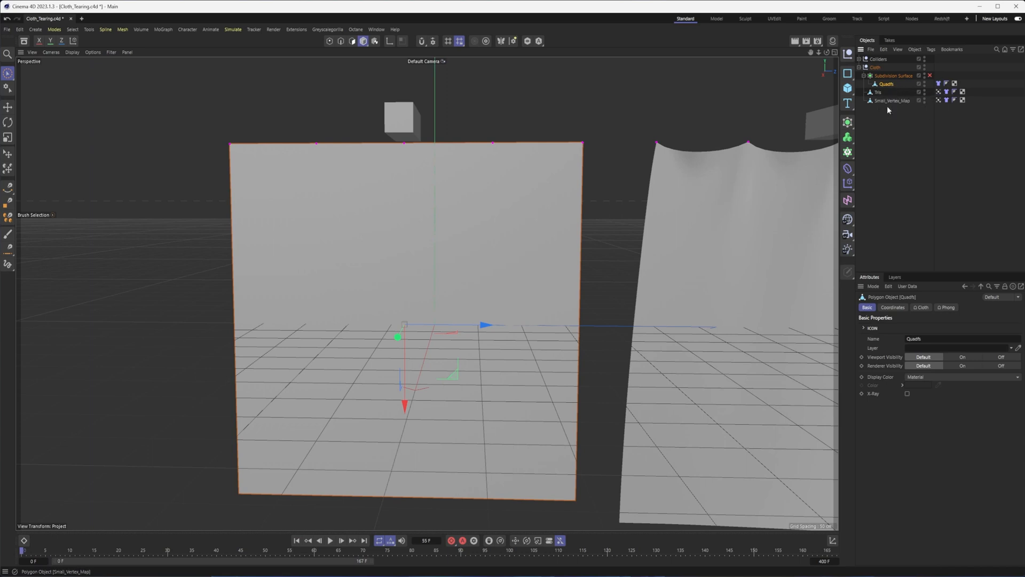
left_click(847, 122)
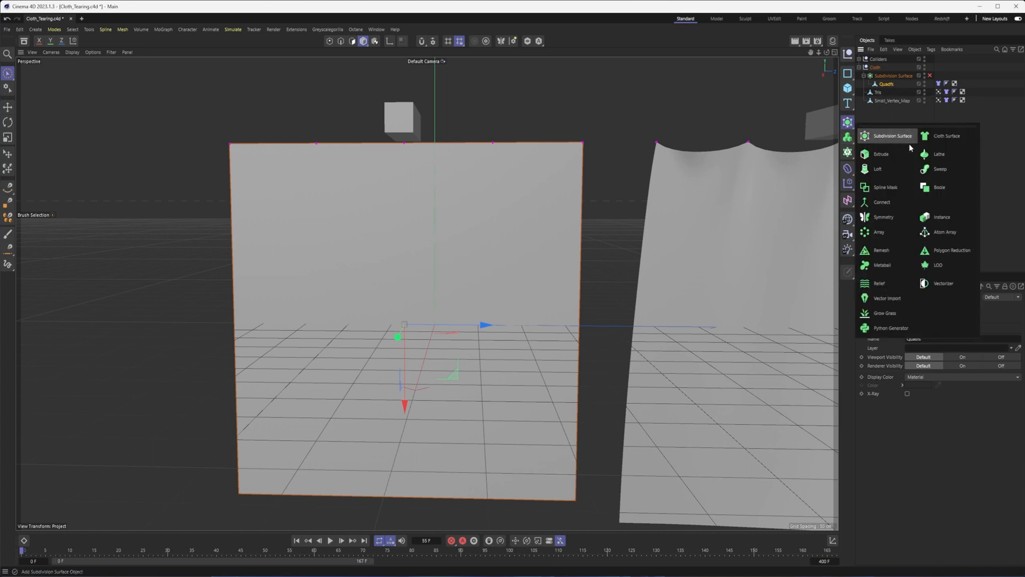
mouse_move(896, 250)
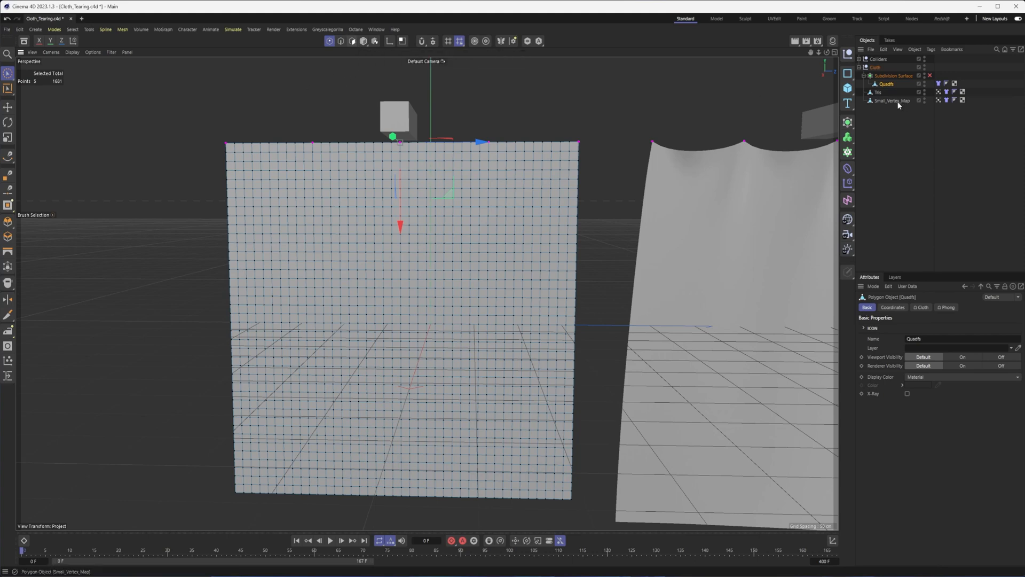
left_click(876, 92)
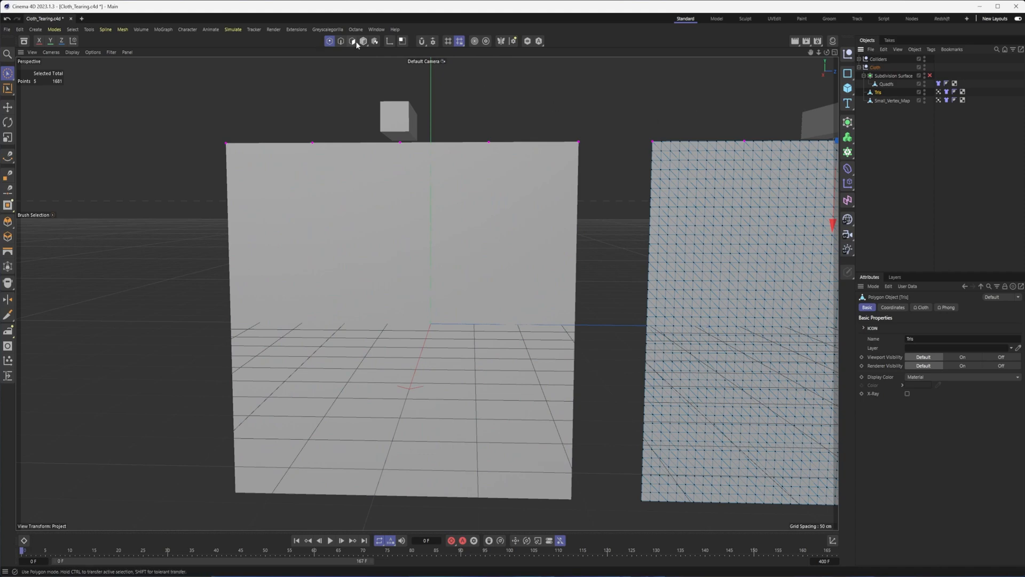
left_click(884, 83)
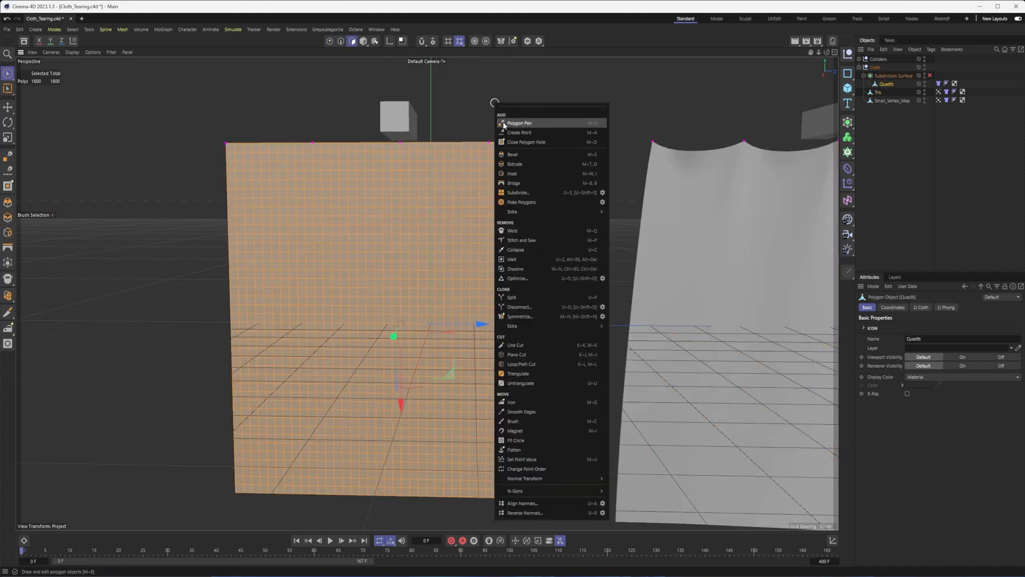
mouse_move(529, 373)
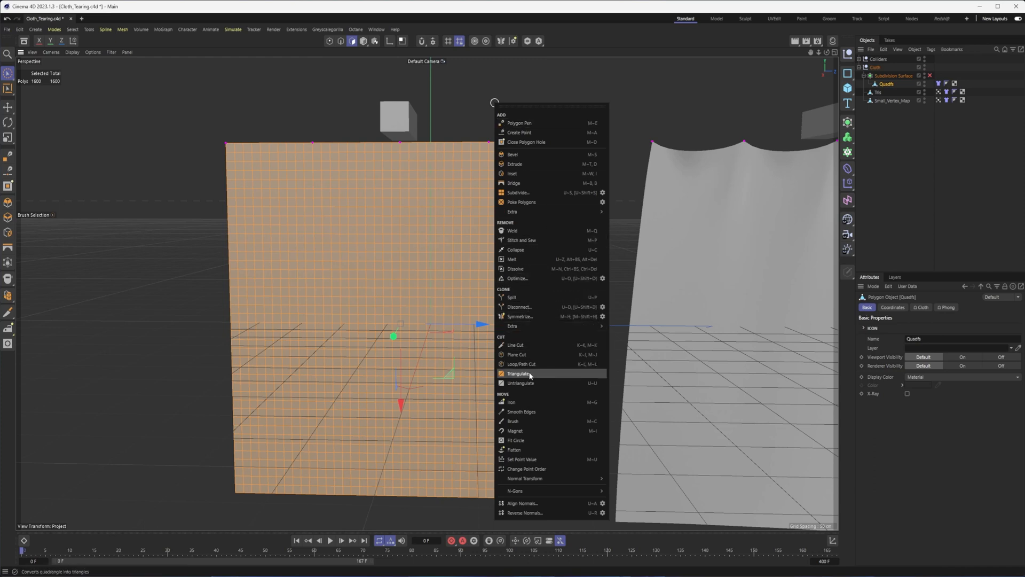
left_click(519, 373)
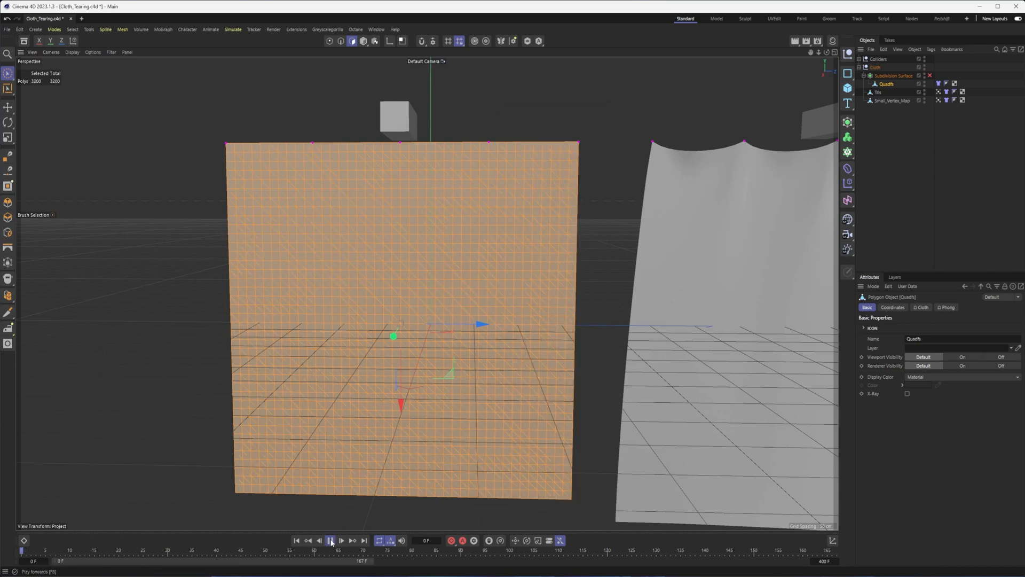
- Play the simulation to inspect the triangulated cloth ripping into jagged fragments
left_click(329, 538)
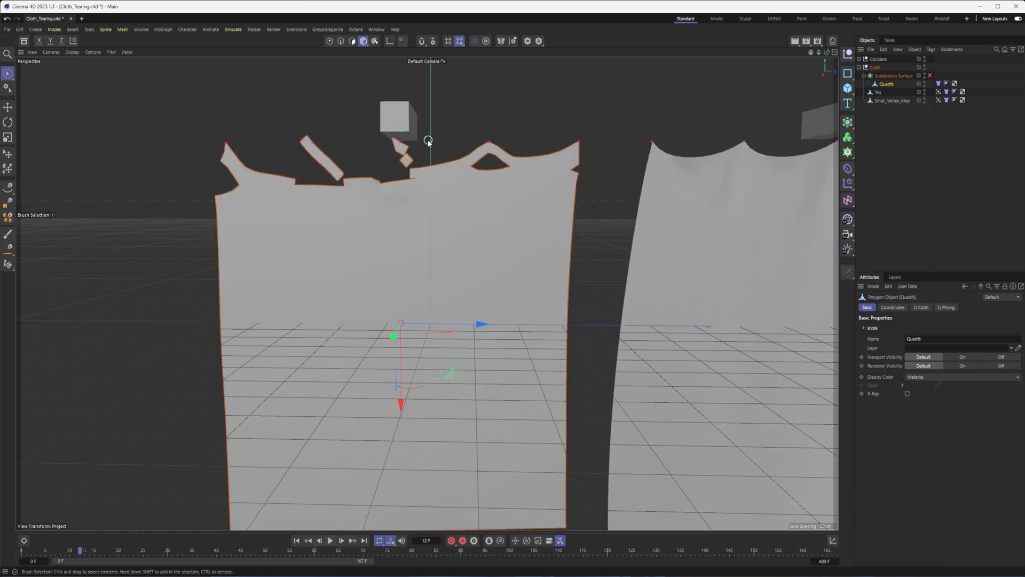
left_click(331, 555)
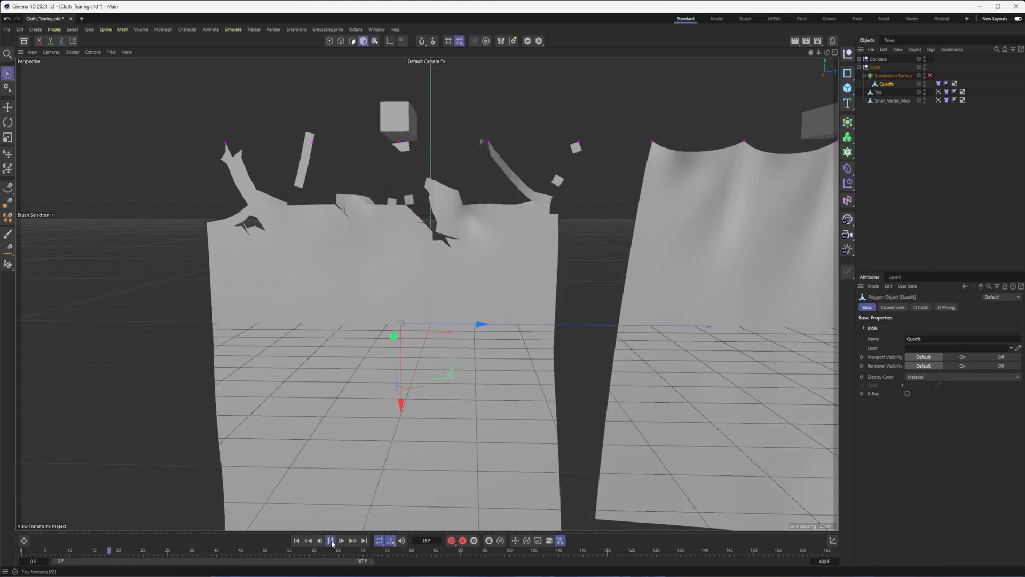
left_click(332, 539)
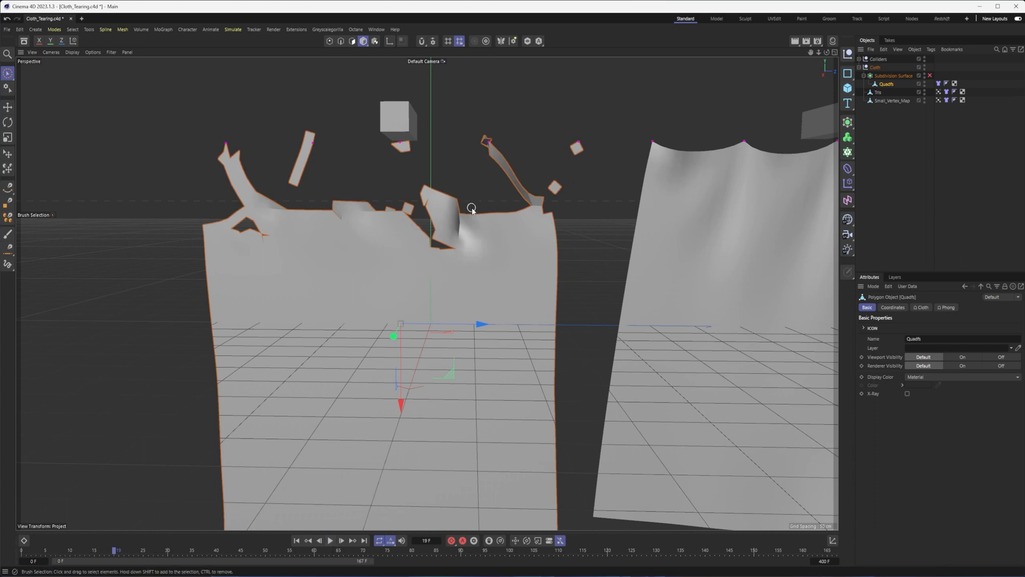
mouse_move(345, 537)
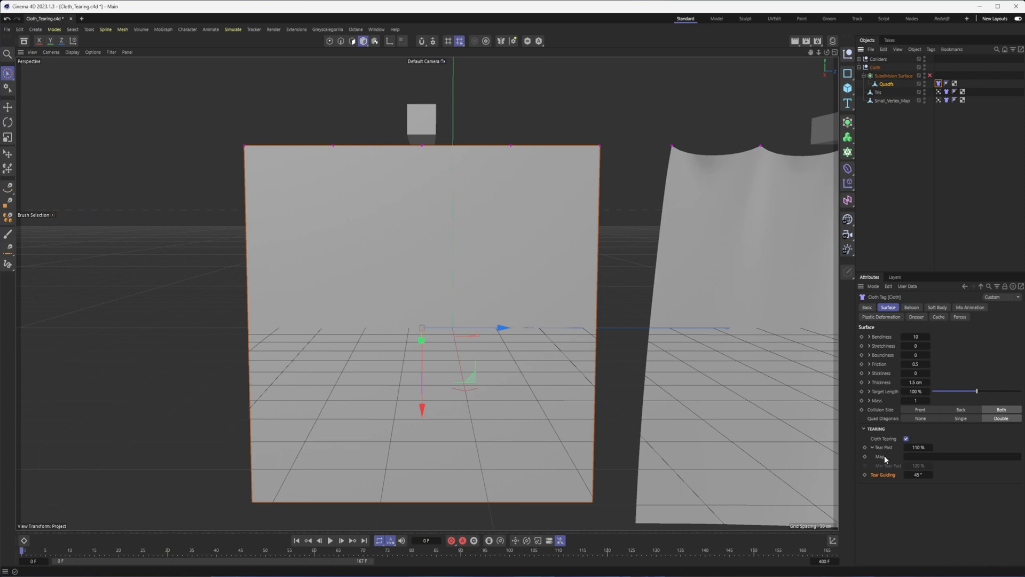
- Set Tear Pull to 130% and replay to see the cloth hang intact
left_click(919, 447)
type("130")
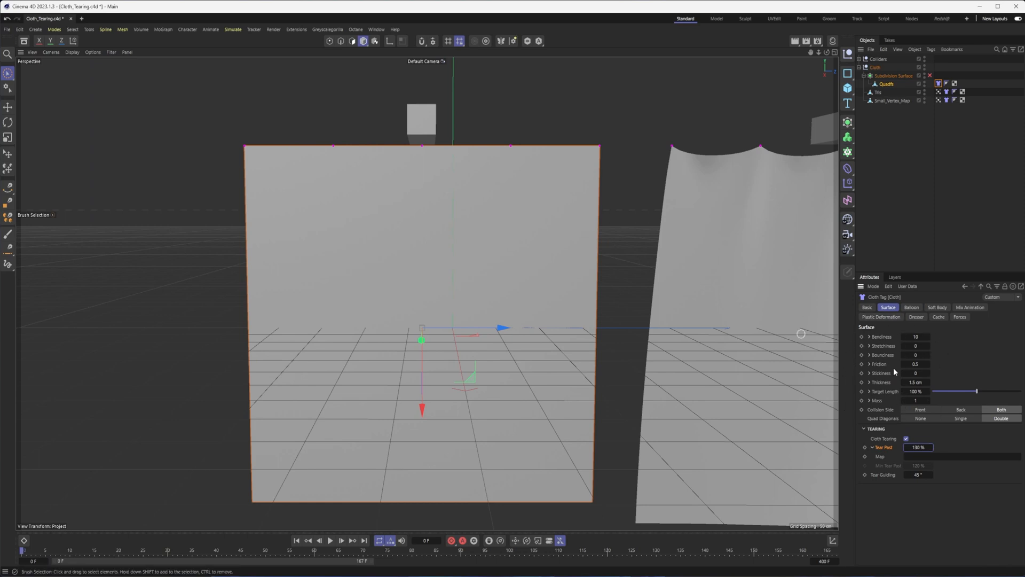
left_click(331, 539)
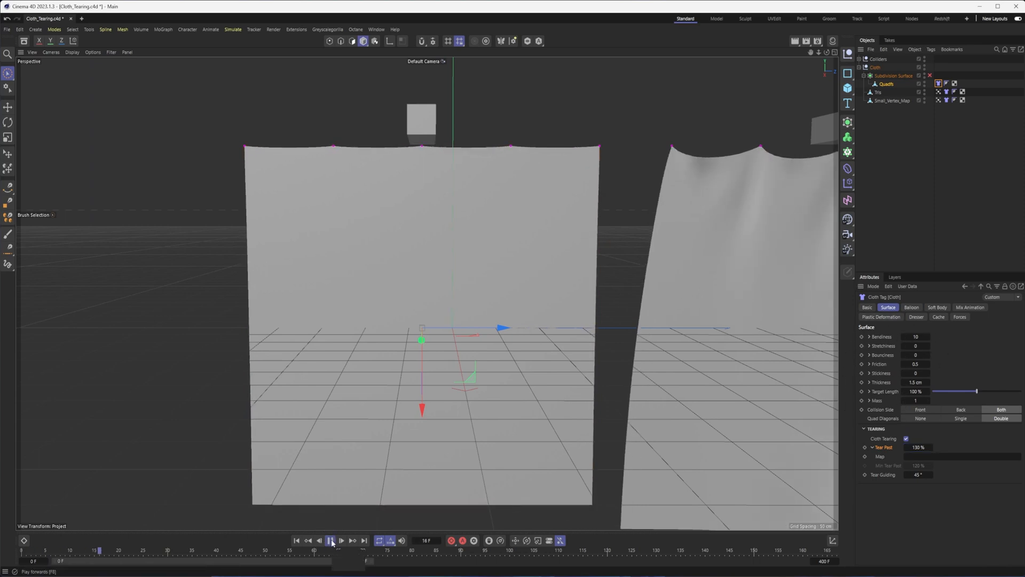
left_click(332, 538)
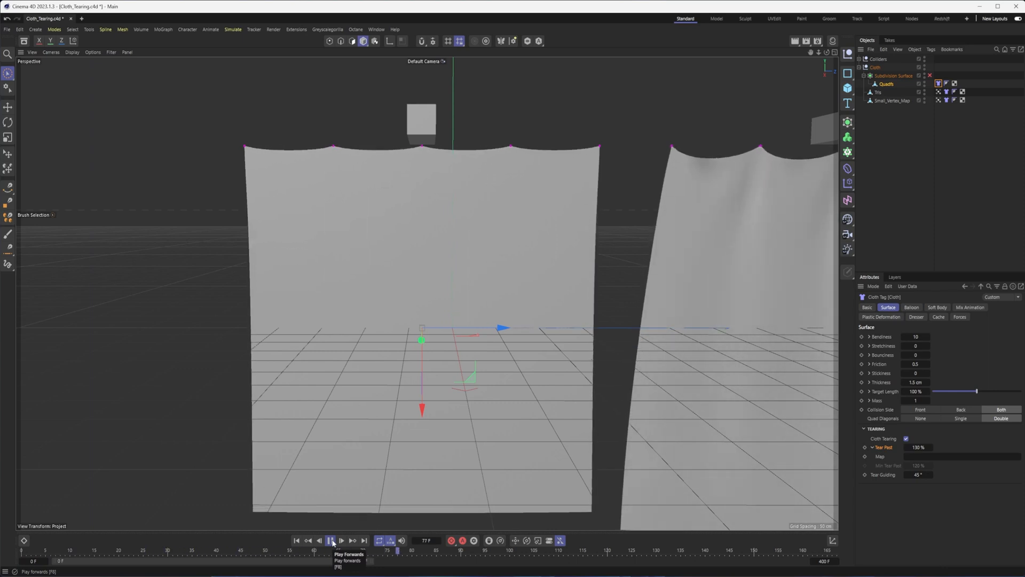
left_click(332, 551)
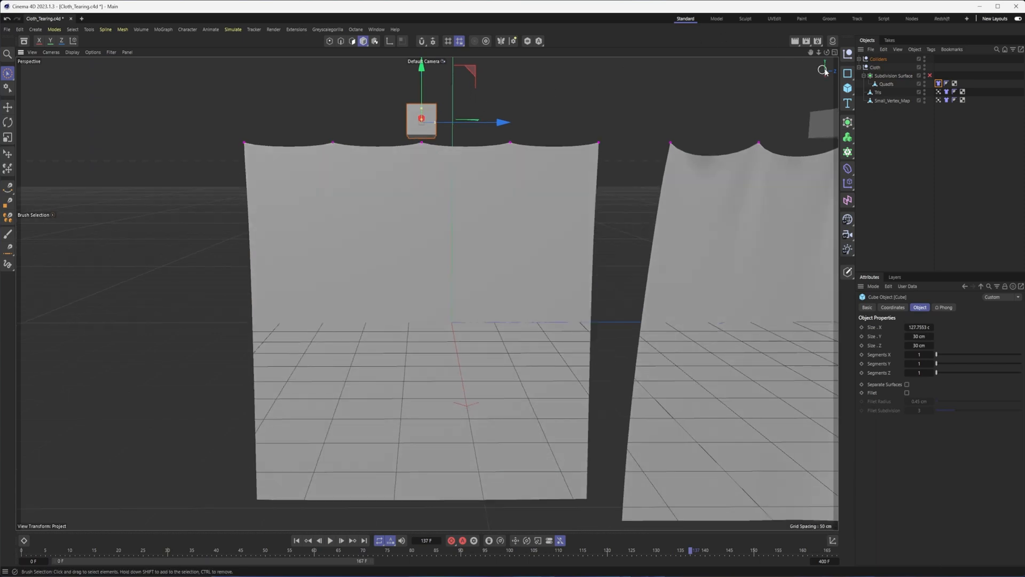
- Give the Cube in the Colliders group a Collider tag and replay the simulation
left_click(860, 59)
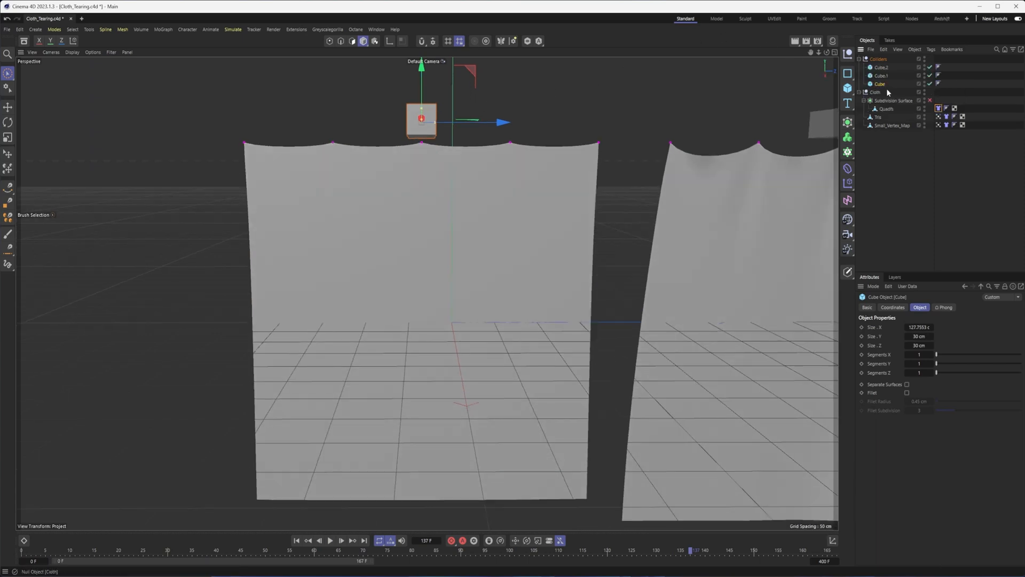
right_click(879, 84)
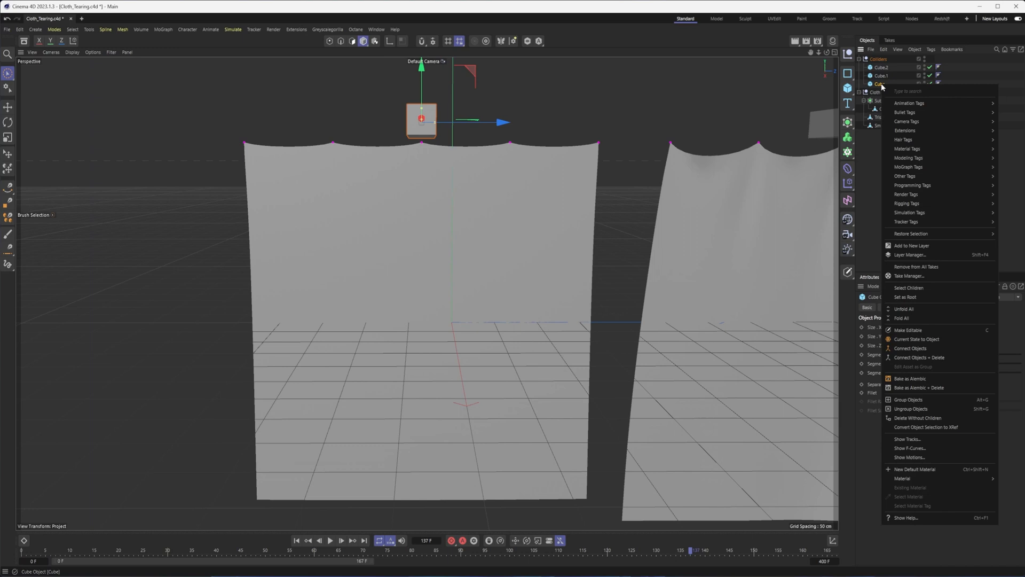
mouse_move(910, 212)
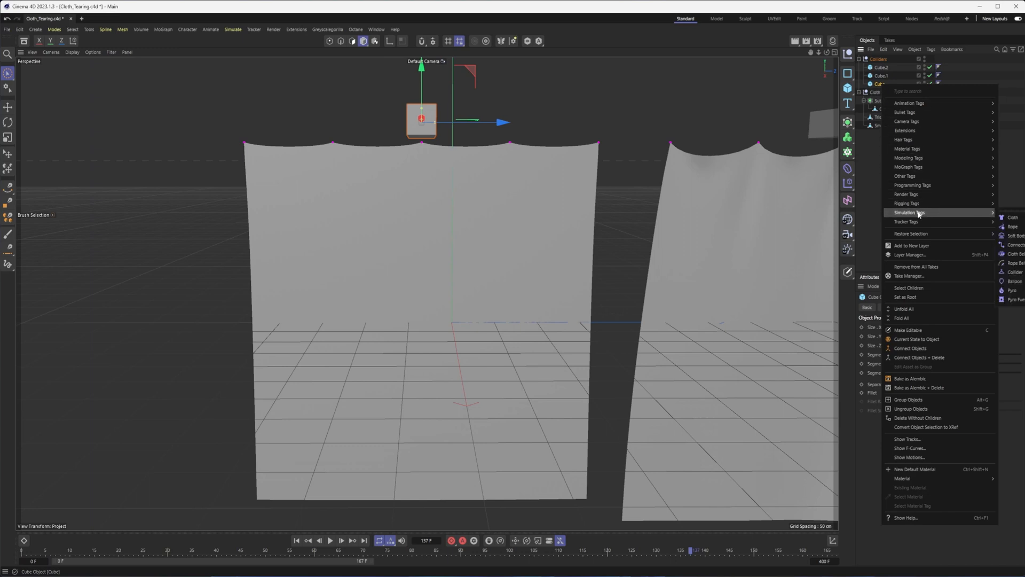
mouse_move(1014, 271)
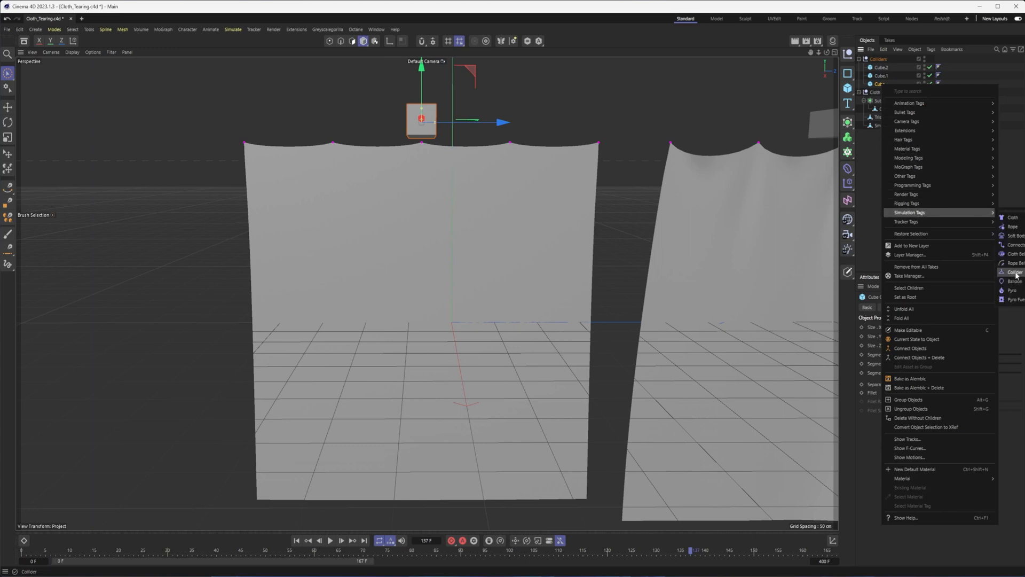
left_click(1003, 271)
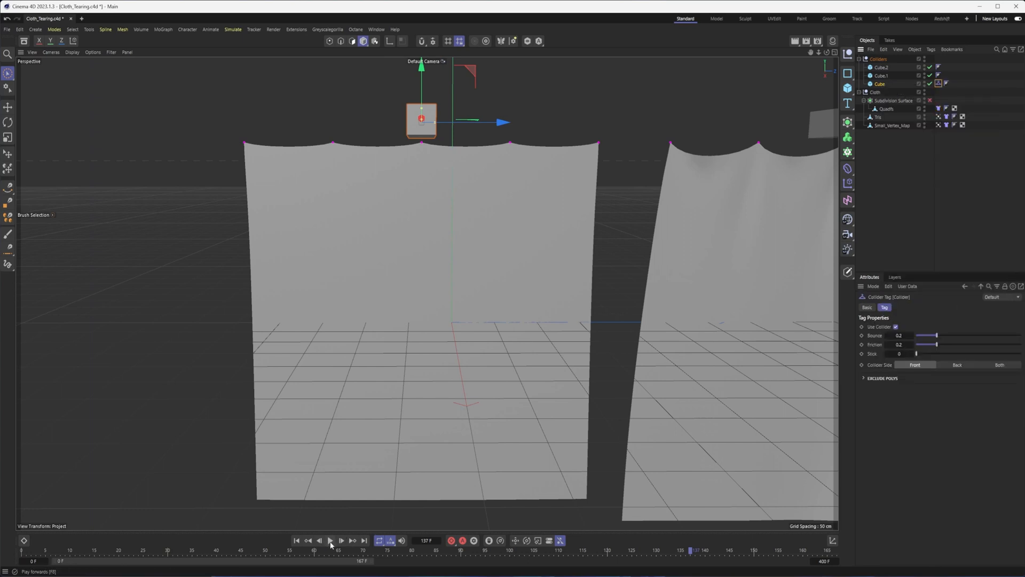
left_click(330, 537)
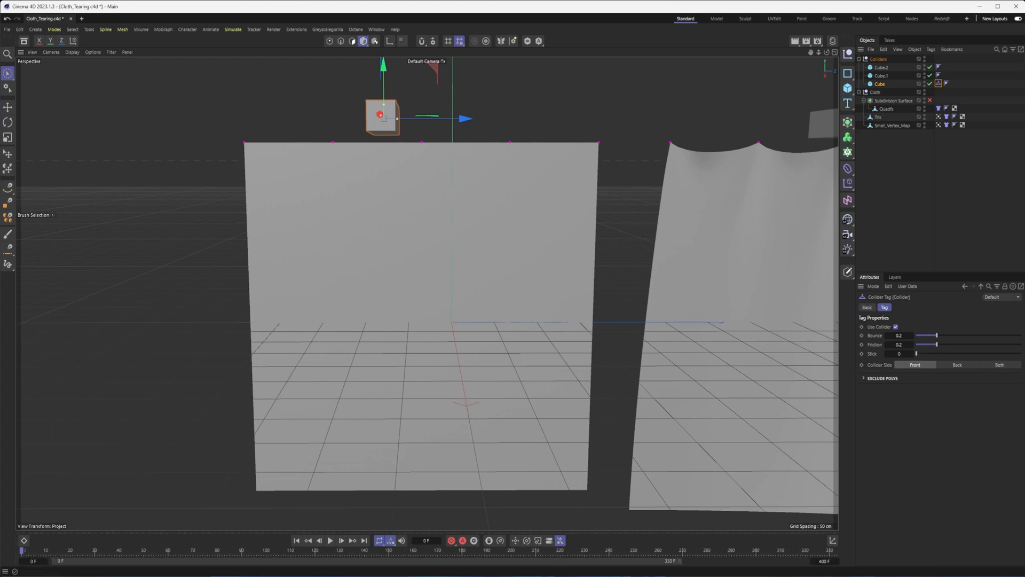
- View the cloth tag's Tearing Map field, then show Quadifs' points with five top points selected
left_click(331, 538)
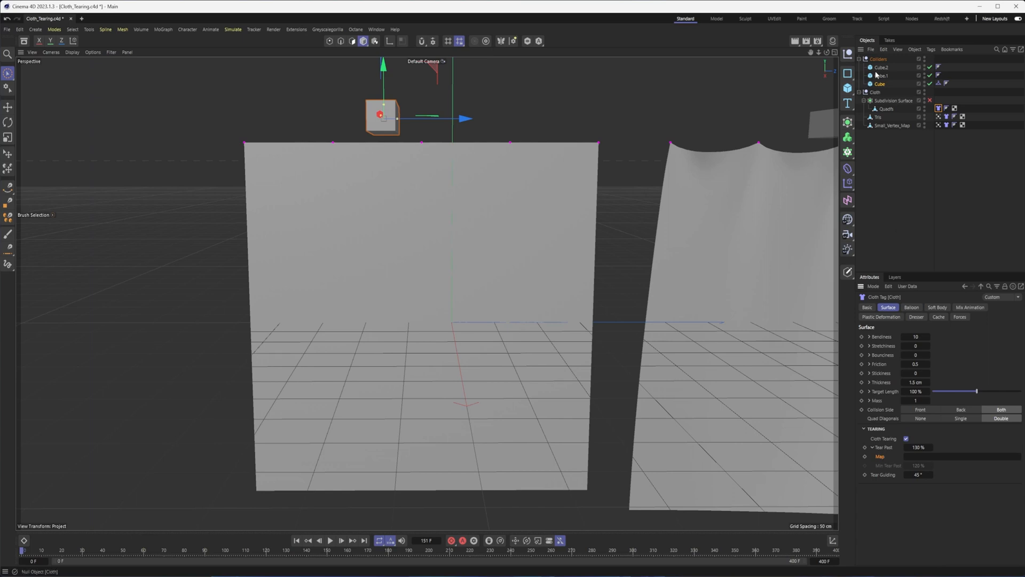
left_click(885, 109)
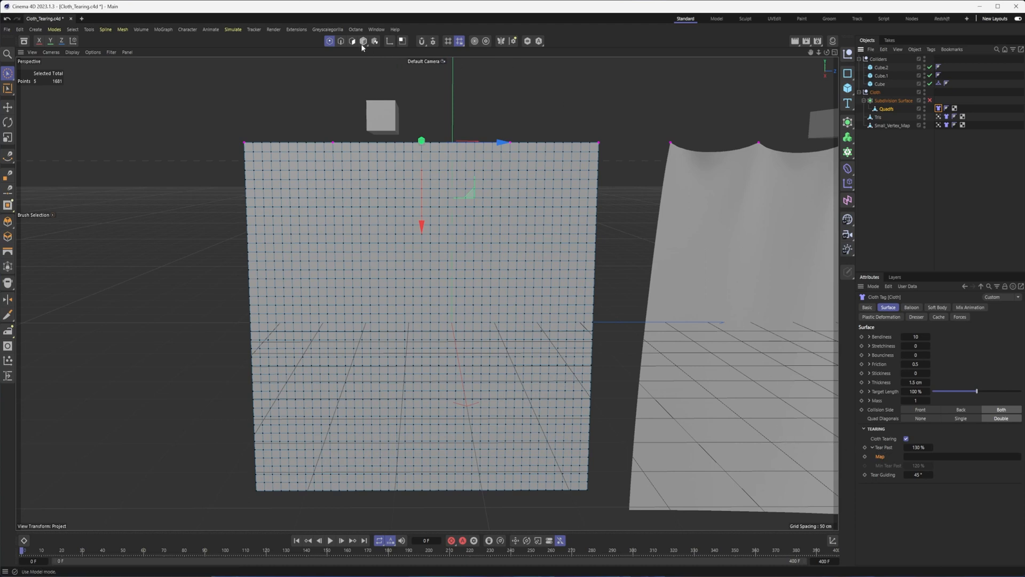
- Add a Vertex Map tag to Quadifs and paint a jagged top-to-bottom tear line
right_click(880, 108)
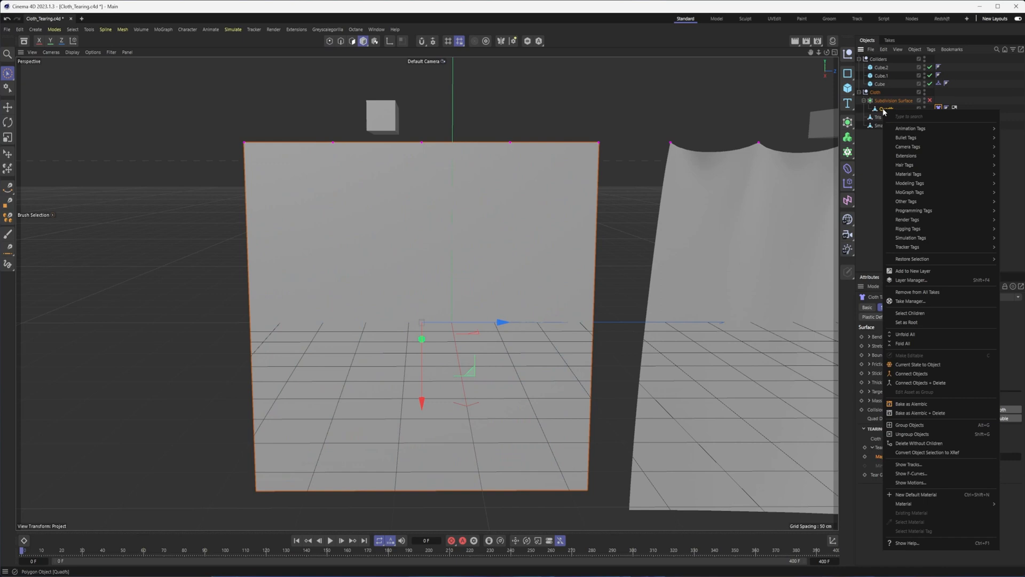
mouse_move(905, 200)
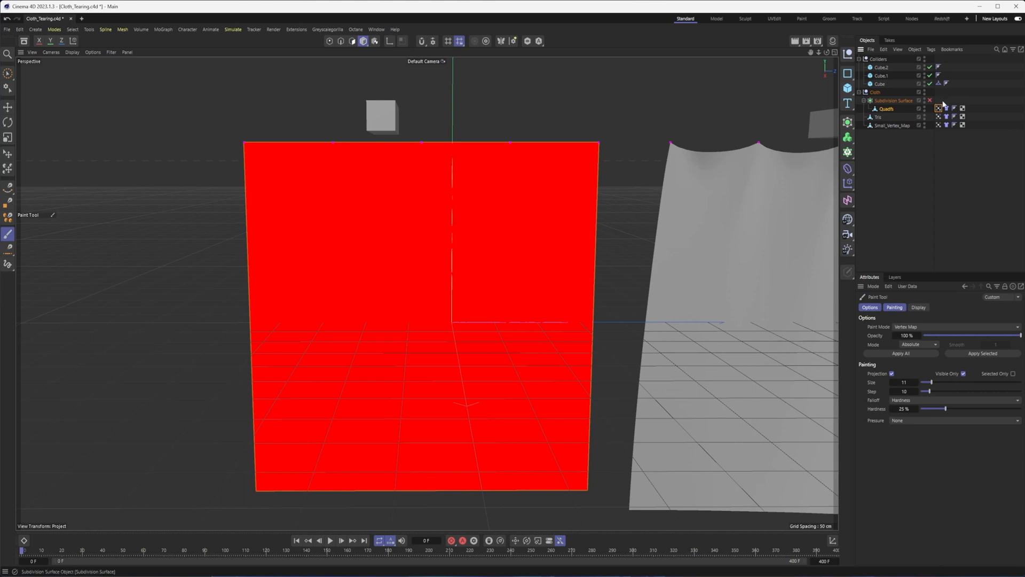
mouse_move(371, 130)
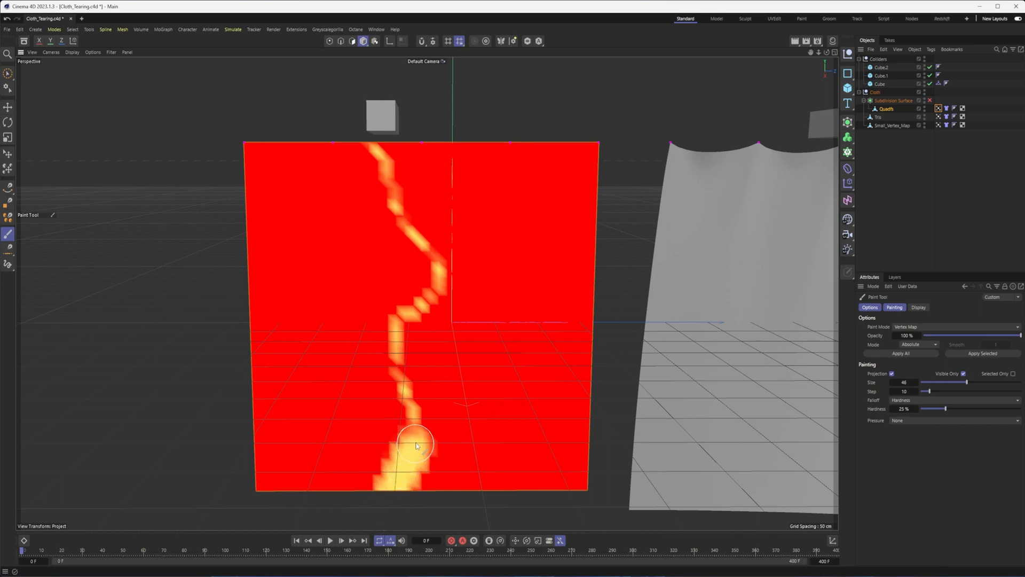
left_click_drag(415, 445, 365, 144)
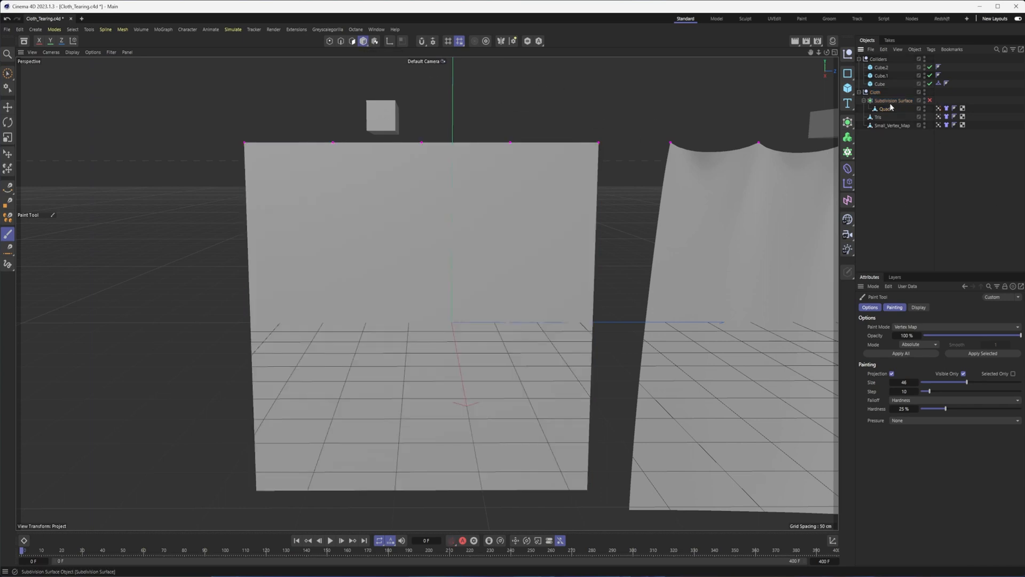
- Select the collider Cube and shift it further left above the Quadifs plane's painted line
left_click(881, 108)
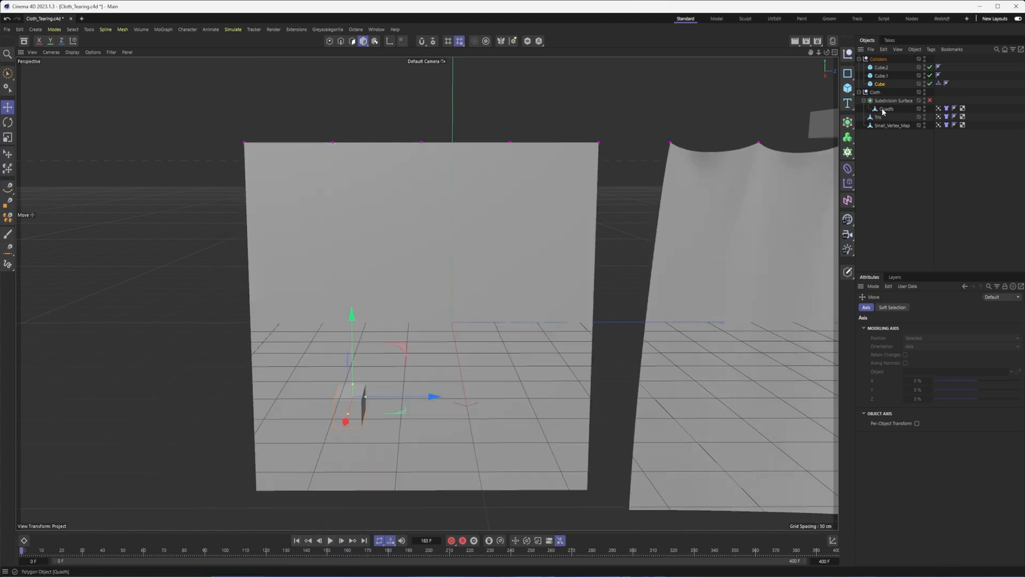
left_click(884, 109)
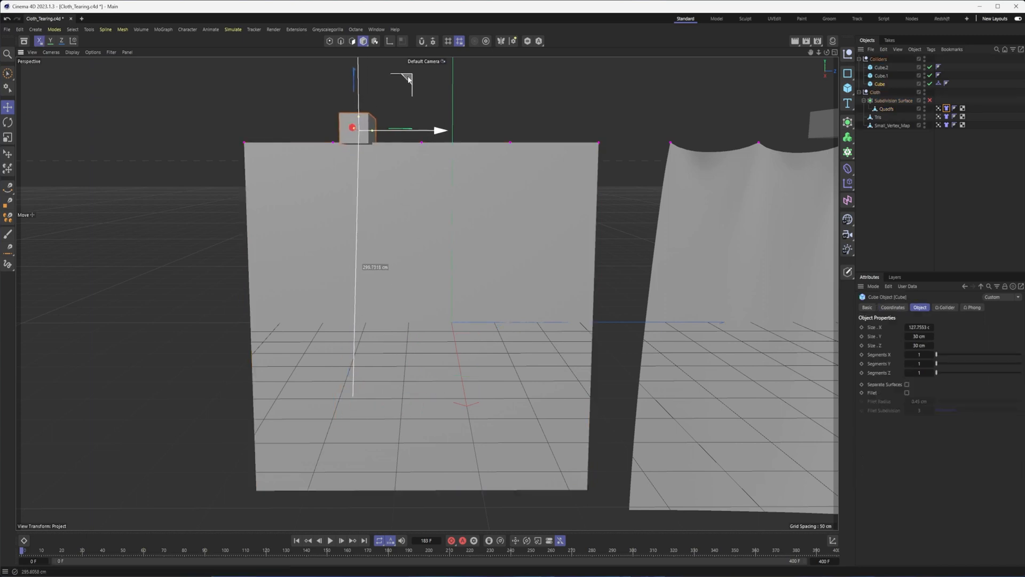
- Play the simulation to preview the Quadifs cloth tearing, then stop playback
left_click(330, 540)
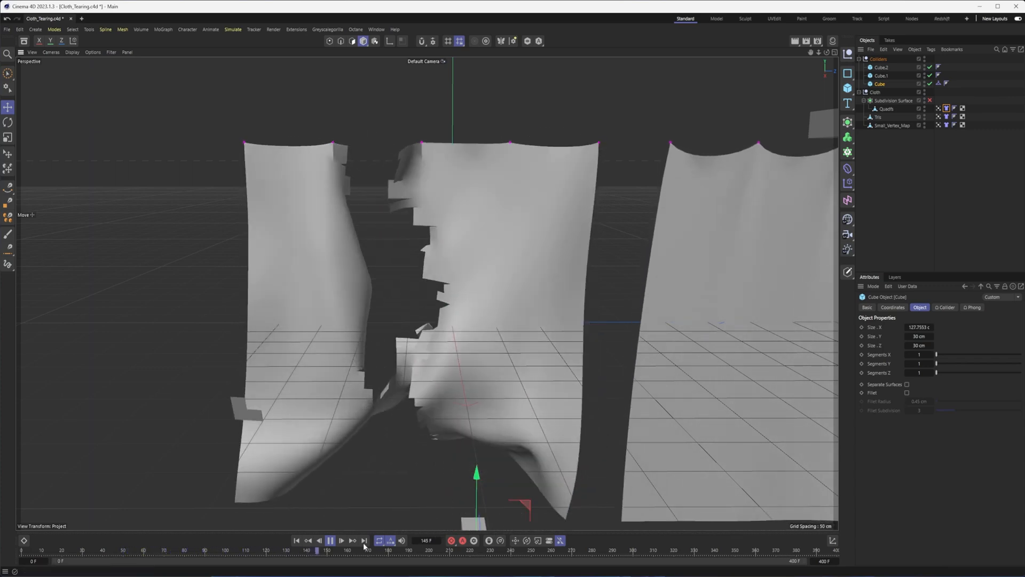
left_click(330, 538)
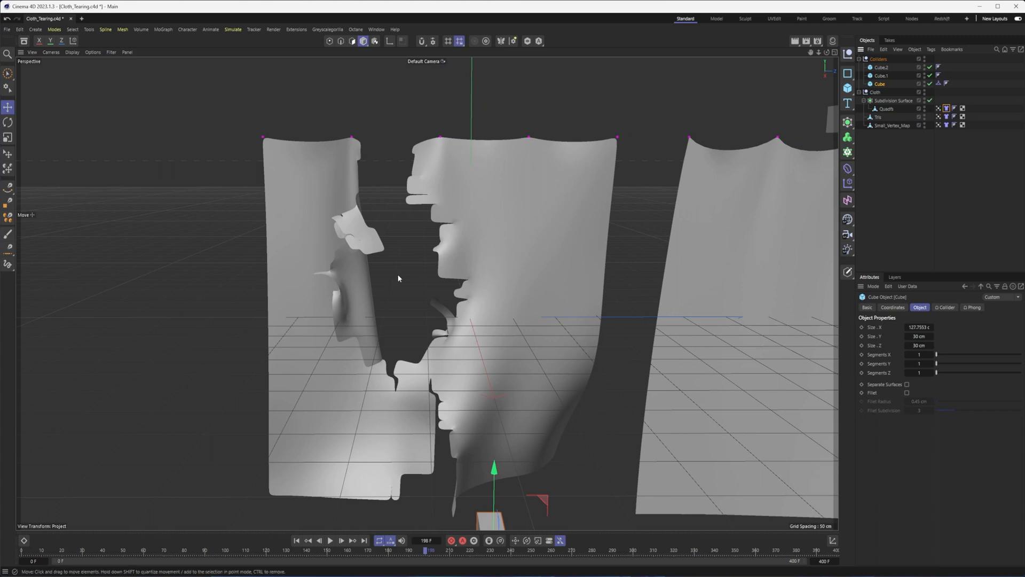
mouse_move(352, 576)
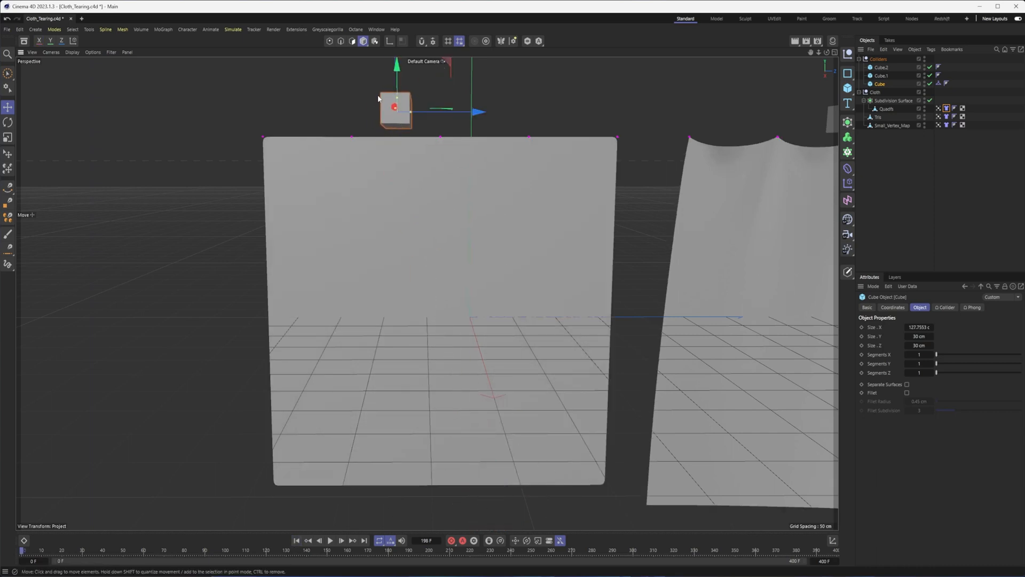
- Drag the Cube collider down to sit just above the left cloth's top edge
left_click_drag(395, 106, 405, 195)
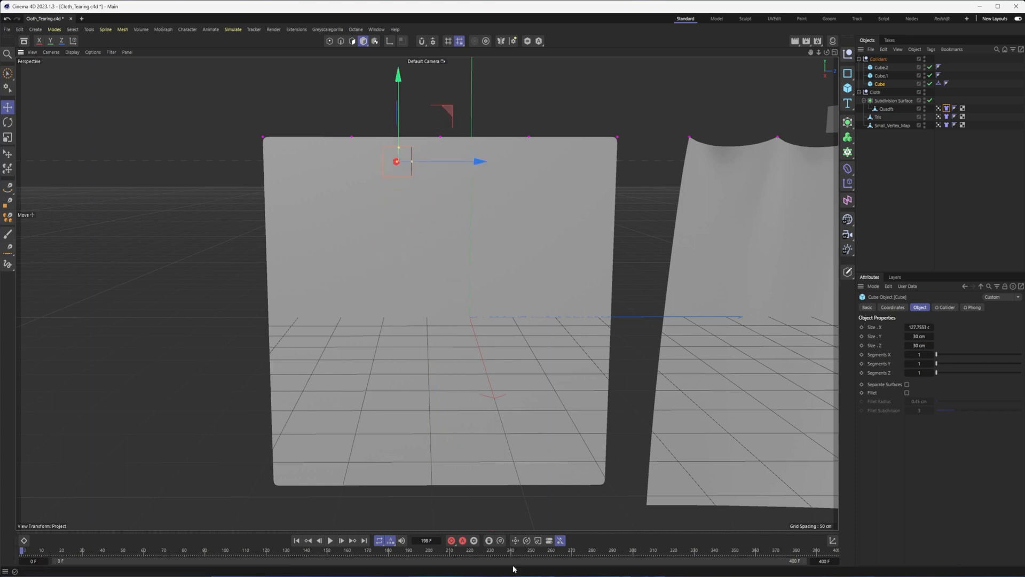
mouse_move(489, 538)
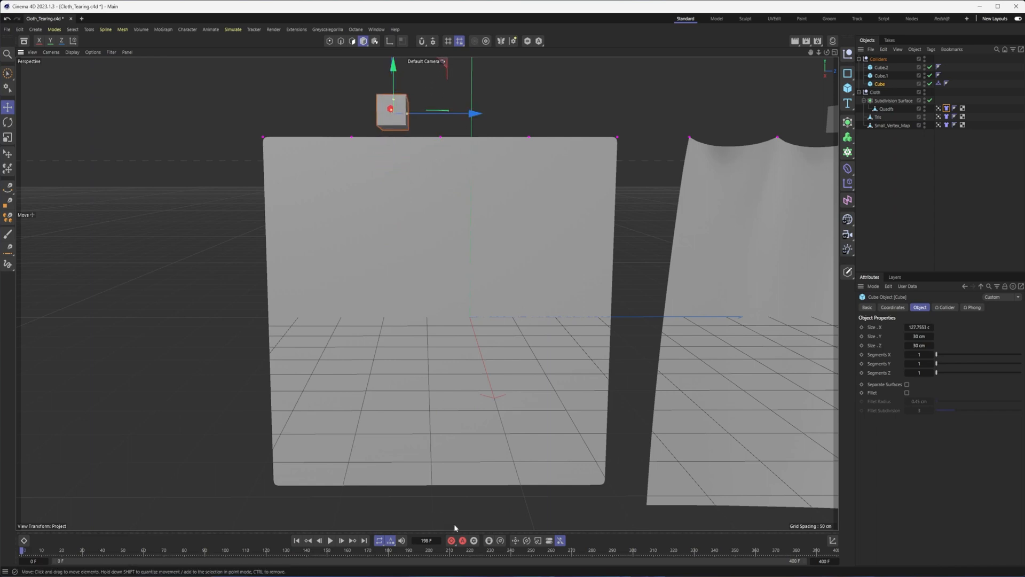
mouse_move(483, 537)
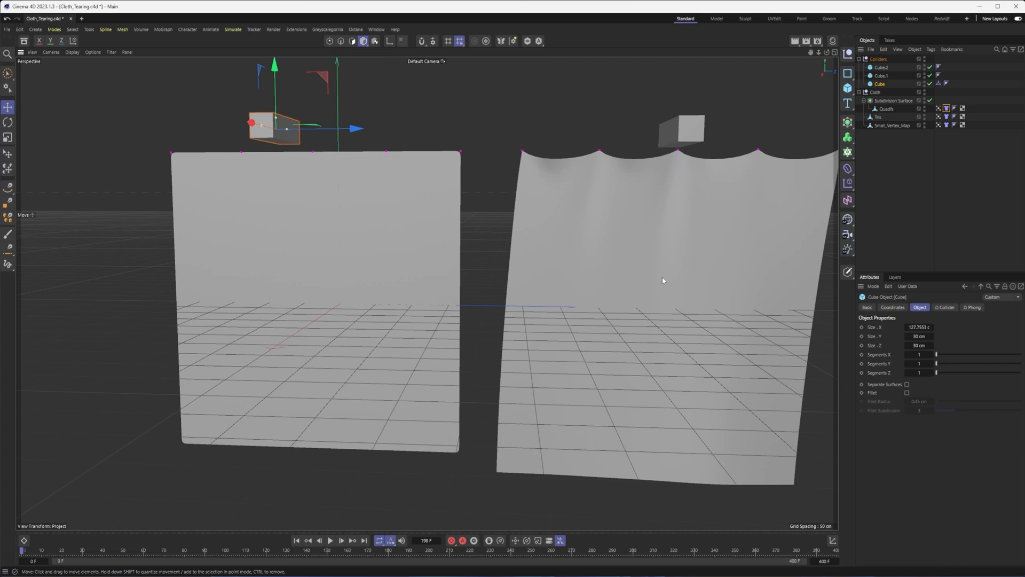
mouse_move(651, 273)
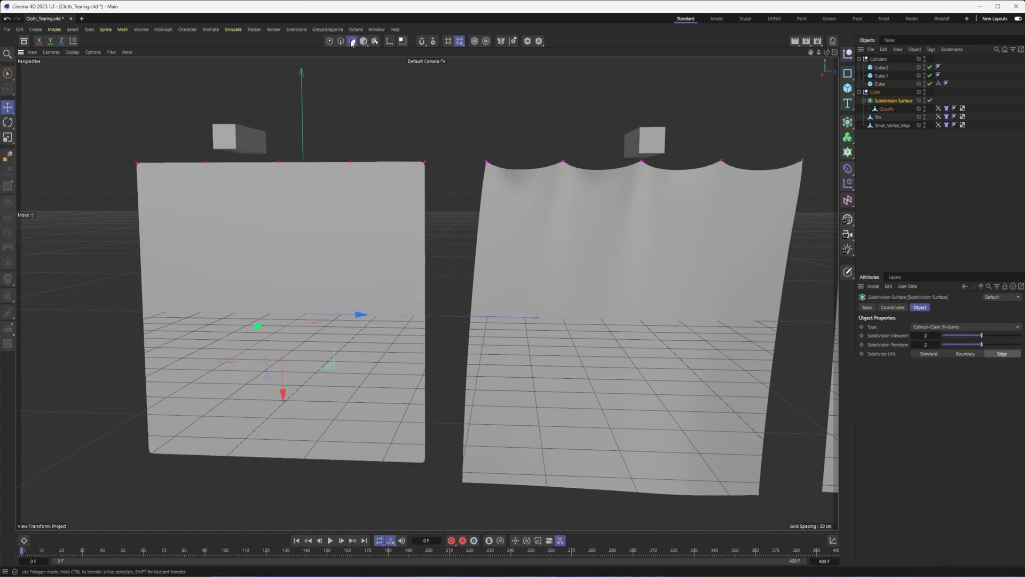
- Disable Subdivision Surface smoothing and display the Quadifs cloth's Vertex Map weights
left_click(884, 109)
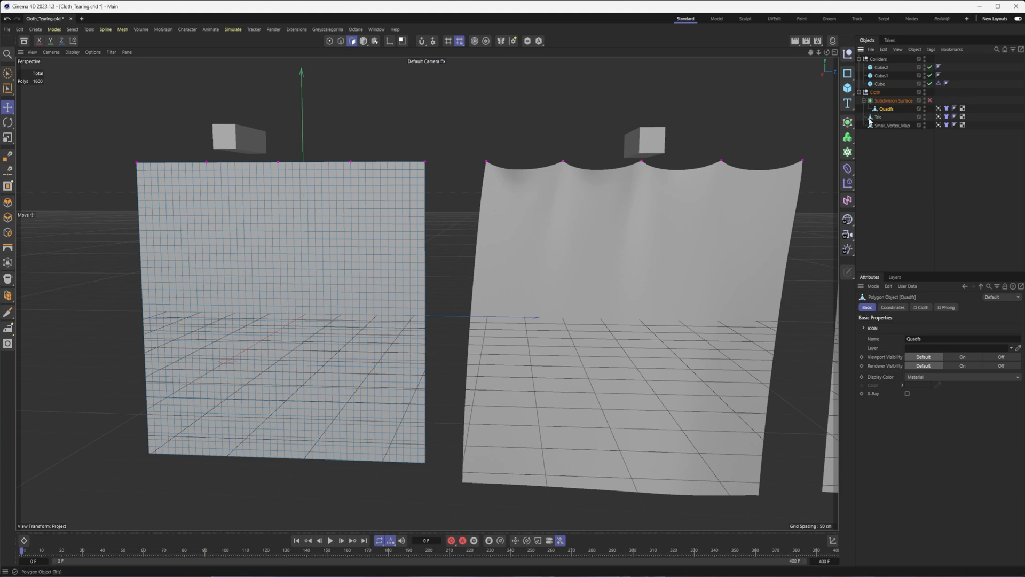
left_click(877, 117)
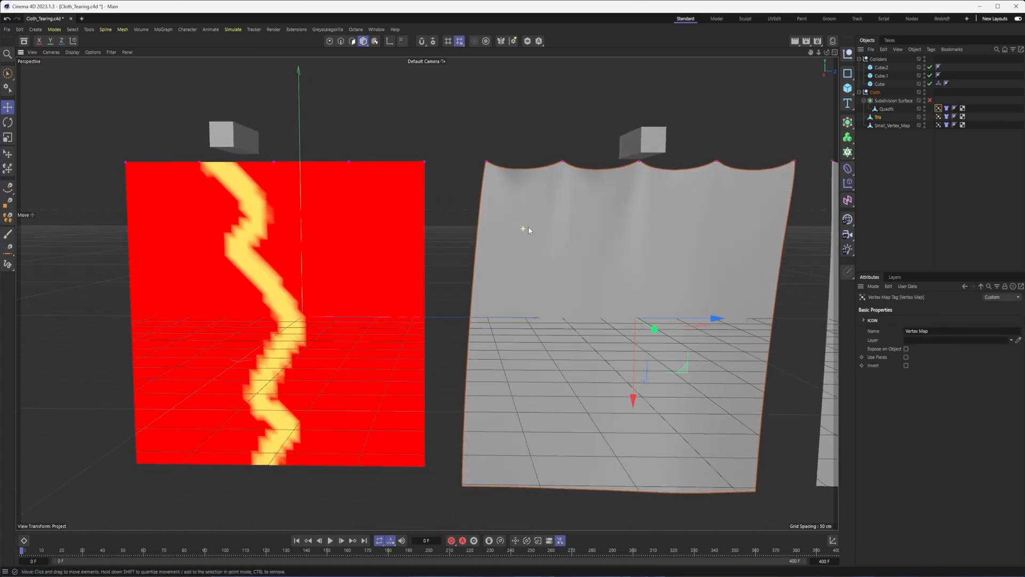
left_click(885, 108)
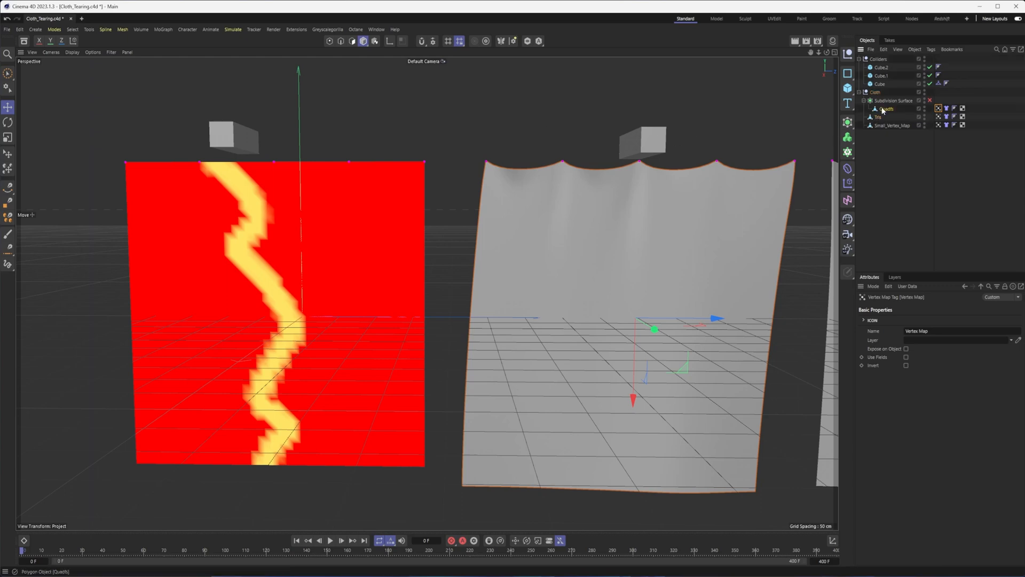
left_click(882, 109)
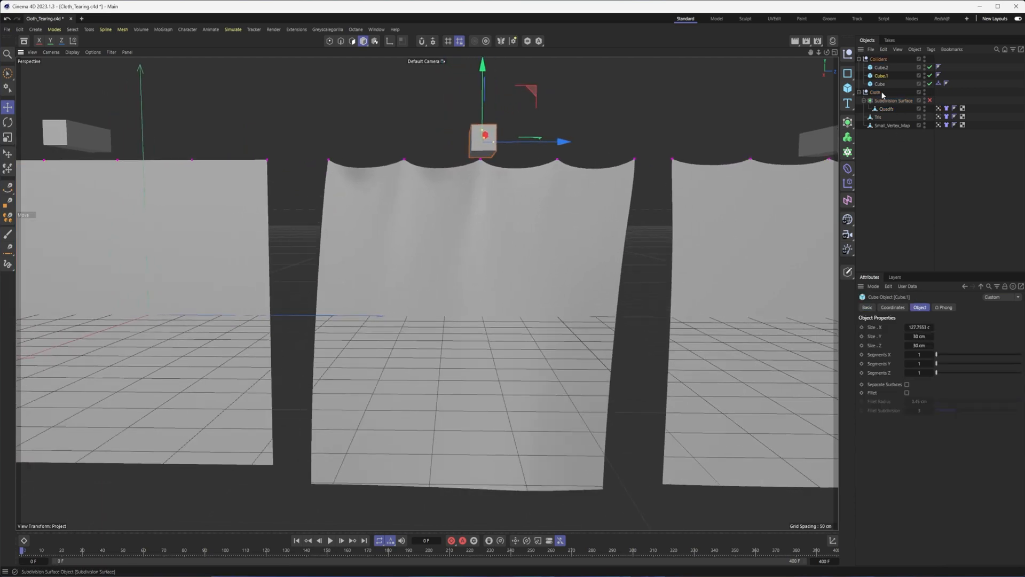
- Add a Collider tag to Cube.1 and position it over the middle cloth's top edge
right_click(879, 75)
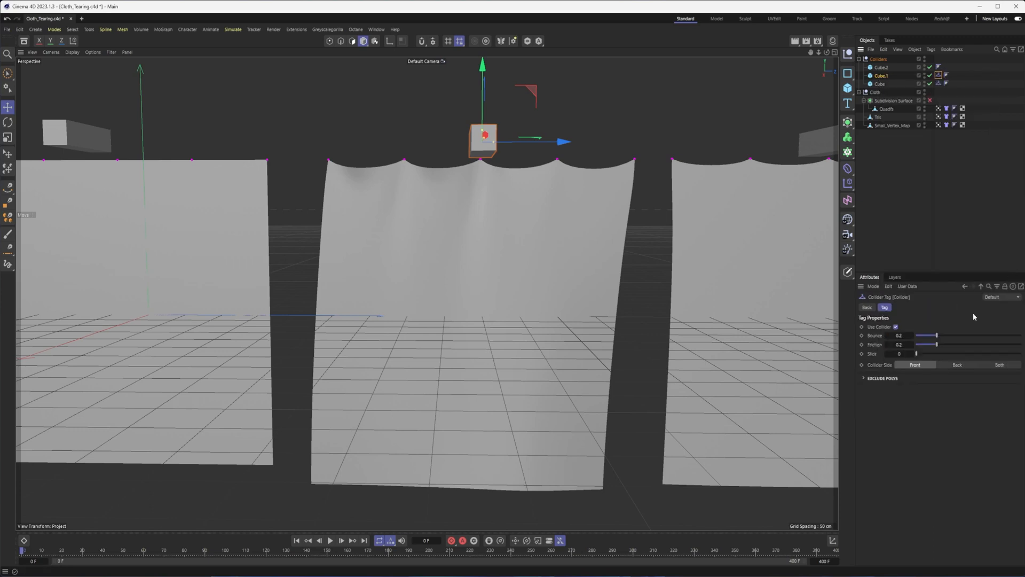
left_click(338, 538)
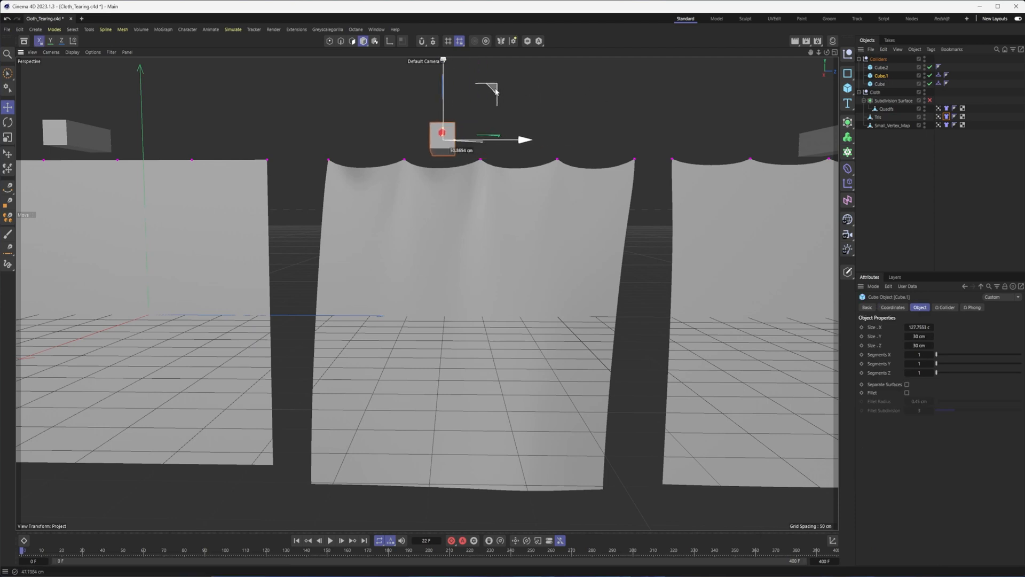
- Run the simulation until both cubes tear the left and middle cloths, stopping near frame 310
left_click(340, 539)
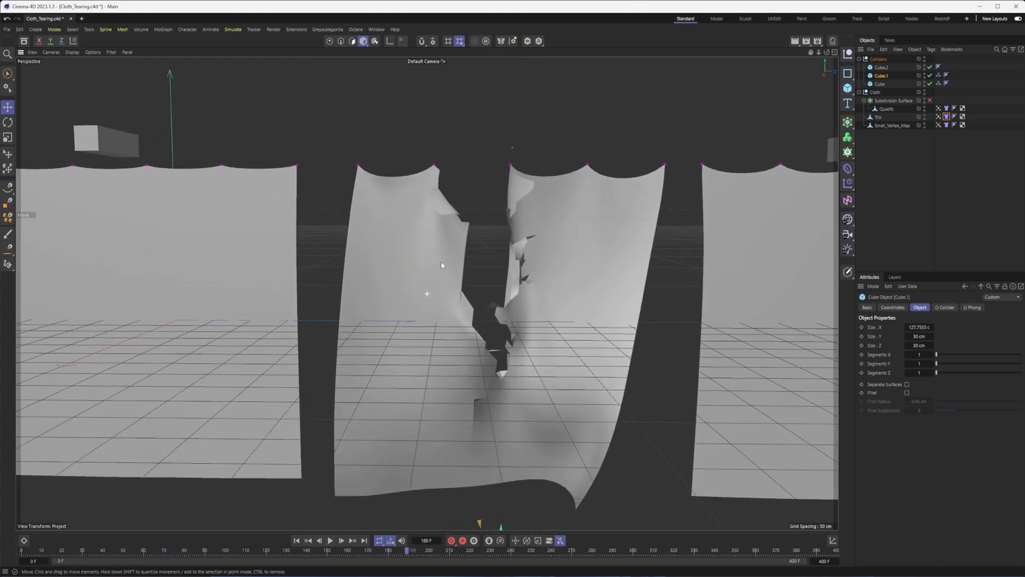
left_click(886, 108)
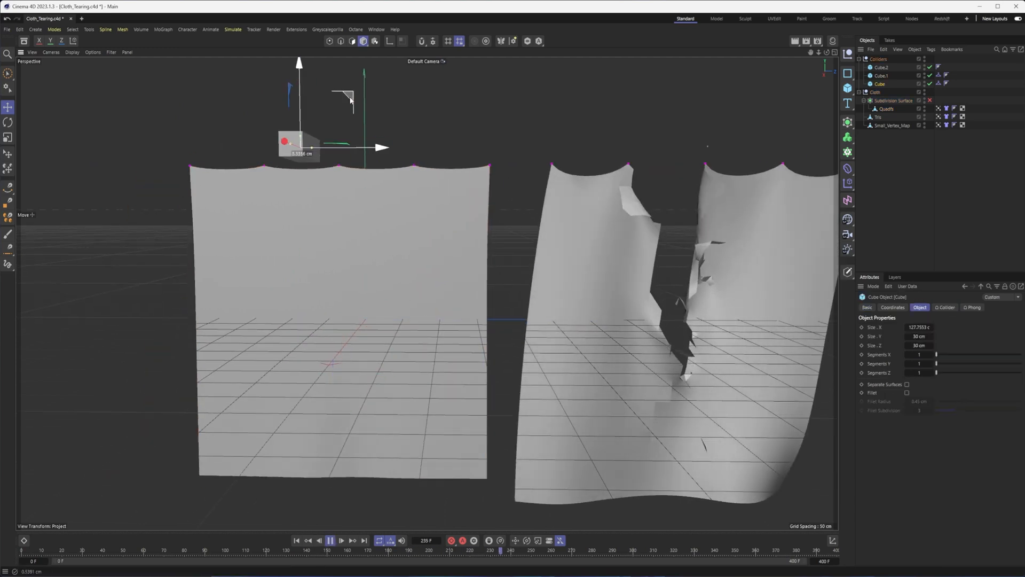
left_click(331, 538)
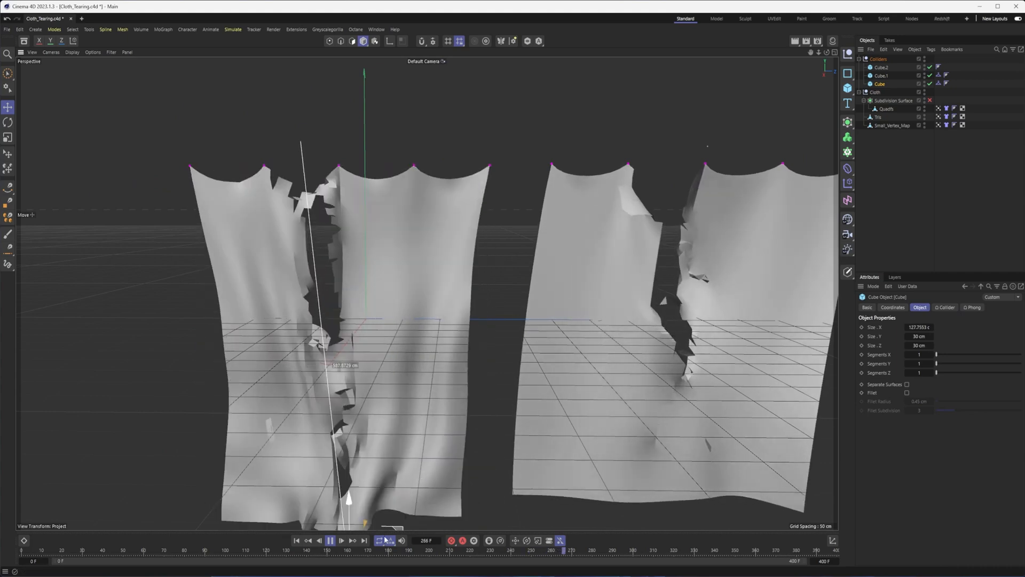
left_click(331, 540)
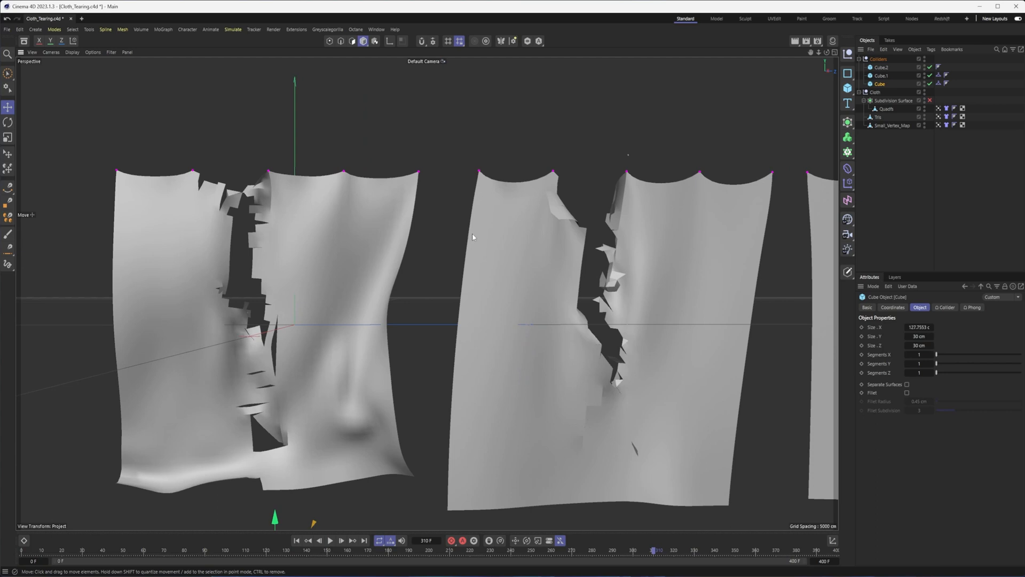
mouse_move(584, 280)
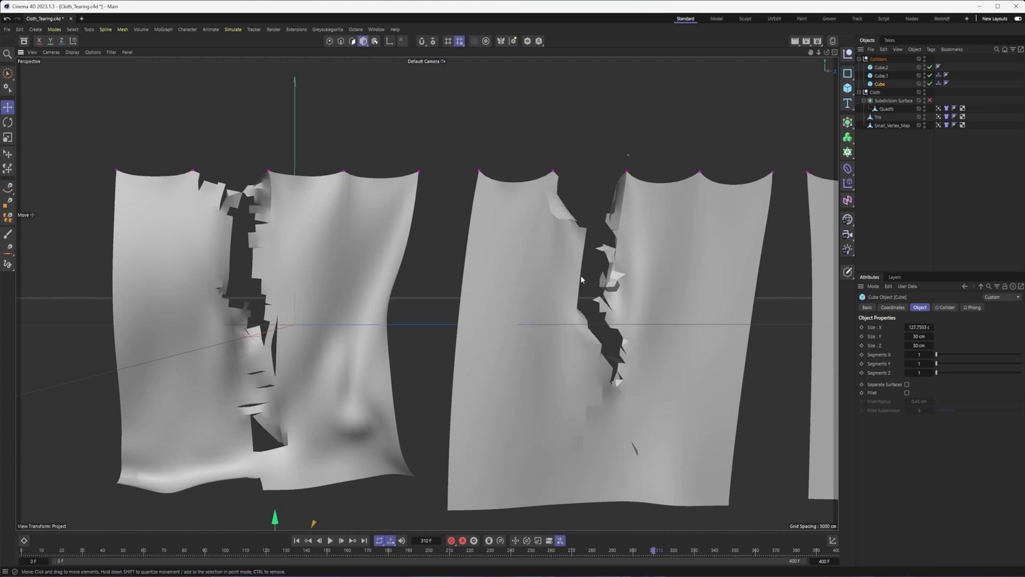
mouse_move(624, 310)
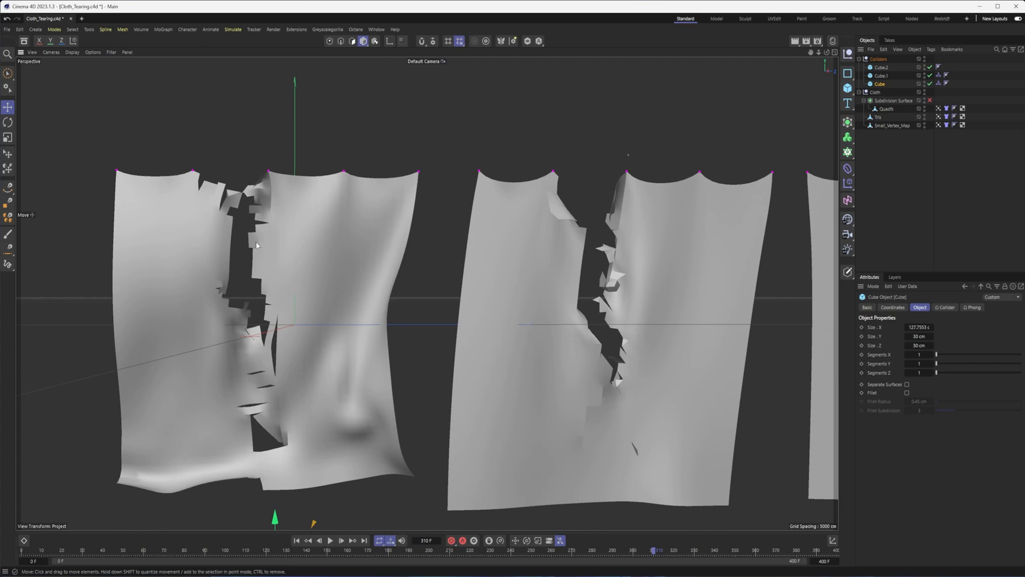
mouse_move(250, 322)
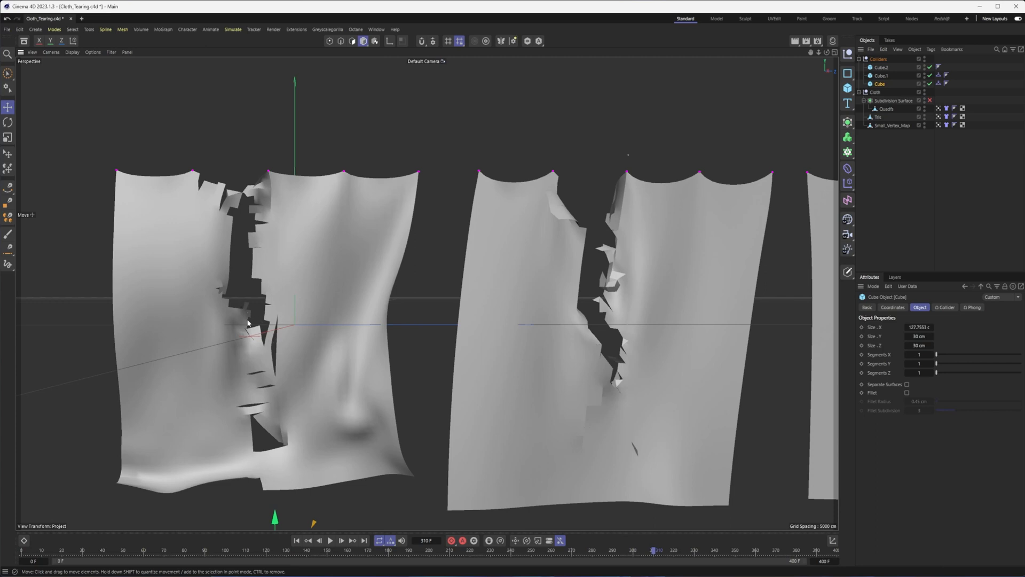
mouse_move(686, 306)
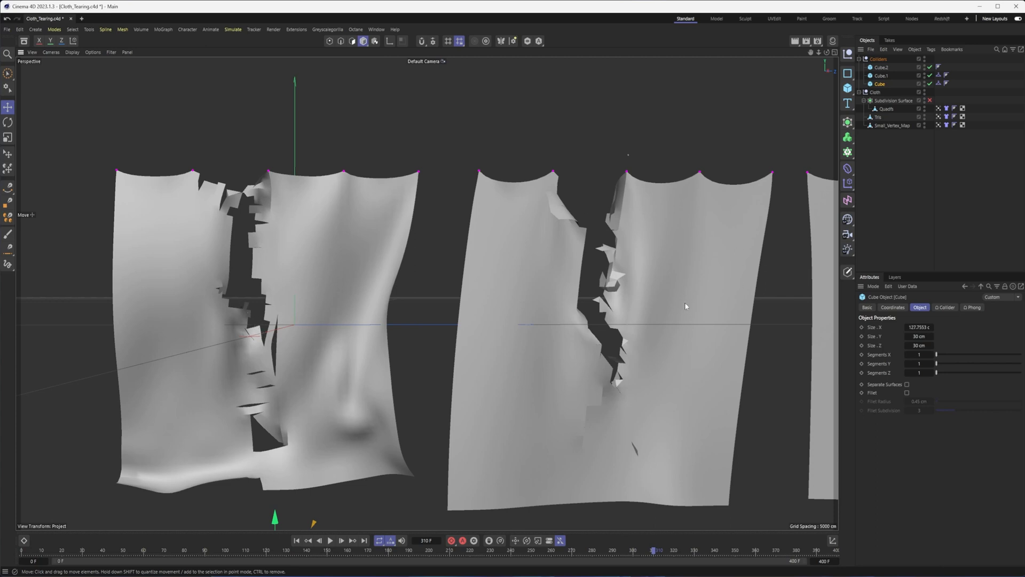
left_click(878, 117)
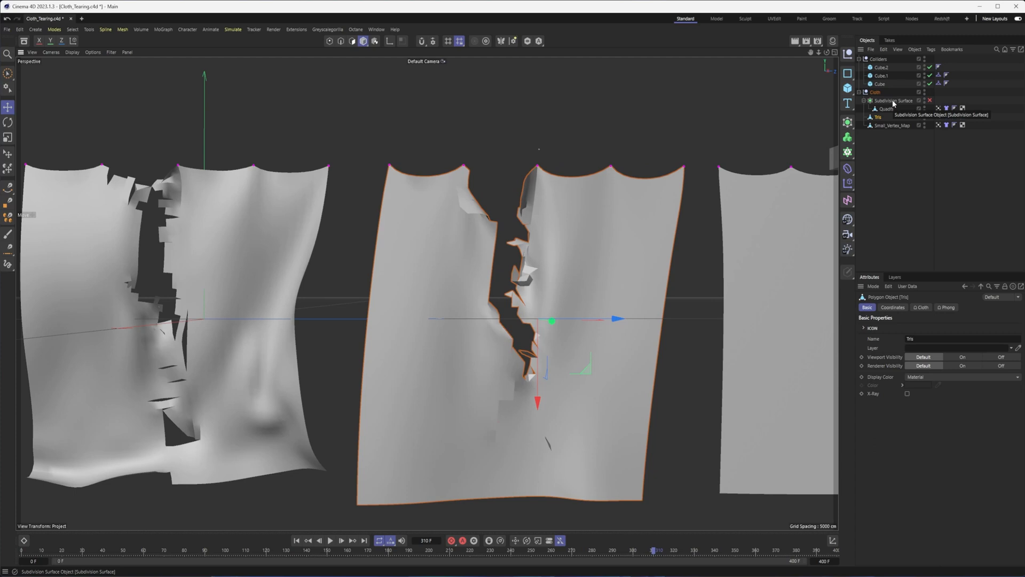
mouse_move(858, 189)
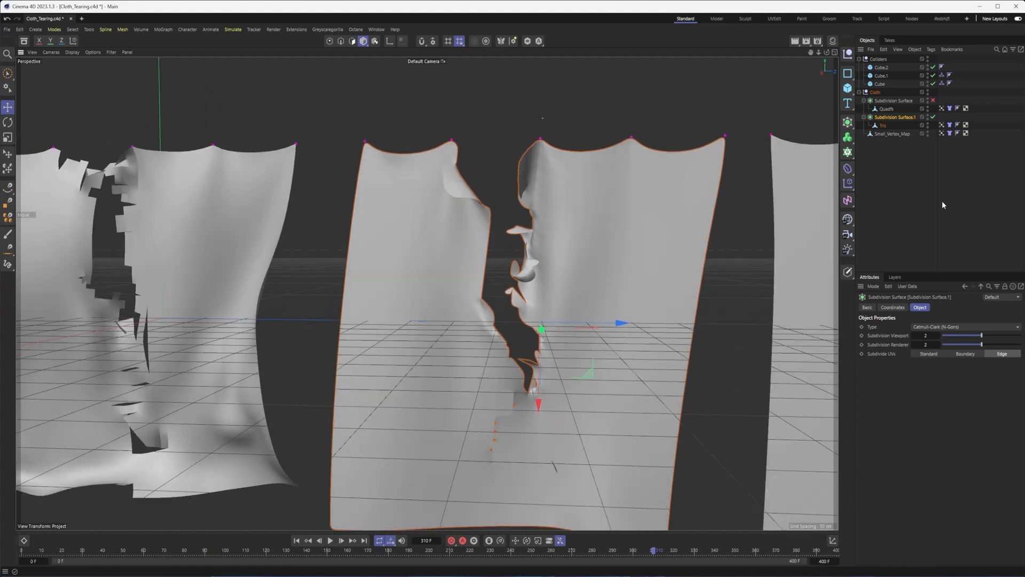
mouse_move(358, 550)
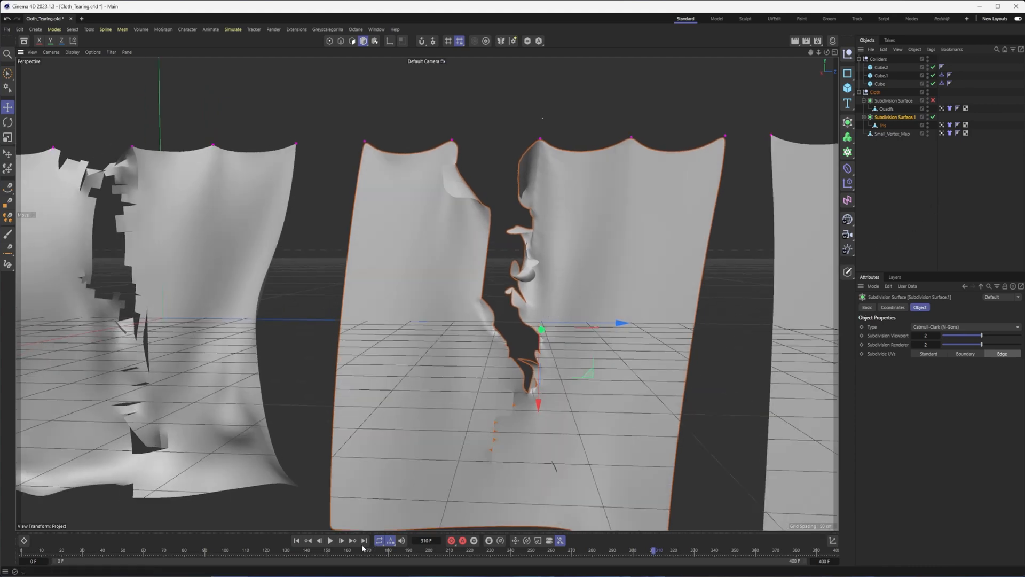
- Replay the Tris tear under its new Subdivision Surface and reframe the view on the torn edges
left_click(332, 538)
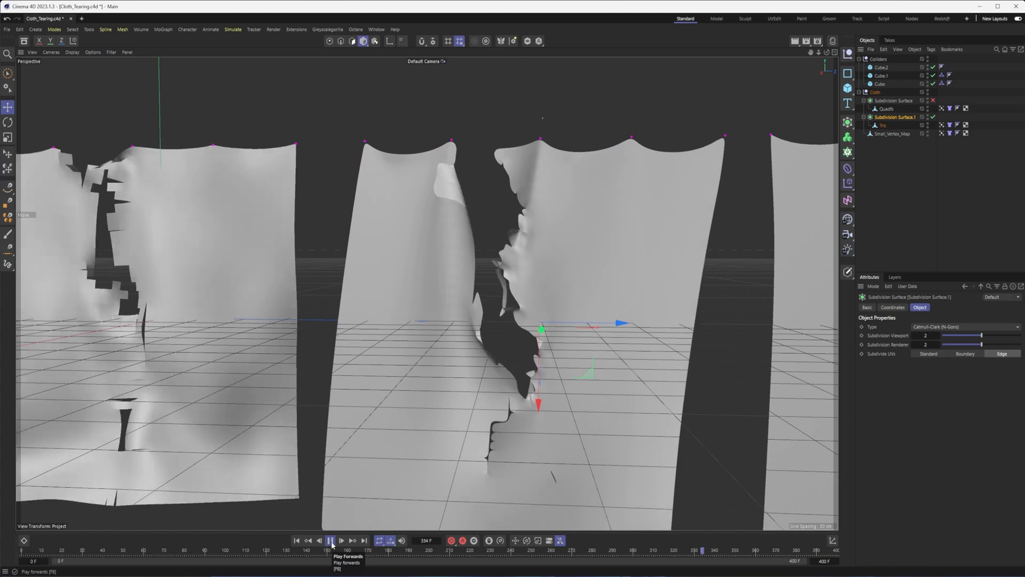
left_click(331, 539)
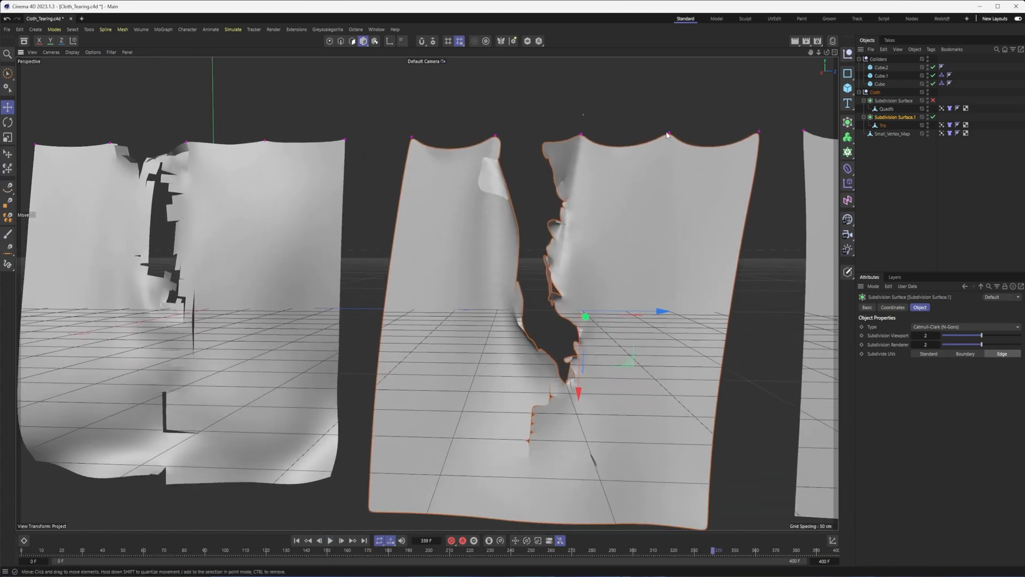
left_click_drag(667, 135, 642, 269)
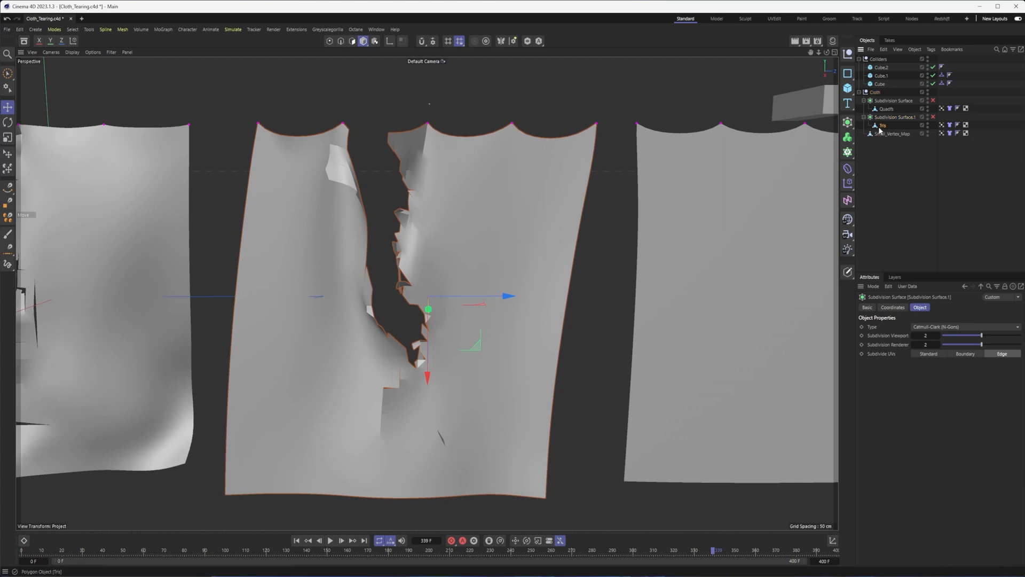
- Add a Remesh generator to the triangulated middle cloth
left_click(881, 124)
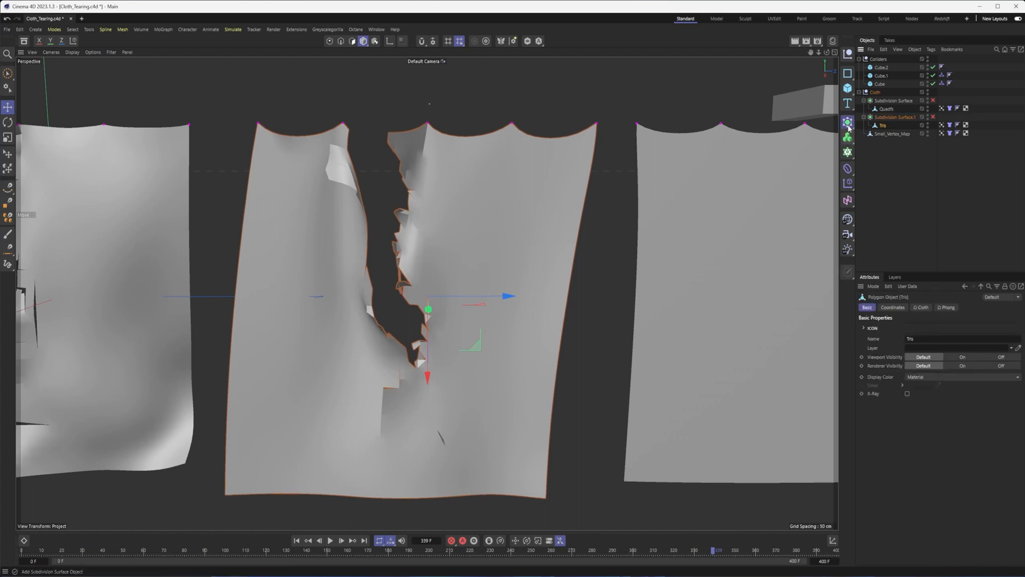
left_click(847, 123)
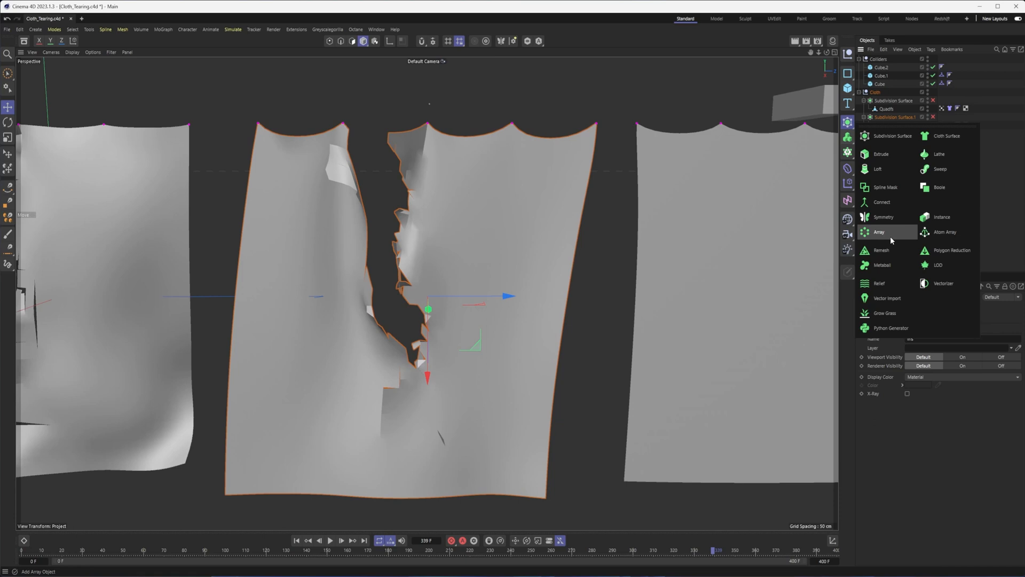
left_click(865, 249)
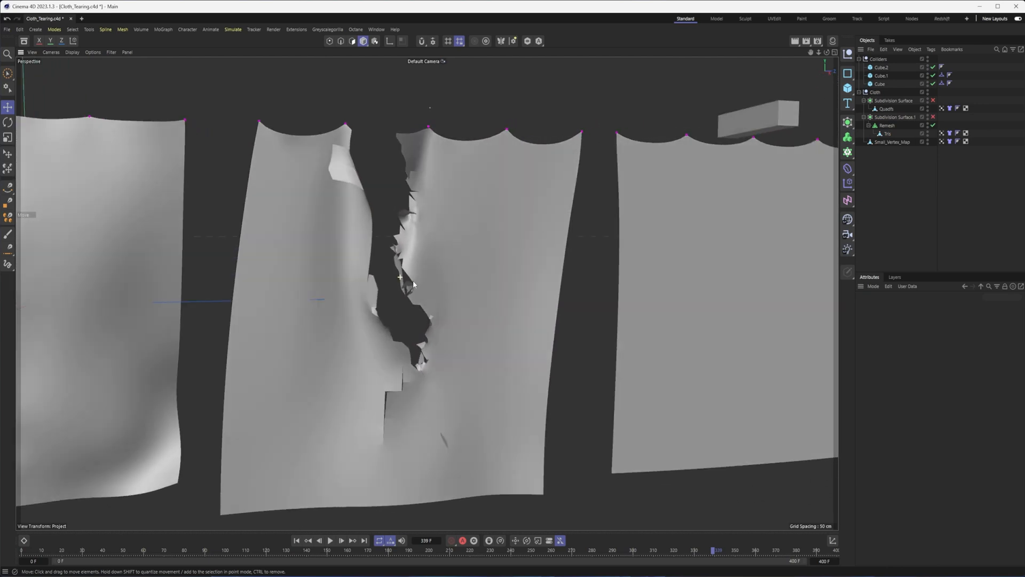
- Replay the simulation with the remeshed cloth, then select it to view its settings
left_click(331, 539)
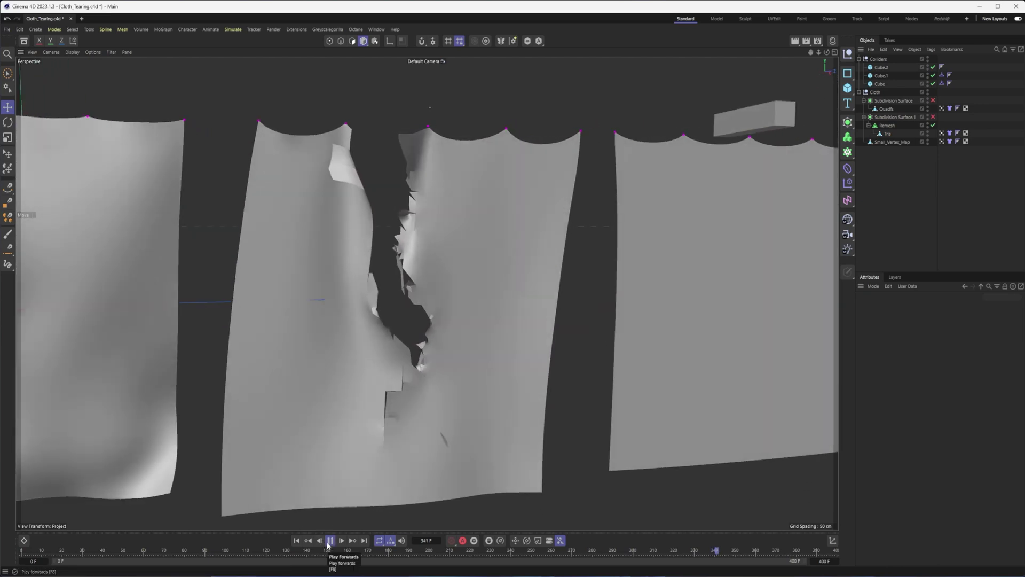
left_click(330, 538)
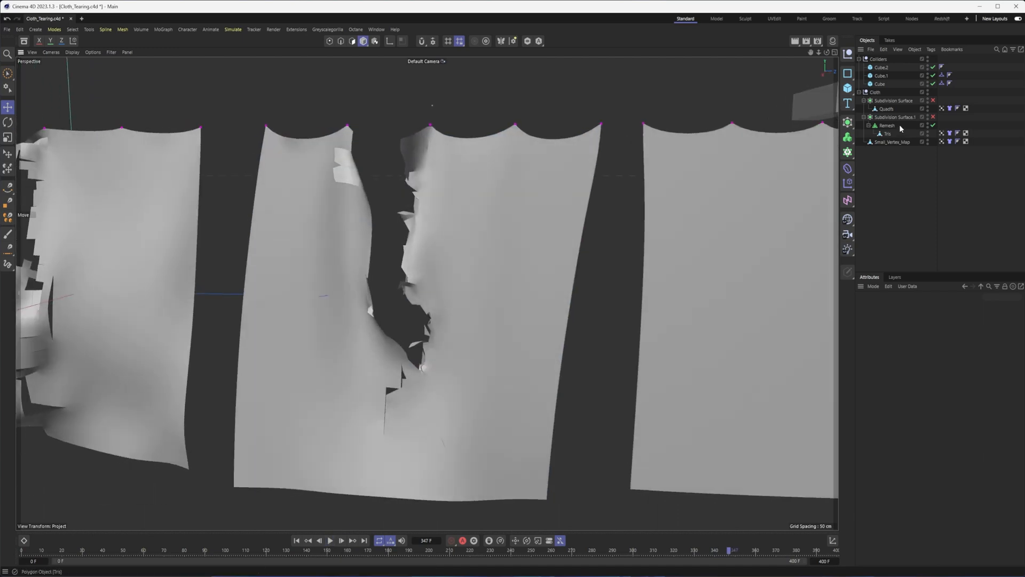
left_click(880, 125)
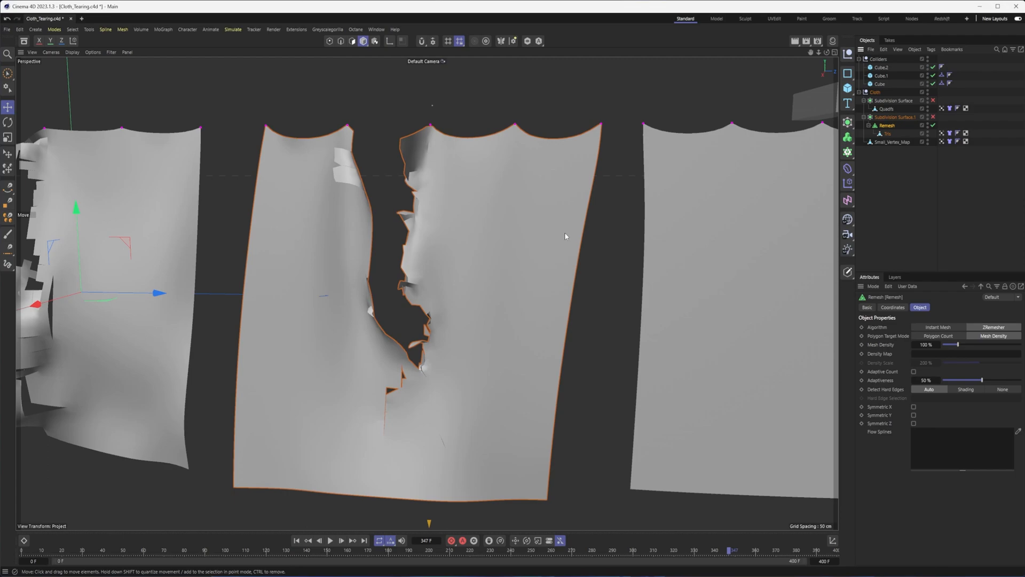
left_click(72, 51)
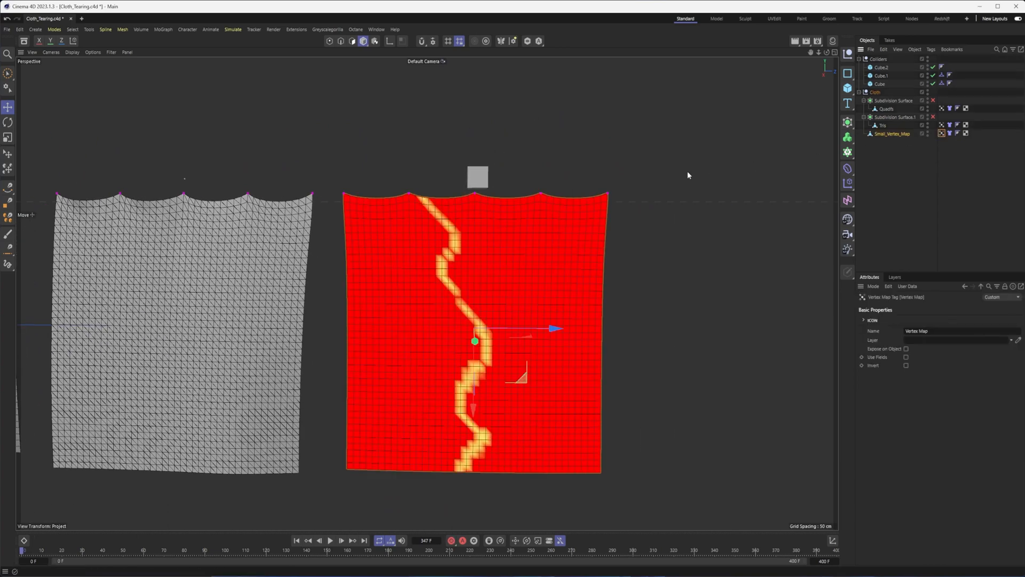
mouse_move(483, 470)
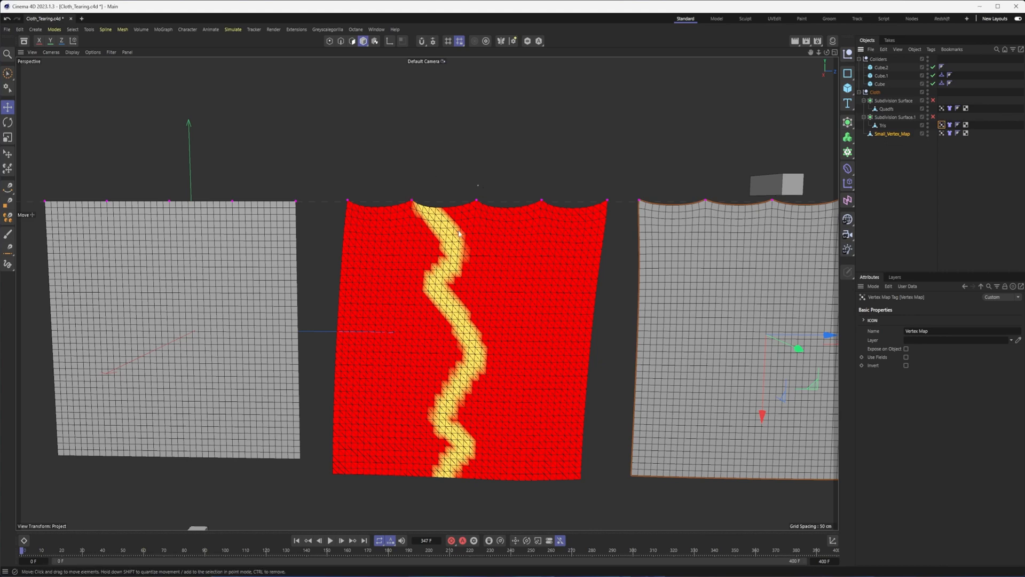
mouse_move(469, 250)
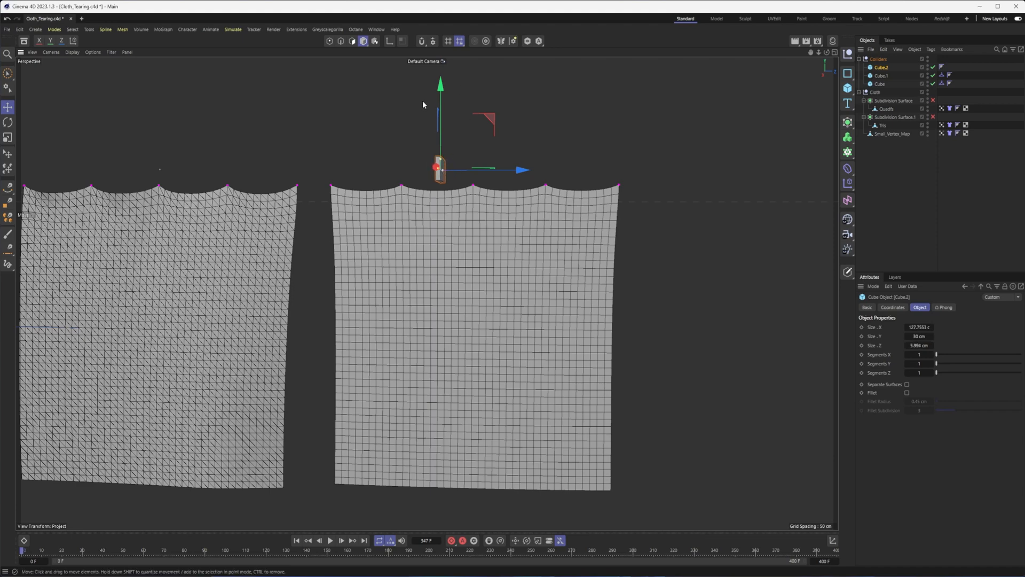
mouse_move(503, 419)
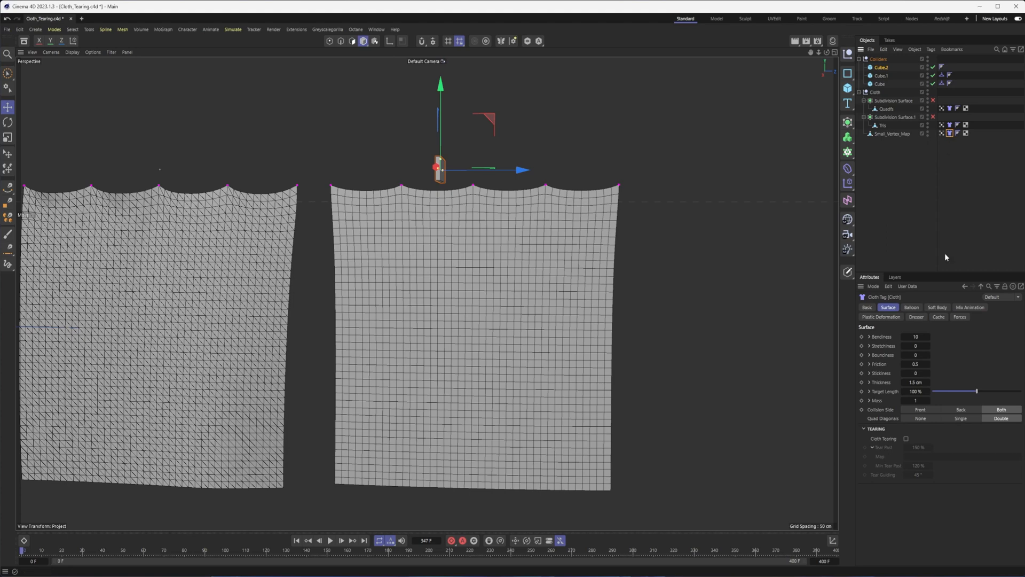
- Enable Cloth Tearing past 110% on the middle cloth, guided by its Vertex Map
left_click(905, 438)
type("110")
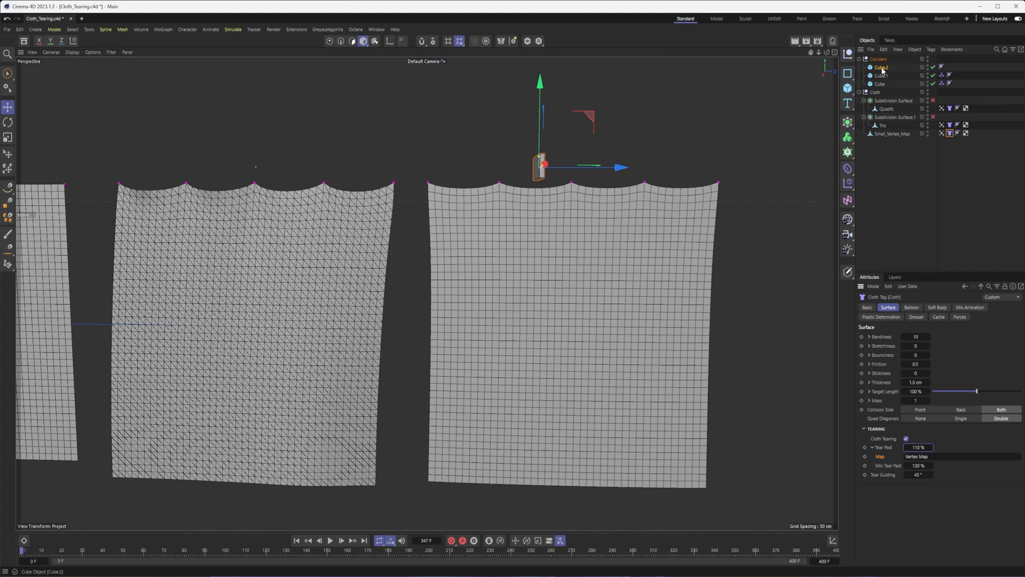
right_click(880, 67)
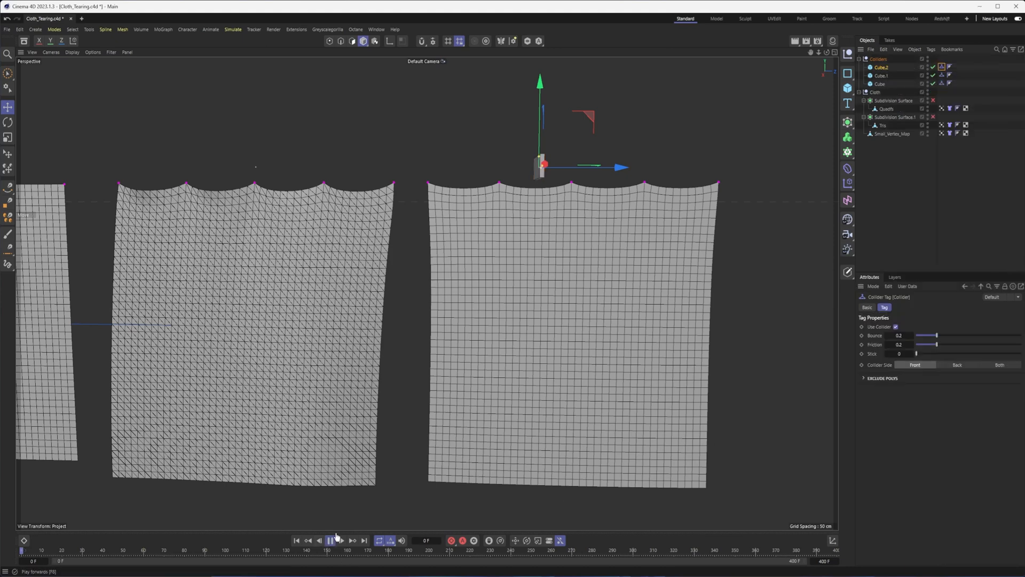
- Play the simulation to watch the middle cloth rip along its zigzag vertex map, then edit the tear value
left_click(331, 537)
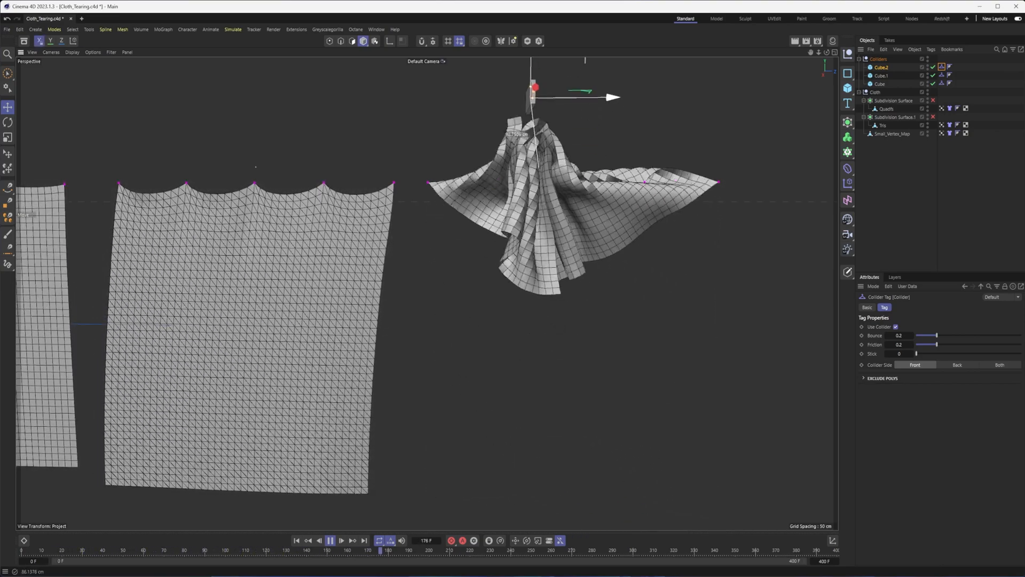
left_click(330, 538)
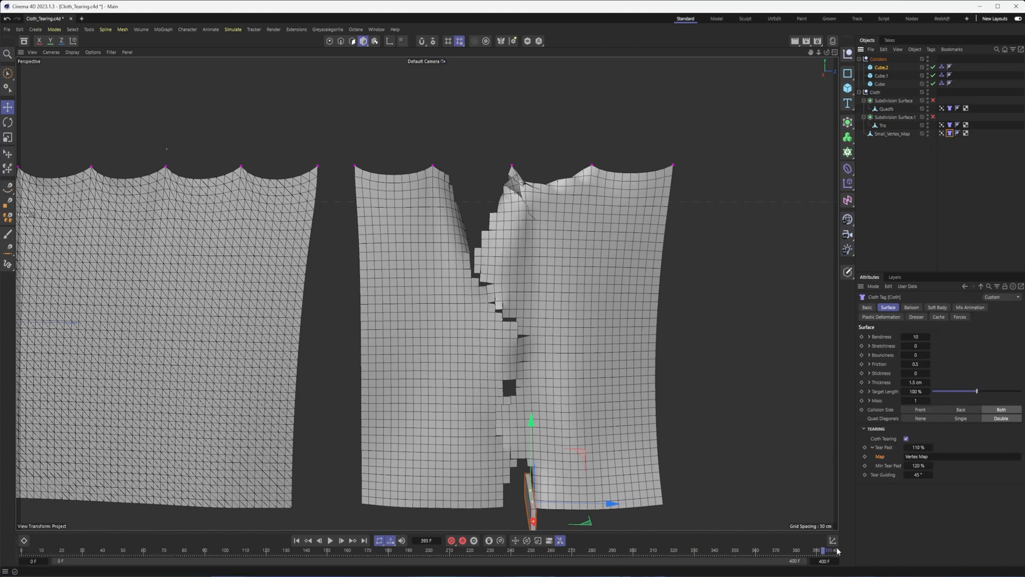
left_click(918, 447)
type("1")
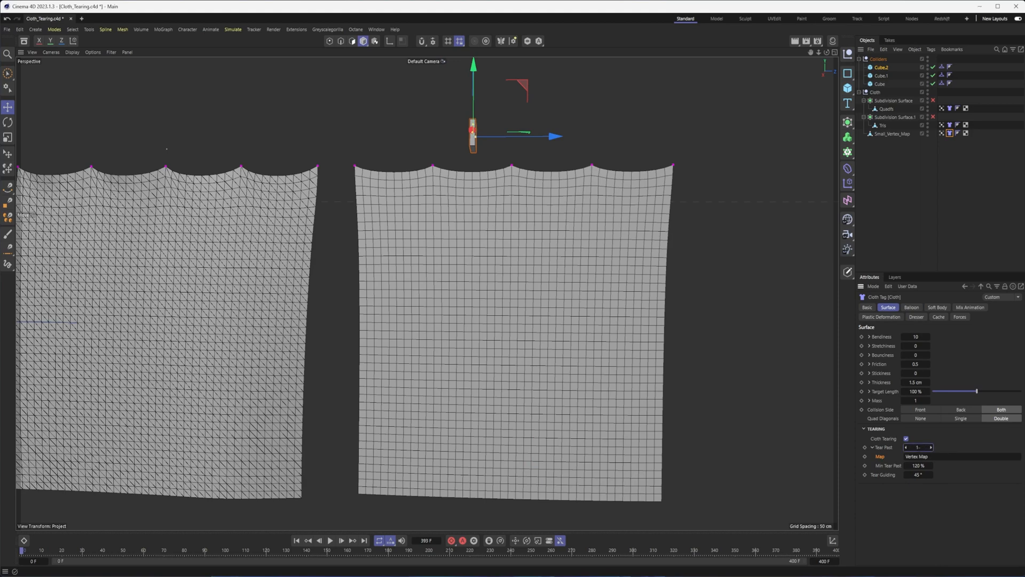
- Replay the simulation with Tear Past at 100% so the middle cloth splits open
left_click(331, 537)
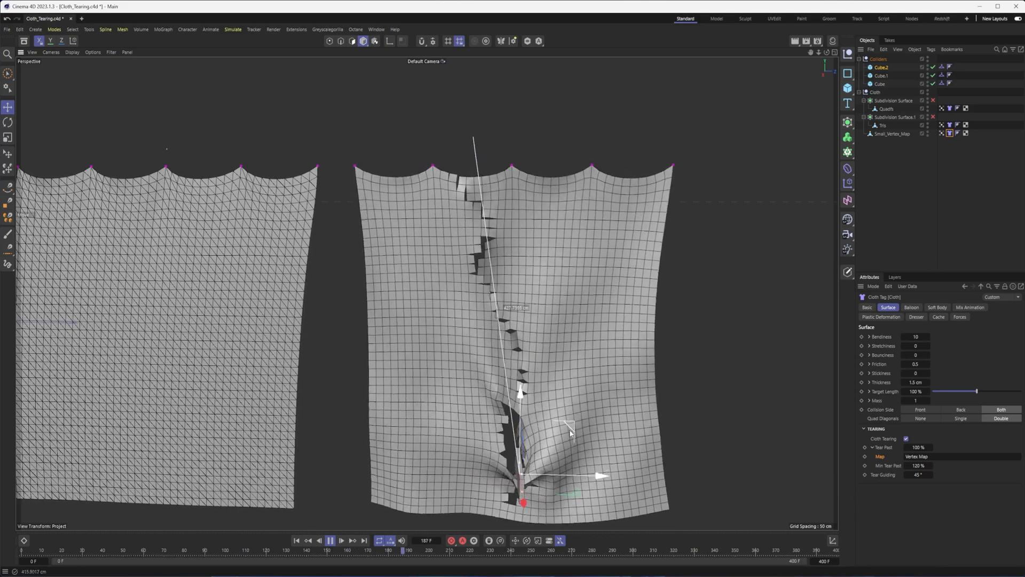
left_click(330, 537)
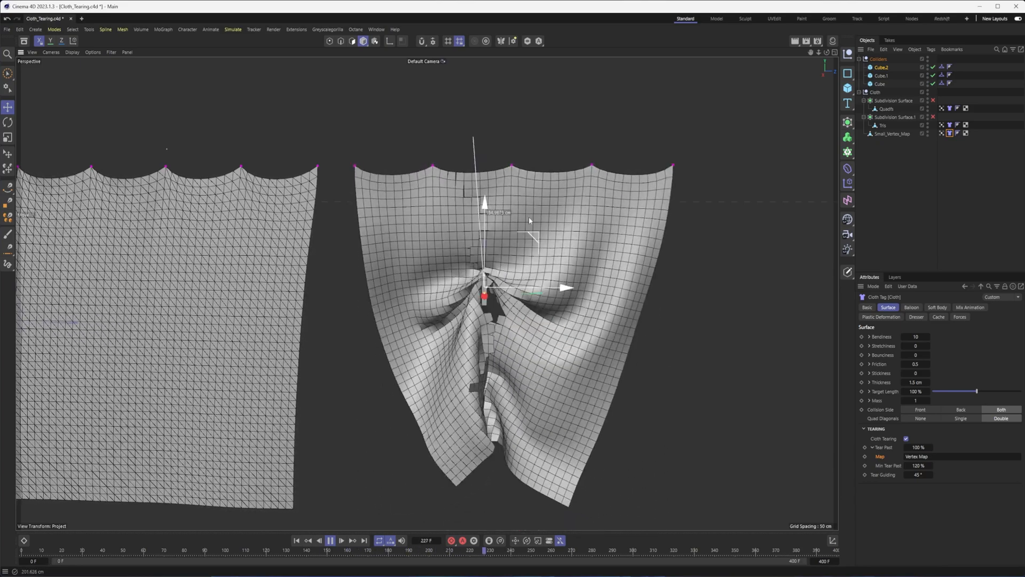
left_click(331, 537)
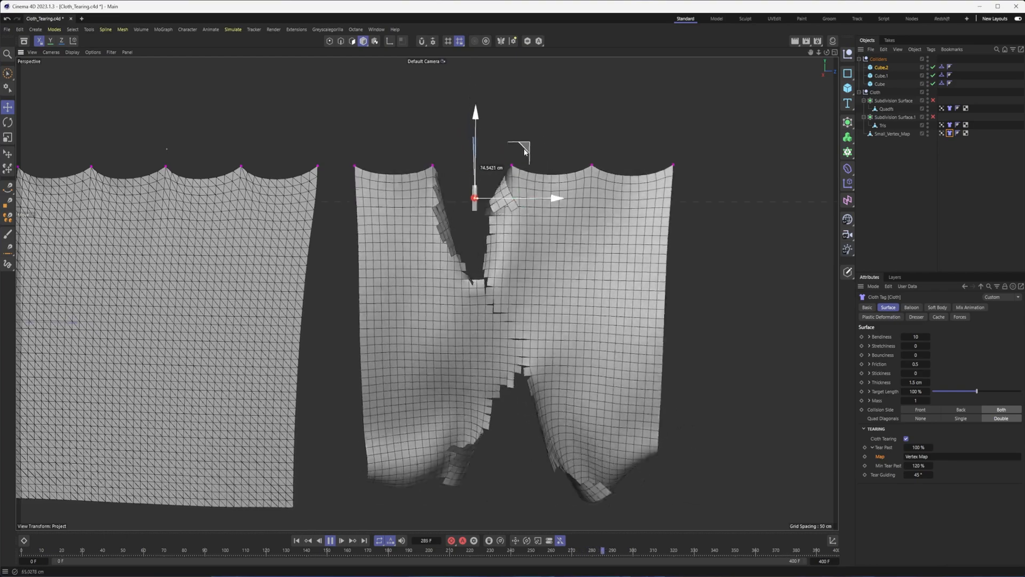
left_click(333, 537)
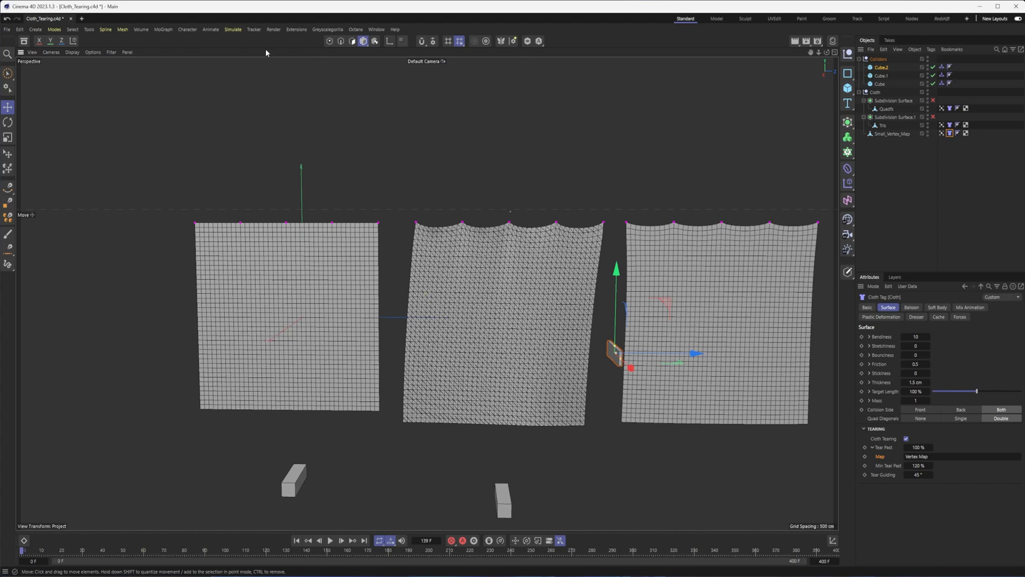
- Add an Attractor force from the Simulate > Forces menu
left_click(234, 29)
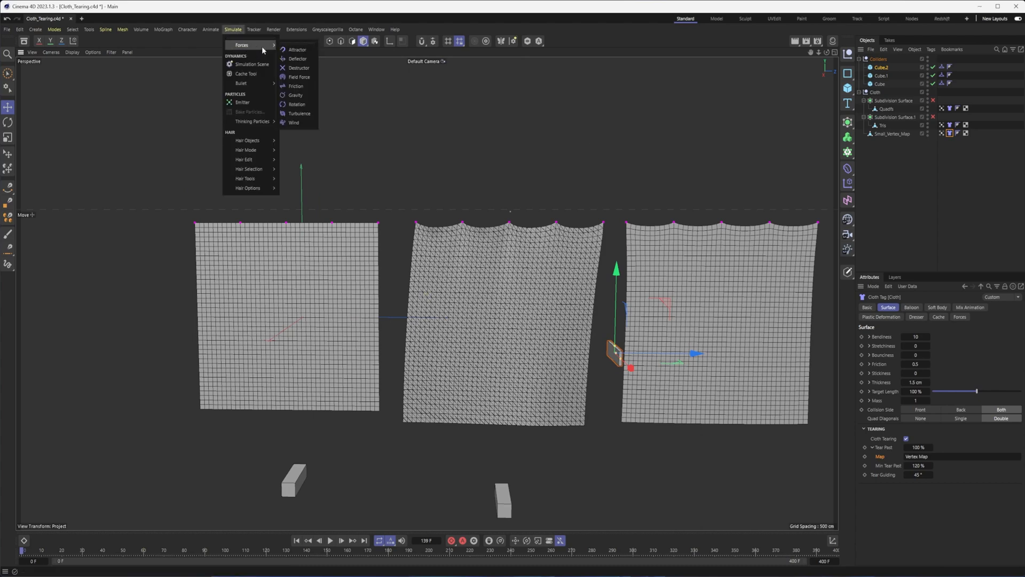
mouse_move(305, 49)
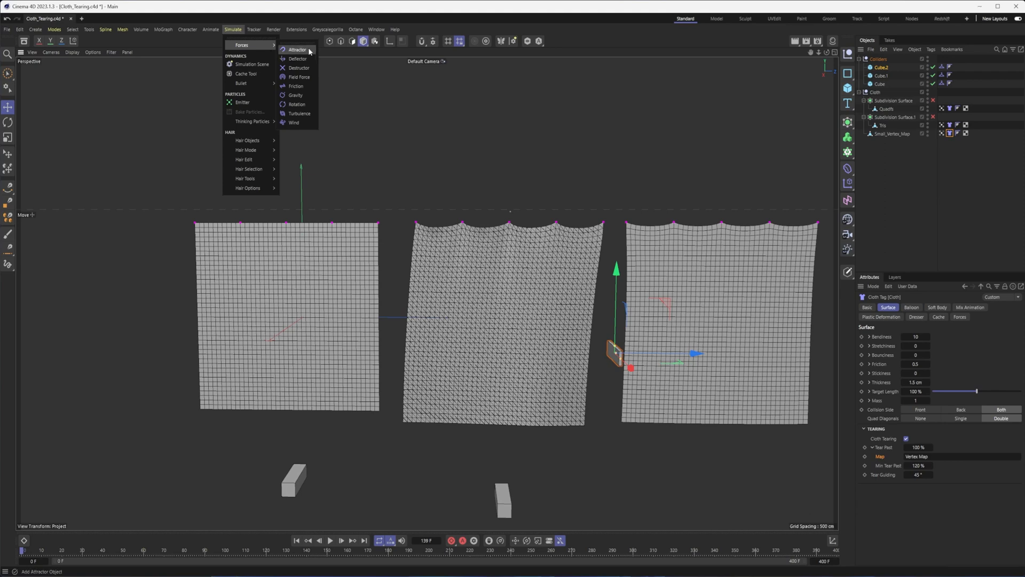
left_click(298, 50)
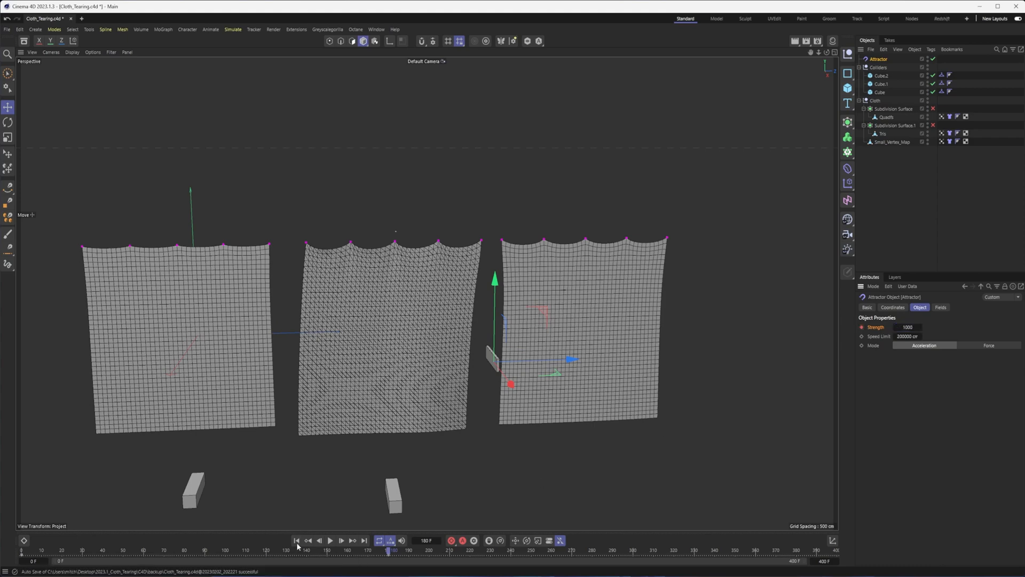
- Rewind and play the simulation to watch the Attractor pull the cloths, then stop
left_click(332, 540)
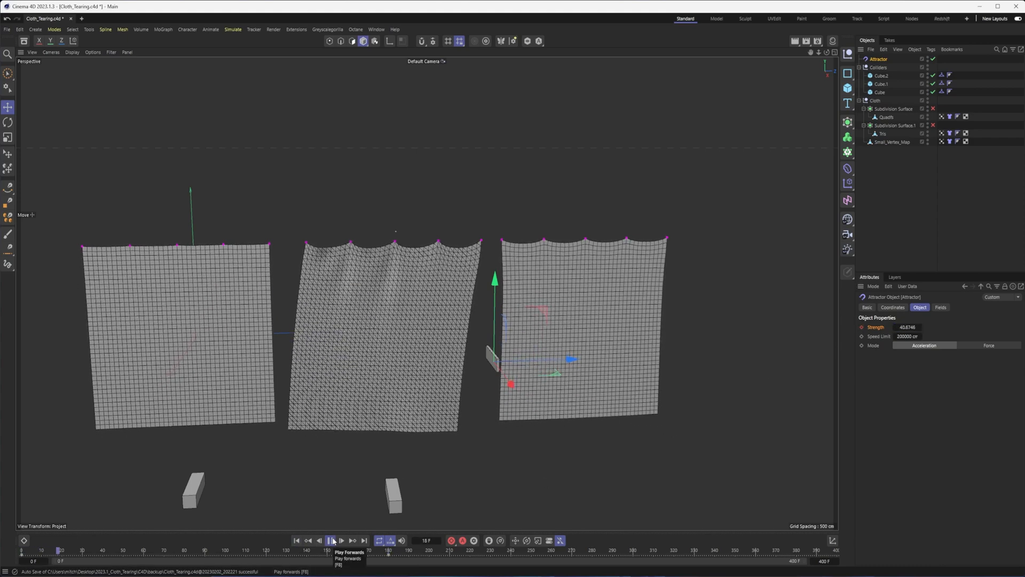
left_click(331, 539)
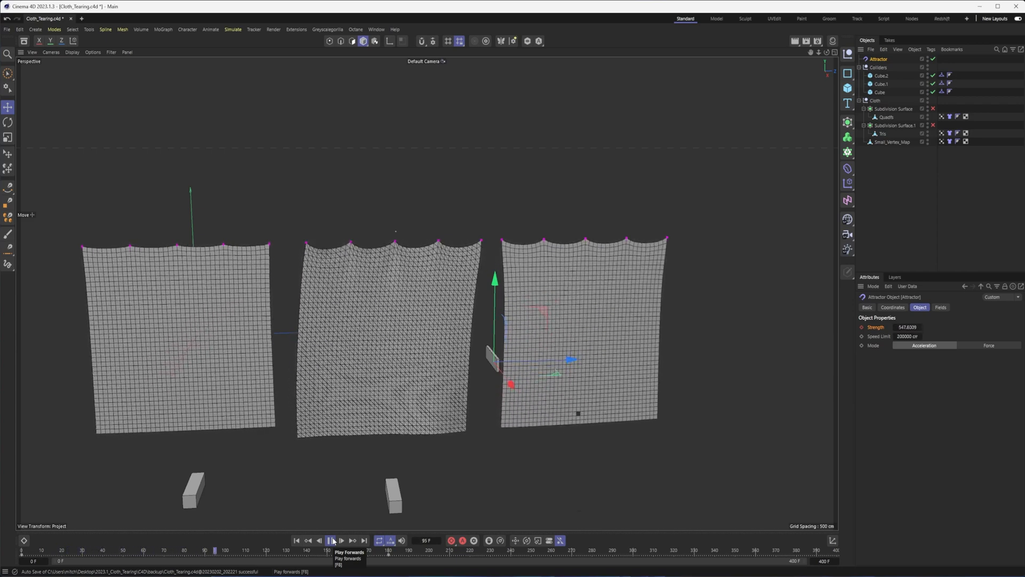
left_click(332, 538)
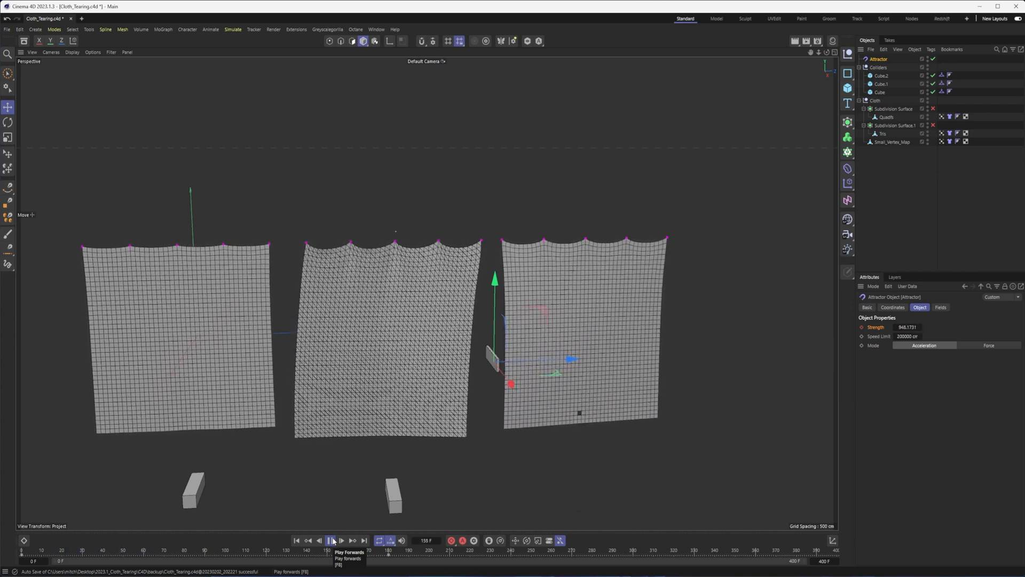
left_click(332, 539)
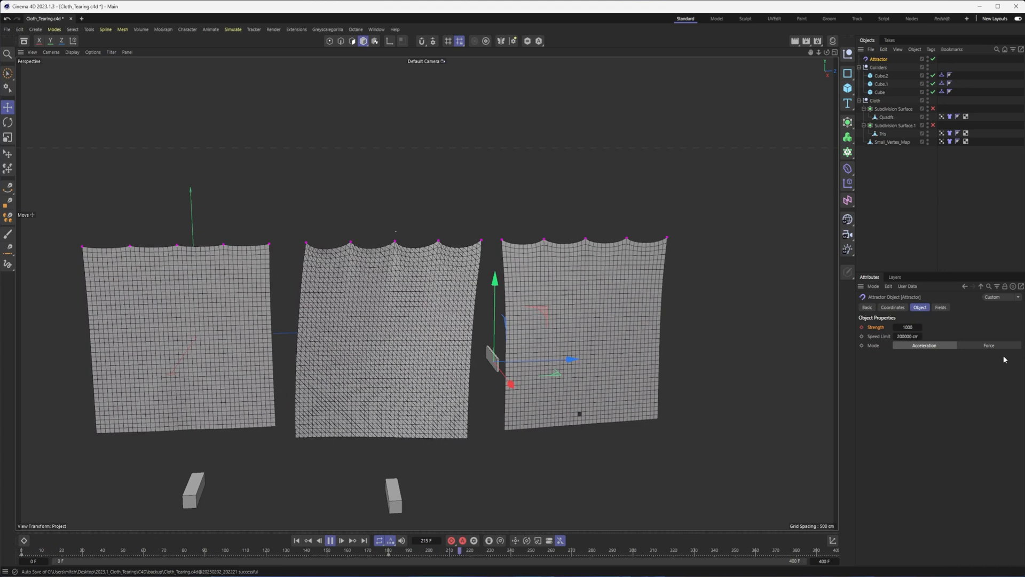
left_click(330, 540)
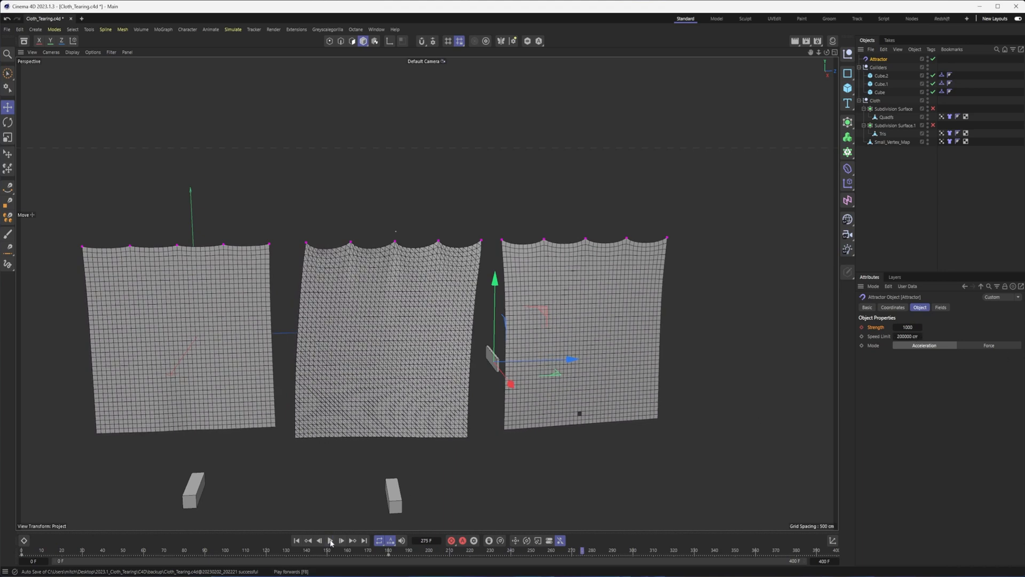
left_click(907, 326)
type("0")
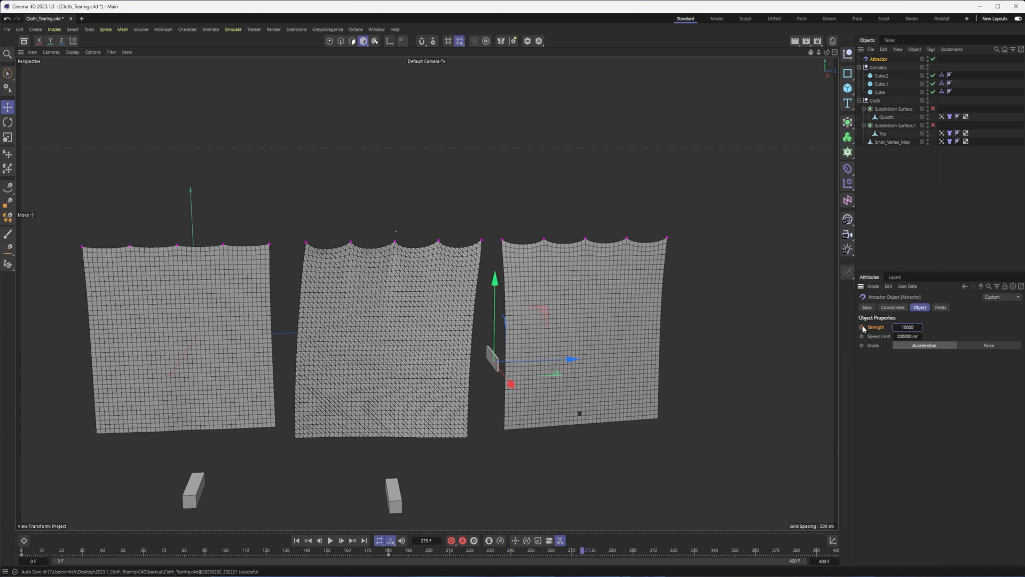
- Replay the Attractor simulation from the start as the cloths get dragged and shredded
left_click(330, 539)
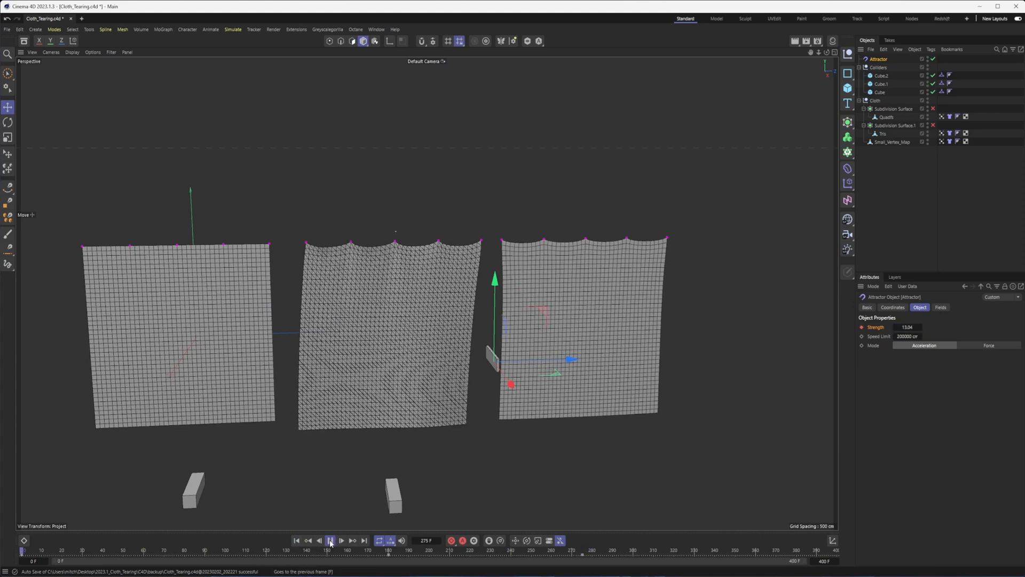
left_click(331, 539)
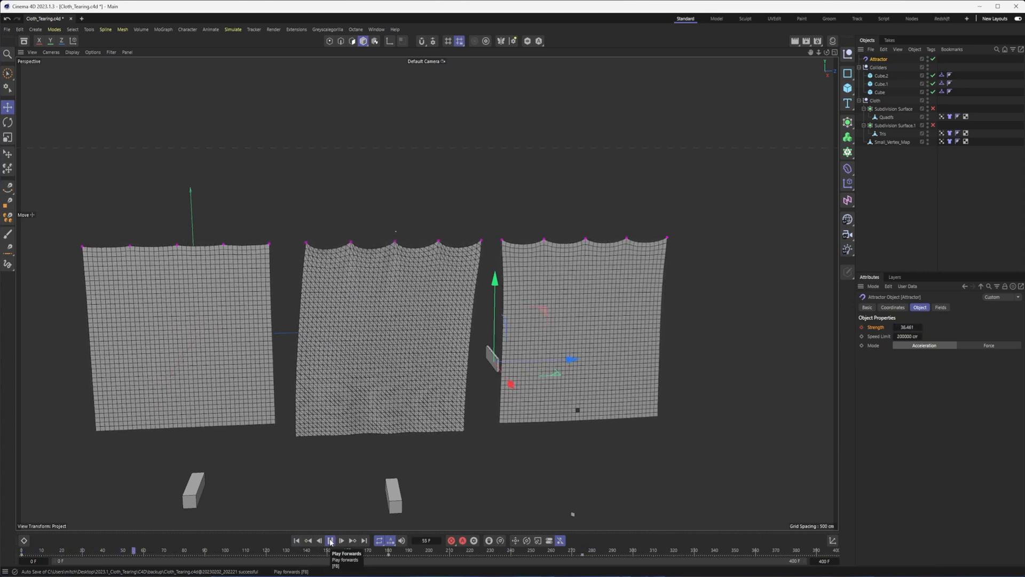
left_click(331, 539)
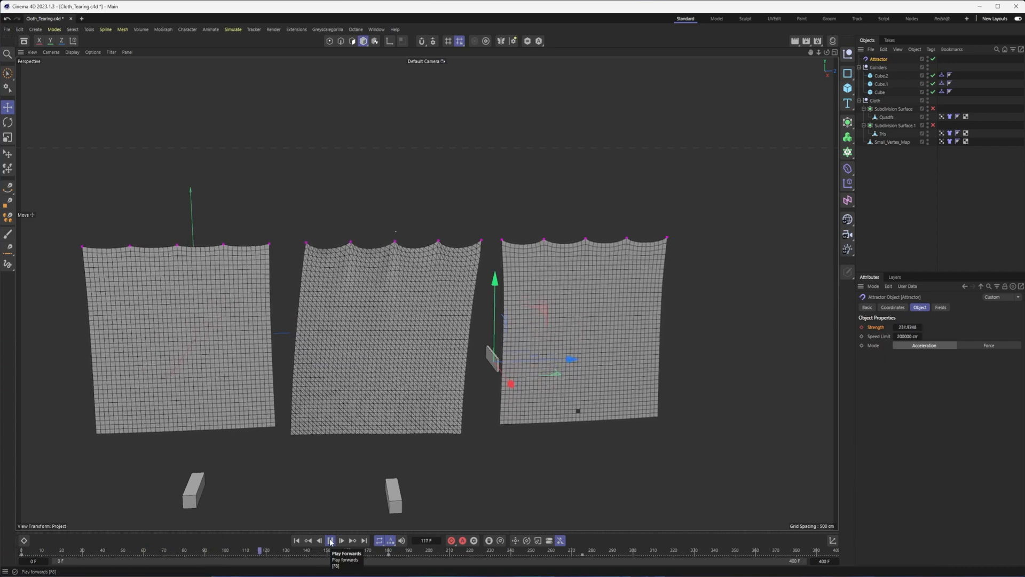
left_click(331, 539)
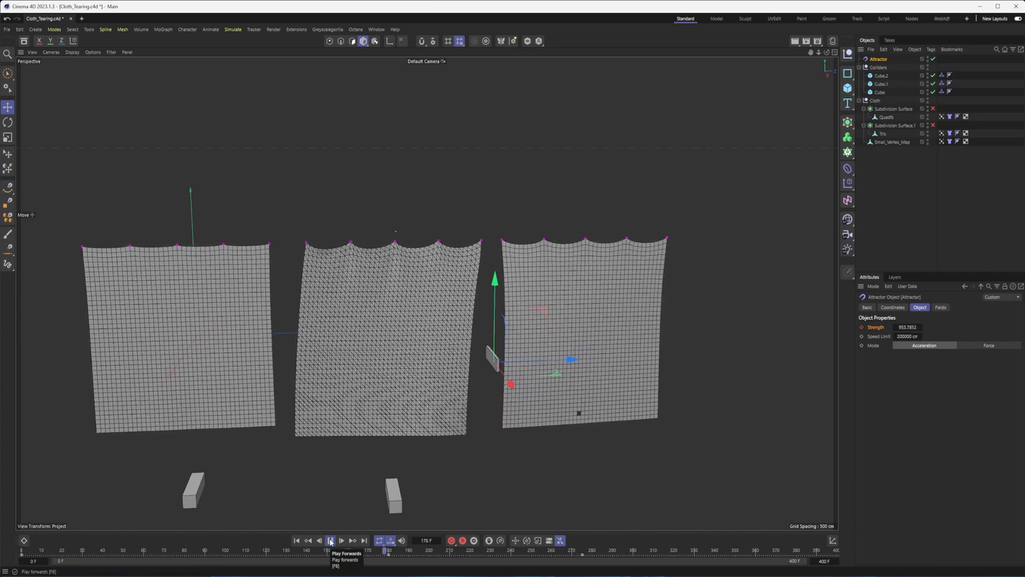
left_click(332, 538)
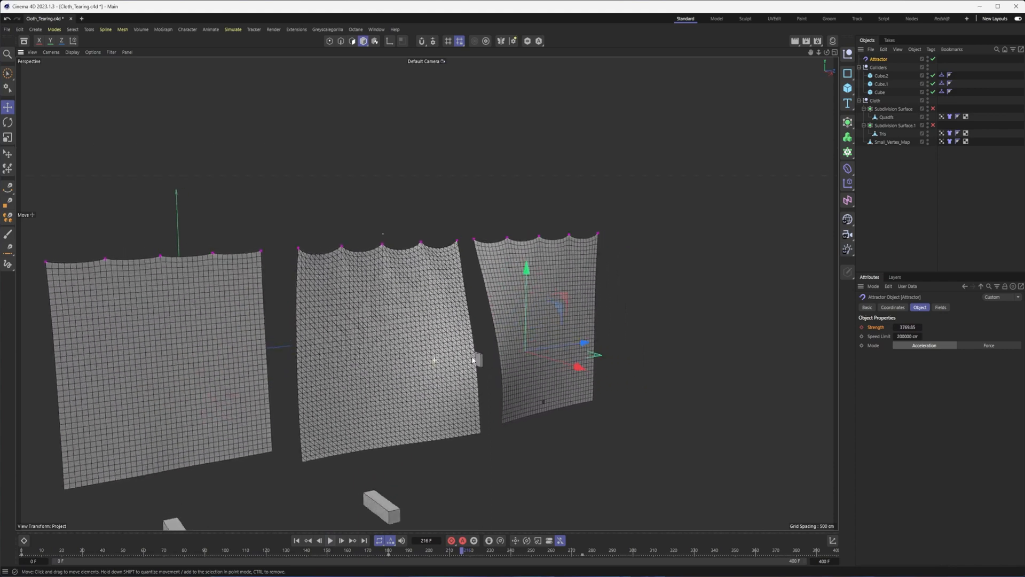
left_click(330, 540)
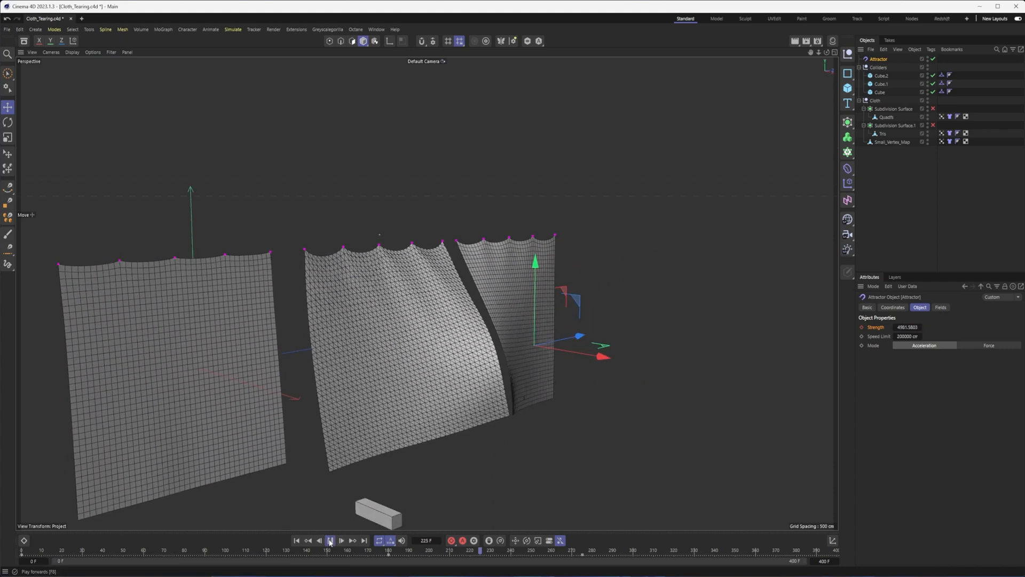
left_click(332, 538)
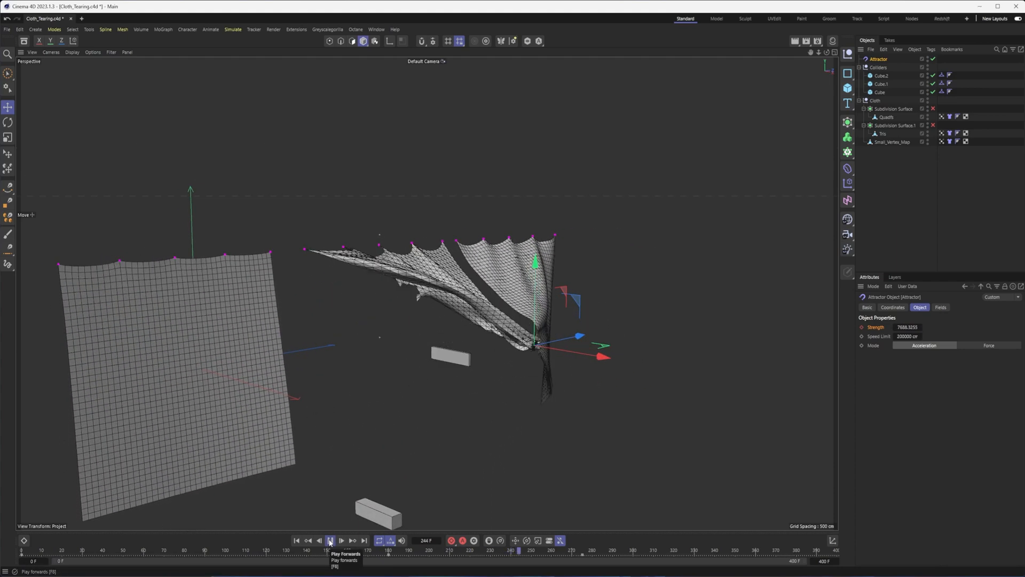
left_click(331, 538)
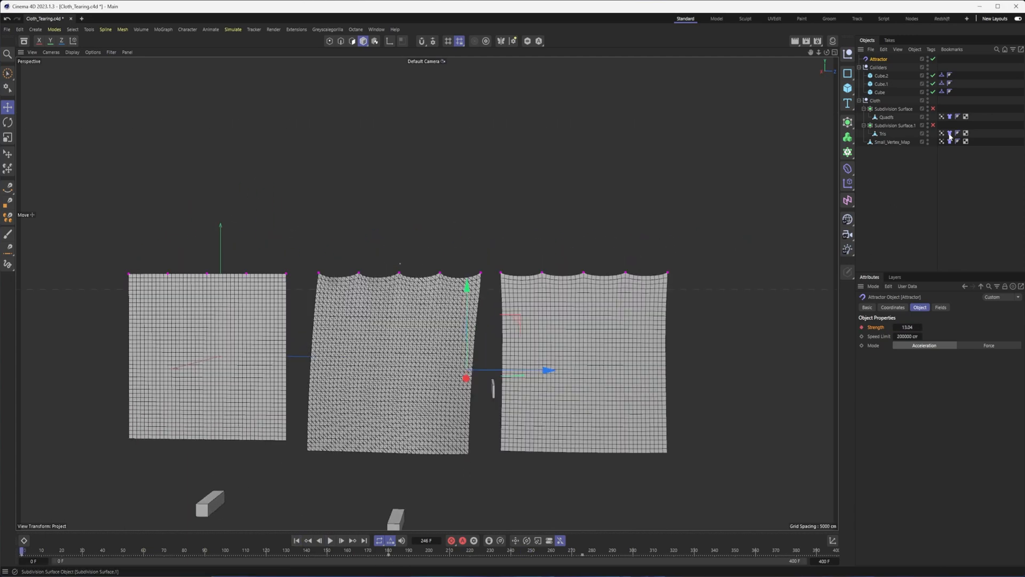
- Keyframe the Attractor strength and play back the cloth simulation
left_click(950, 134)
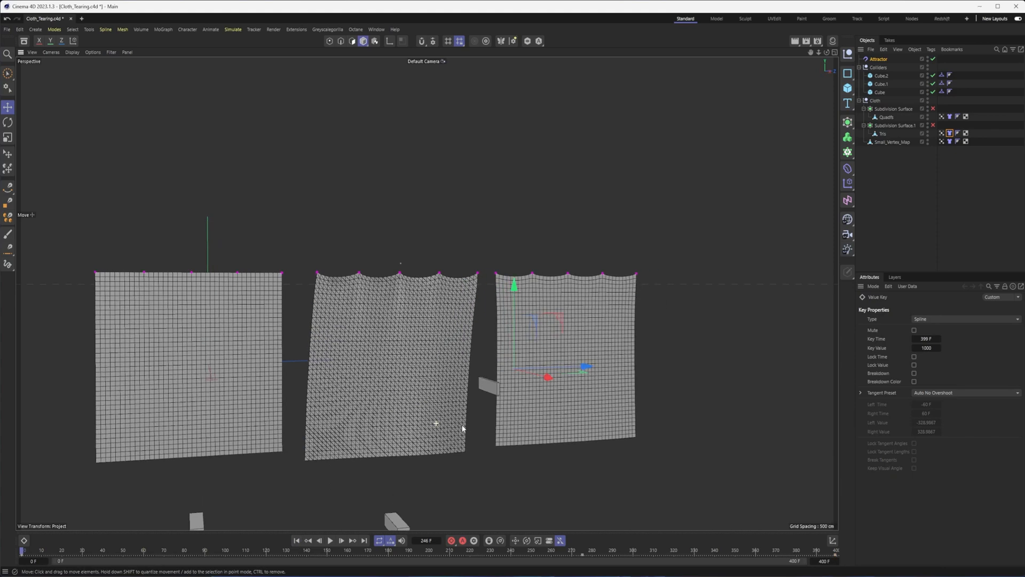
left_click(332, 538)
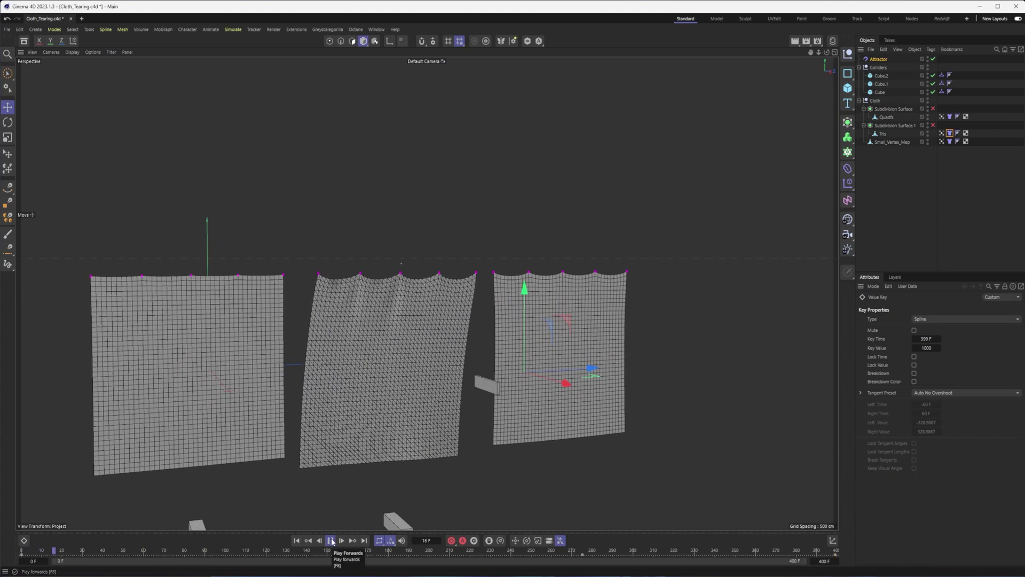
left_click(331, 539)
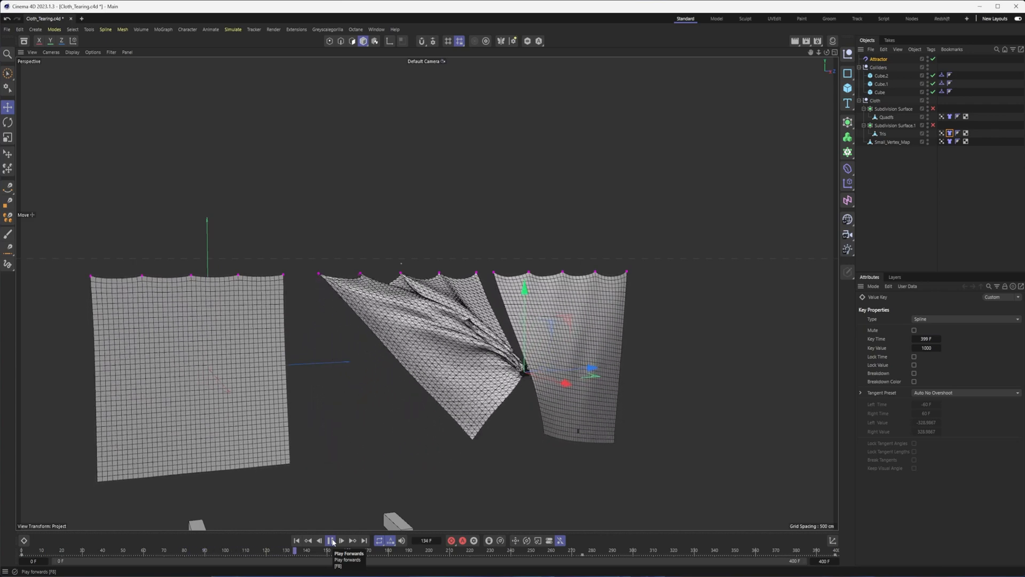
left_click(330, 540)
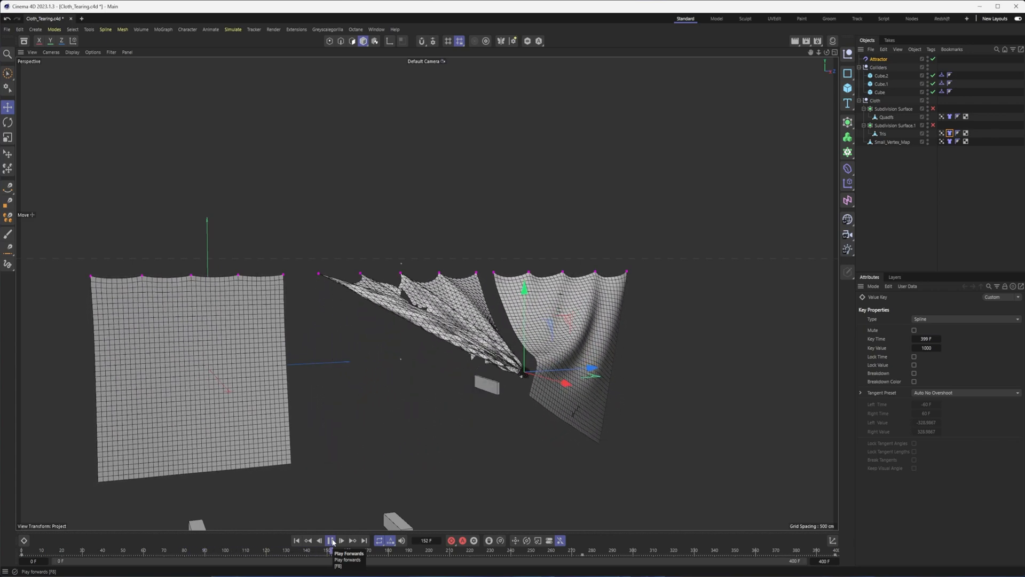
left_click(331, 540)
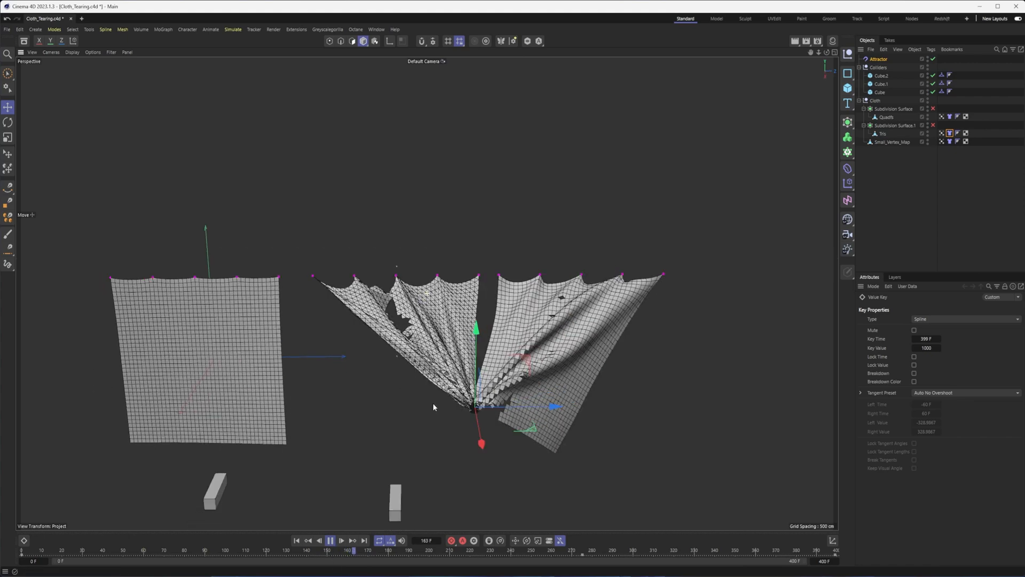
left_click(330, 538)
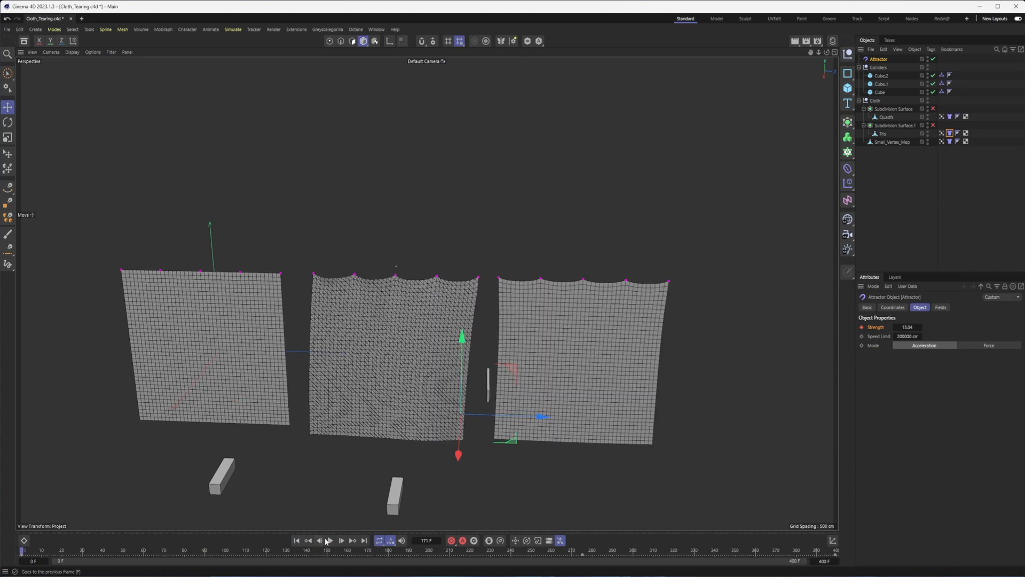
- Replay the simulation to preview the ramping strength tearing the cloths
left_click(331, 538)
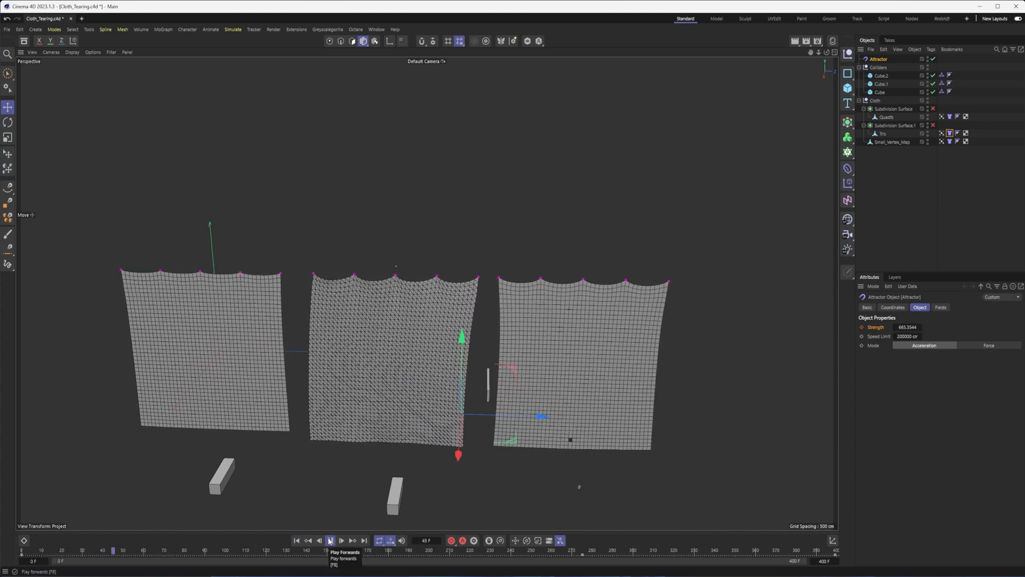
left_click(330, 538)
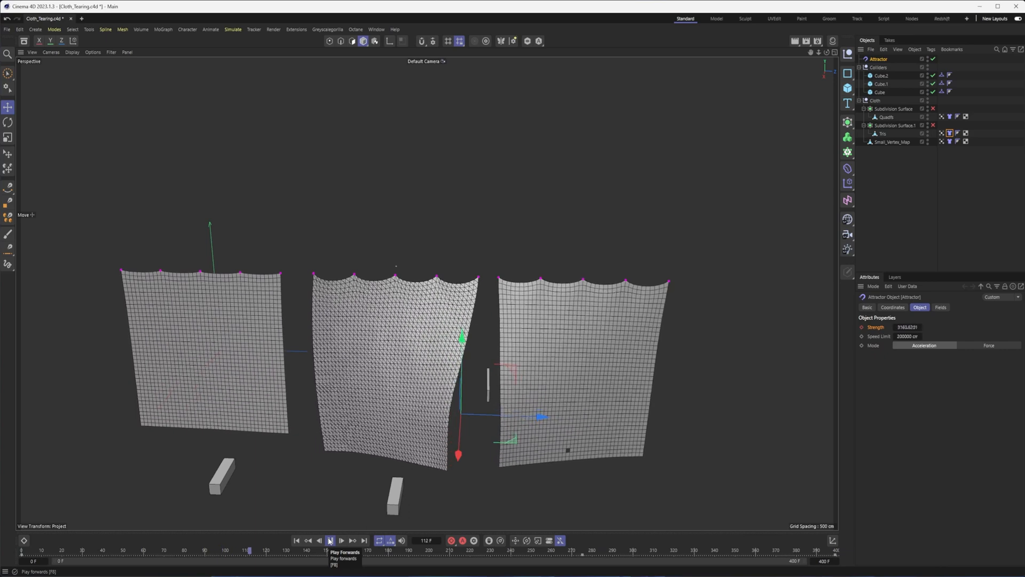
left_click(331, 539)
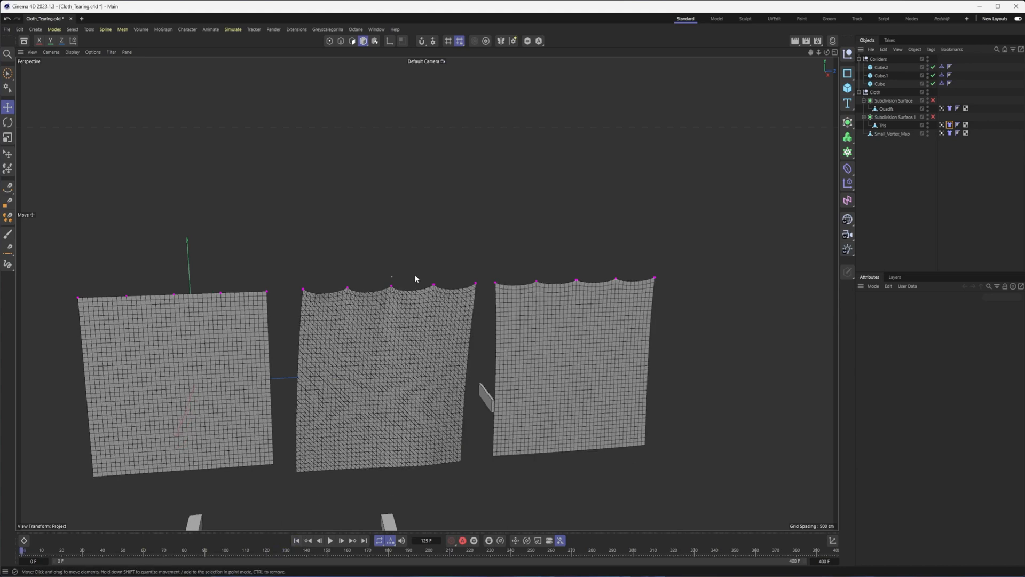
- Add a Wind force (20 cm speed) via Simulate > Forces > Wind
left_click(233, 29)
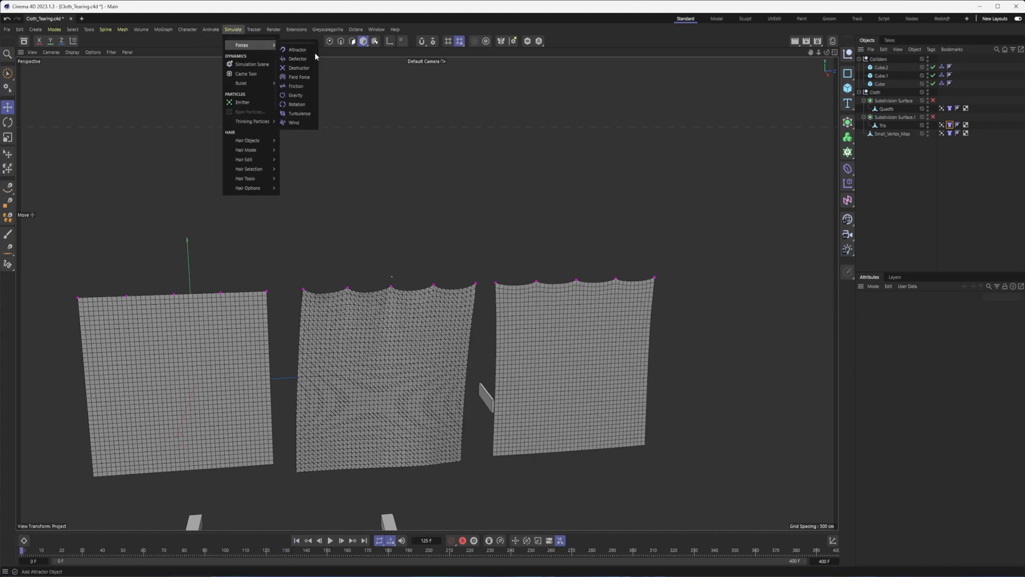
mouse_move(309, 123)
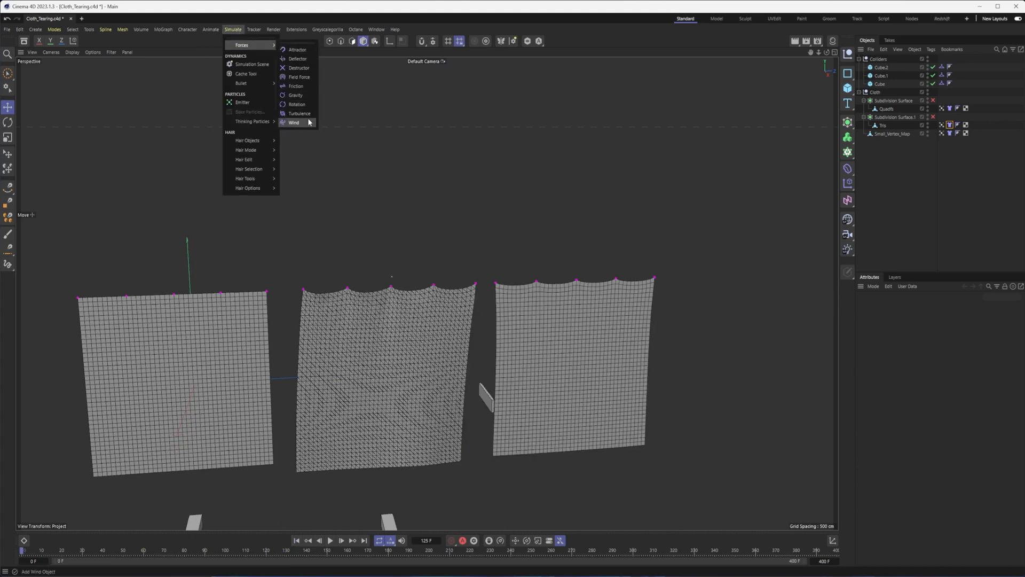
left_click(293, 123)
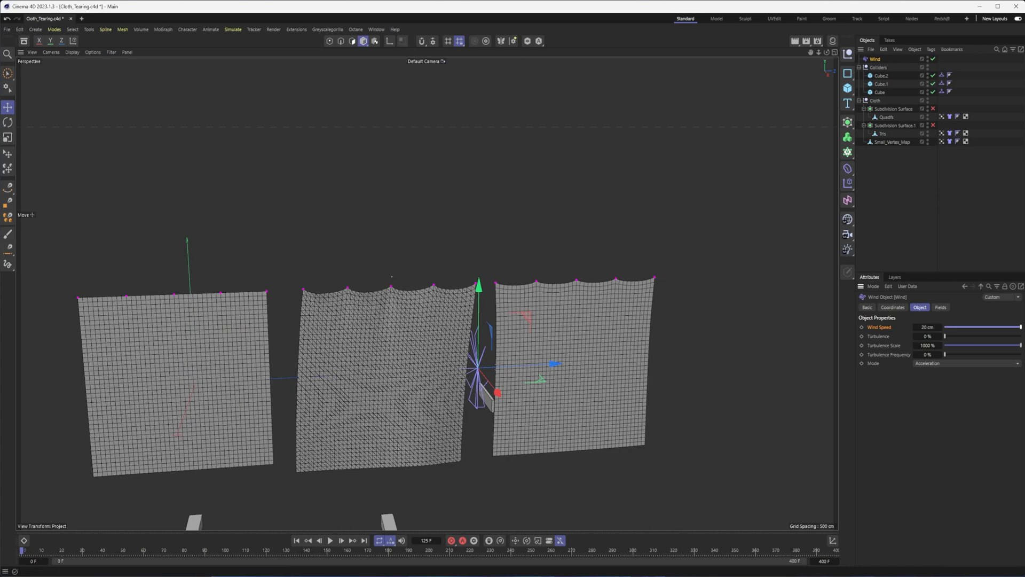
- Set Turbulence and Turbulence Frequency to 100% and settle wind speed at 2000 cm, replaying
left_click(330, 539)
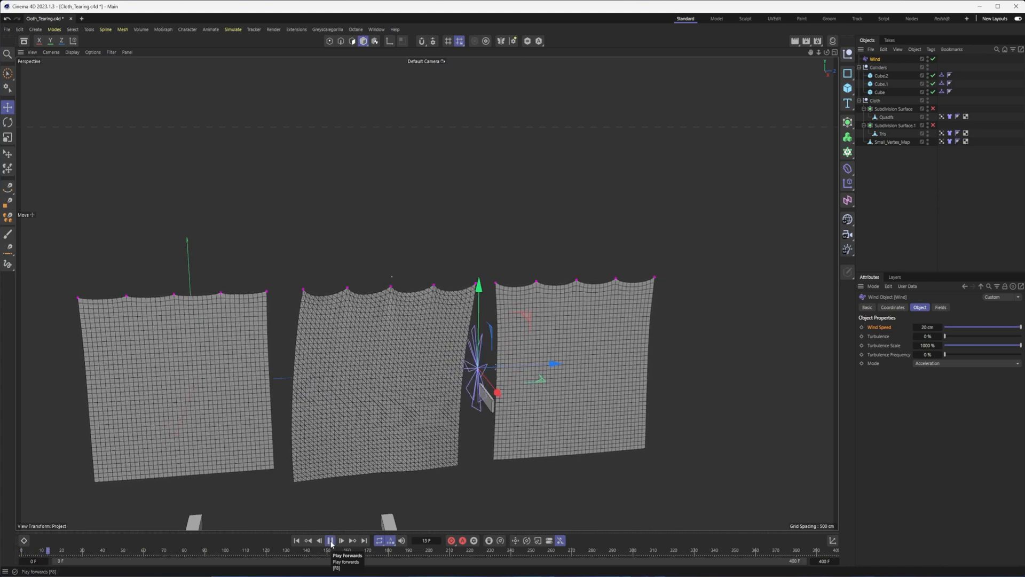
left_click(331, 552)
type("1000")
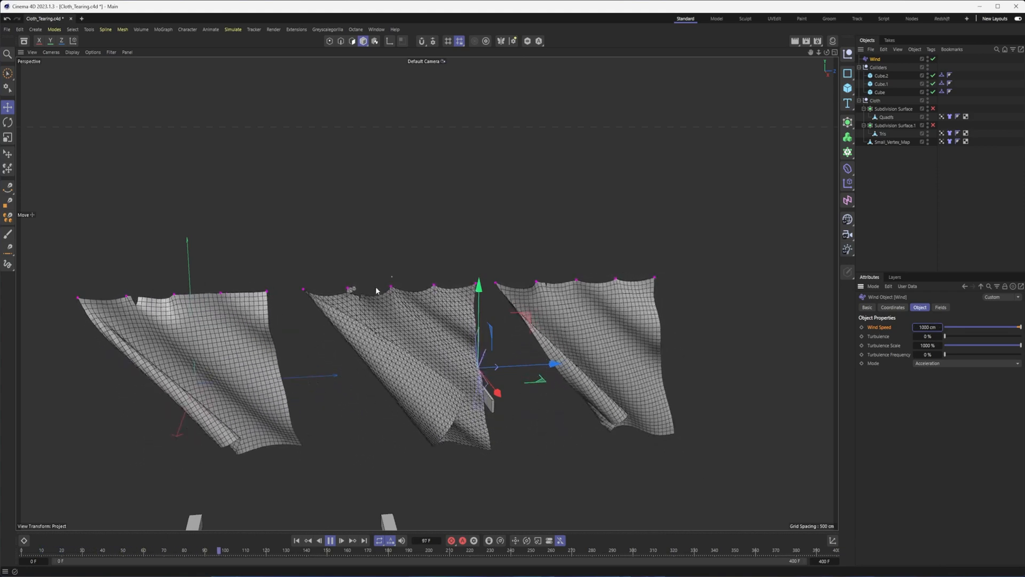
left_click_drag(946, 336, 995, 336)
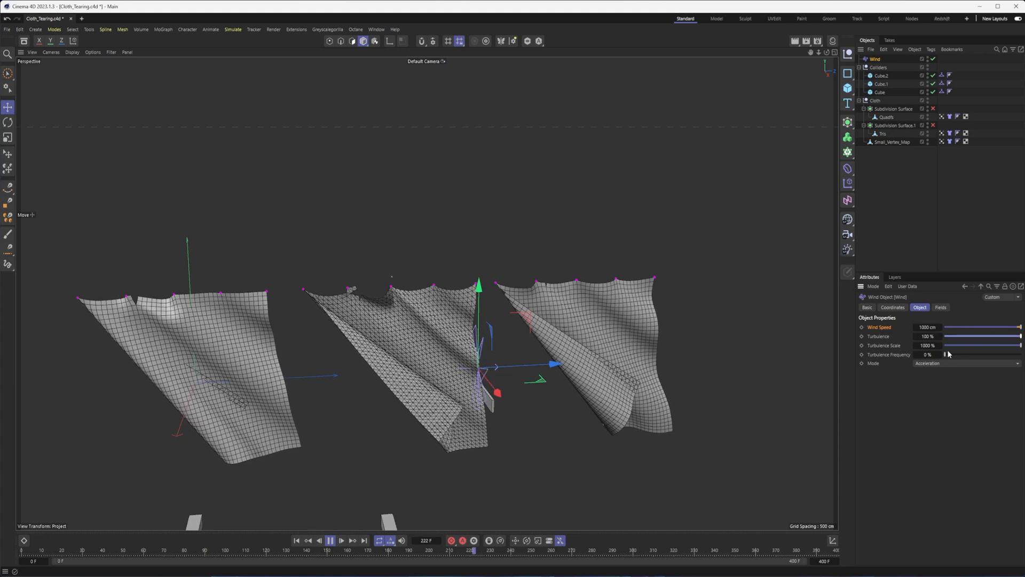
left_click_drag(946, 353, 979, 354)
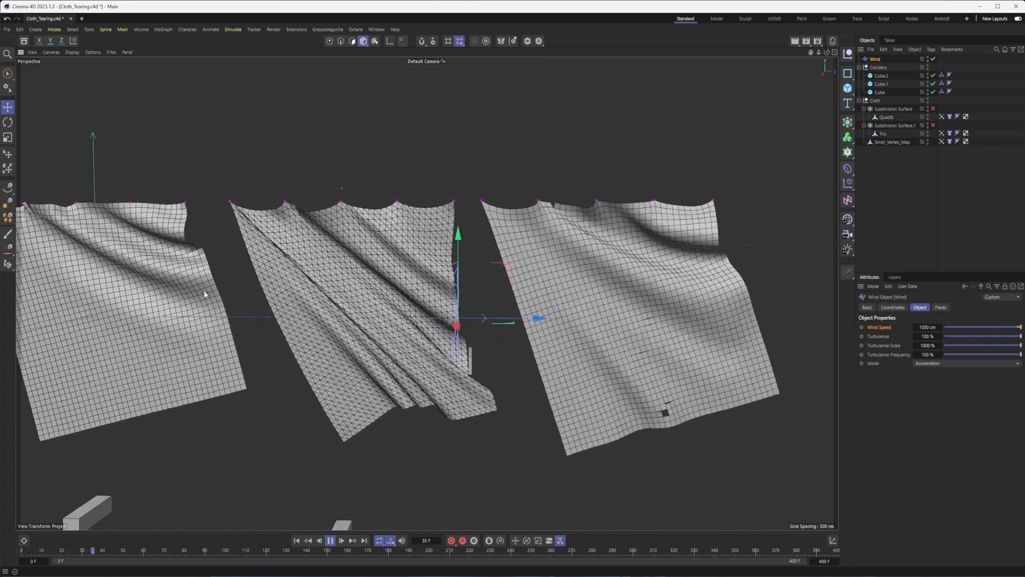
left_click(332, 540)
type("3000")
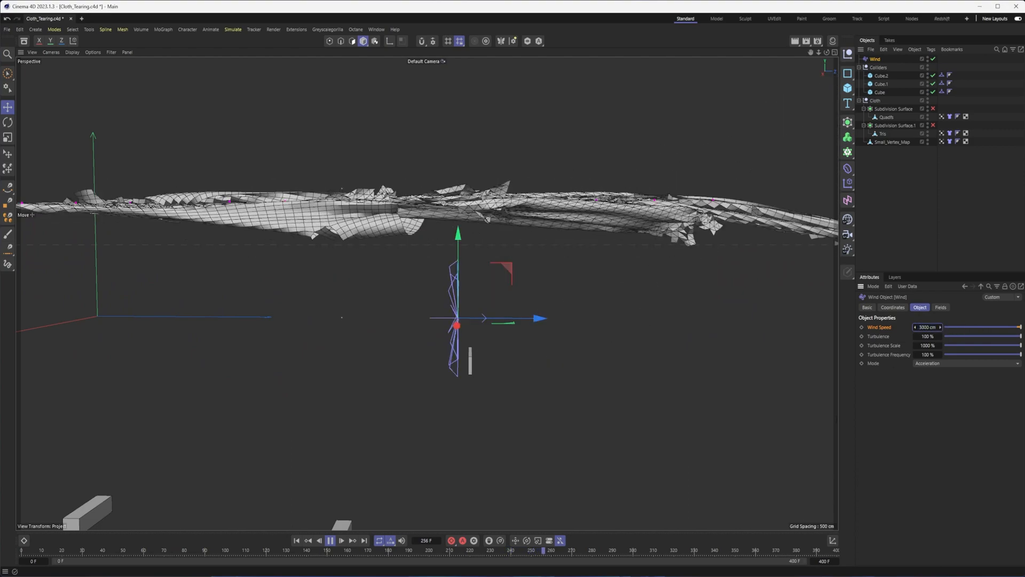
left_click(300, 540)
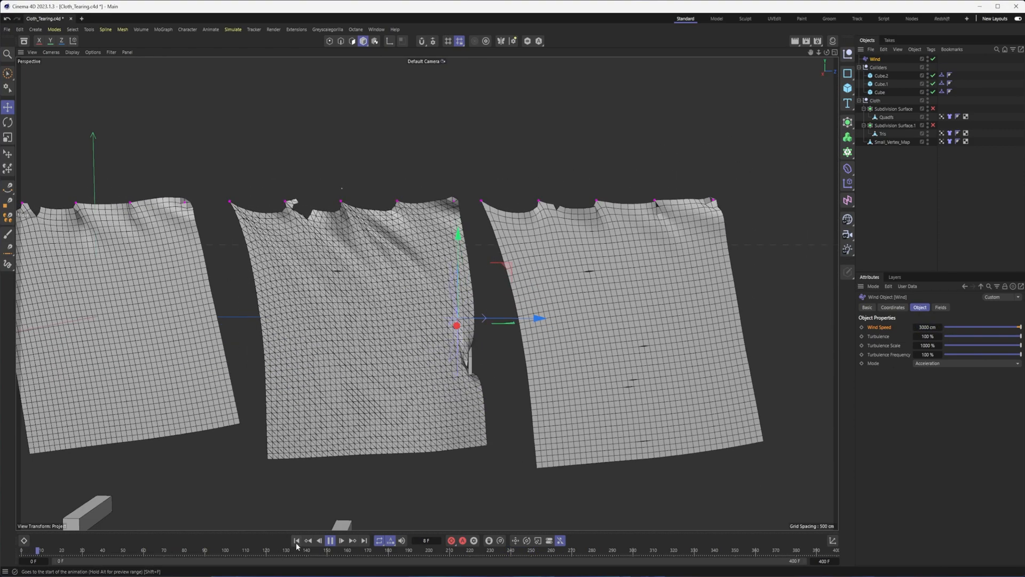
left_click(331, 538)
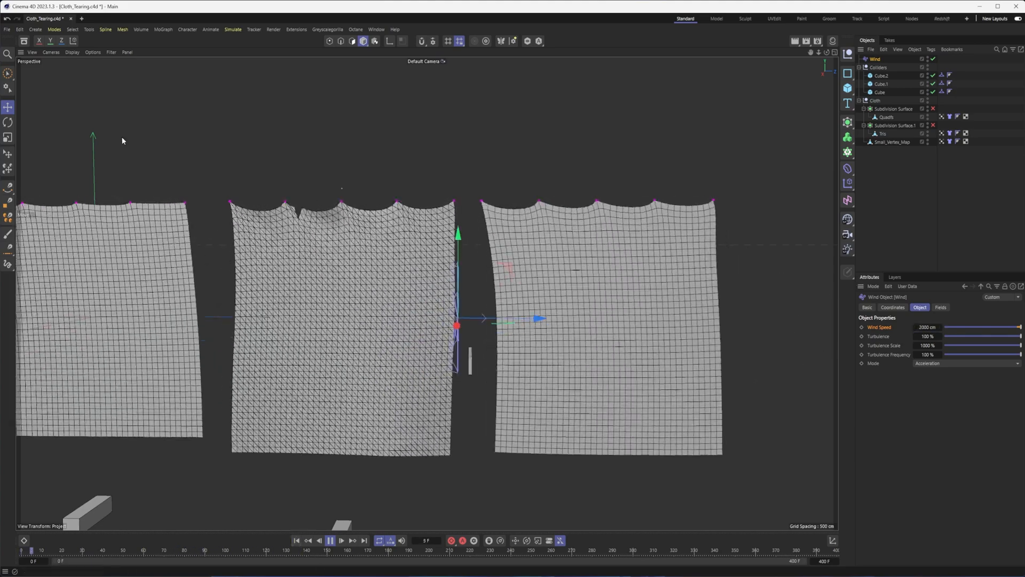
- Replay the wind simulation to watch the cloths stream sideways
left_click(332, 539)
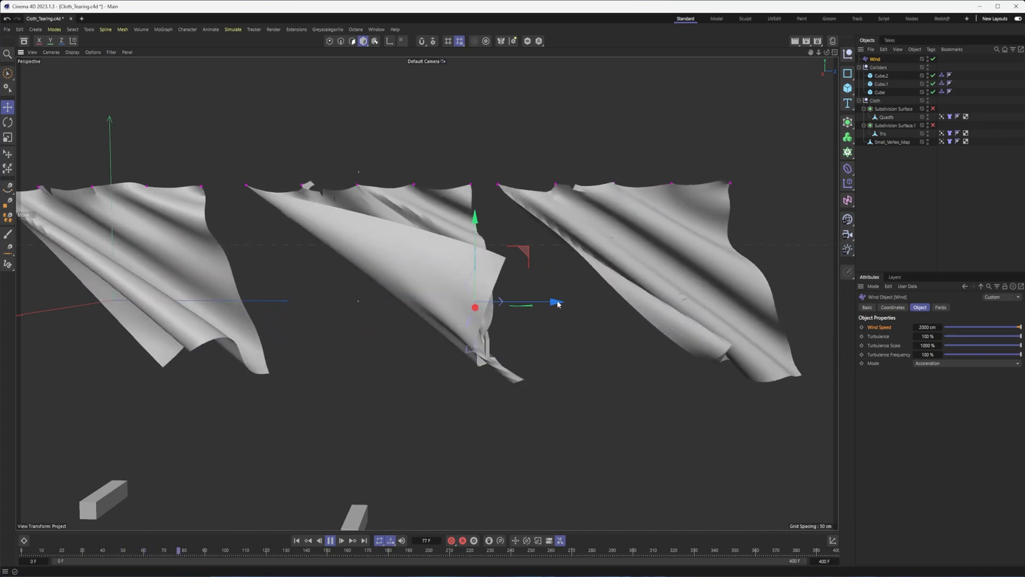
left_click(331, 538)
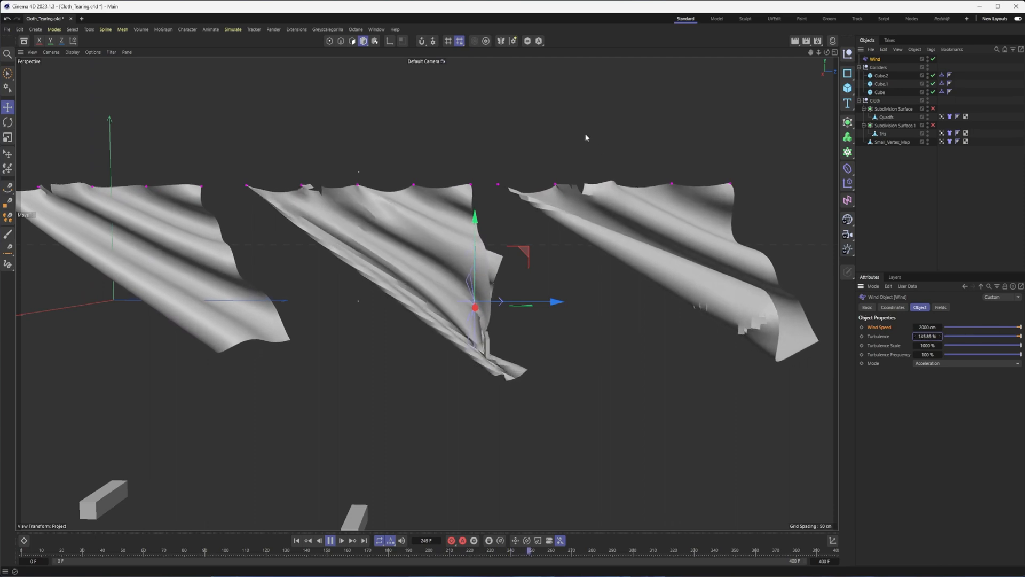
left_click(232, 29)
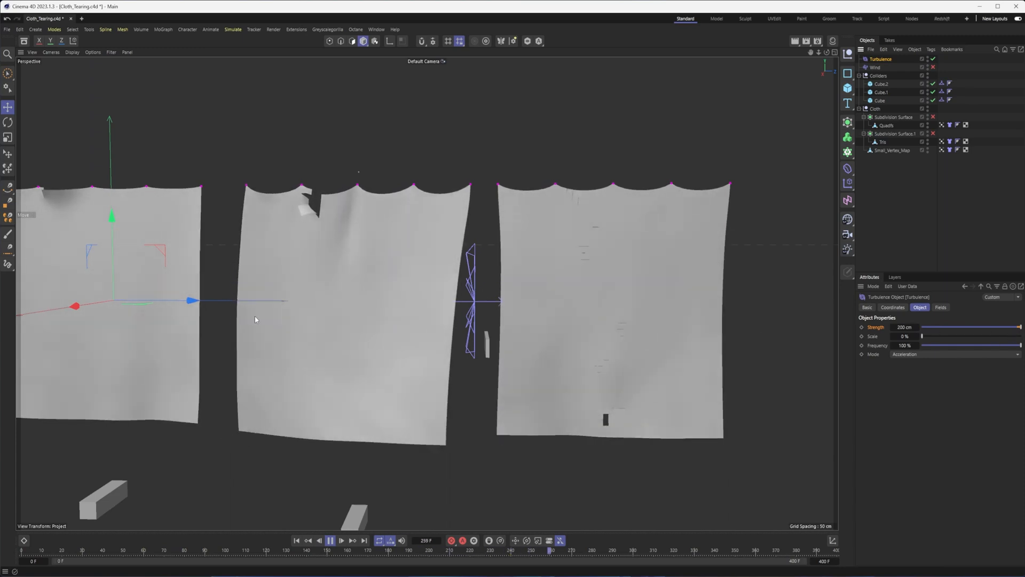
- Increase the Turbulence scale toward 44% and select the Wind force to disable it
left_click_drag(922, 336, 965, 335)
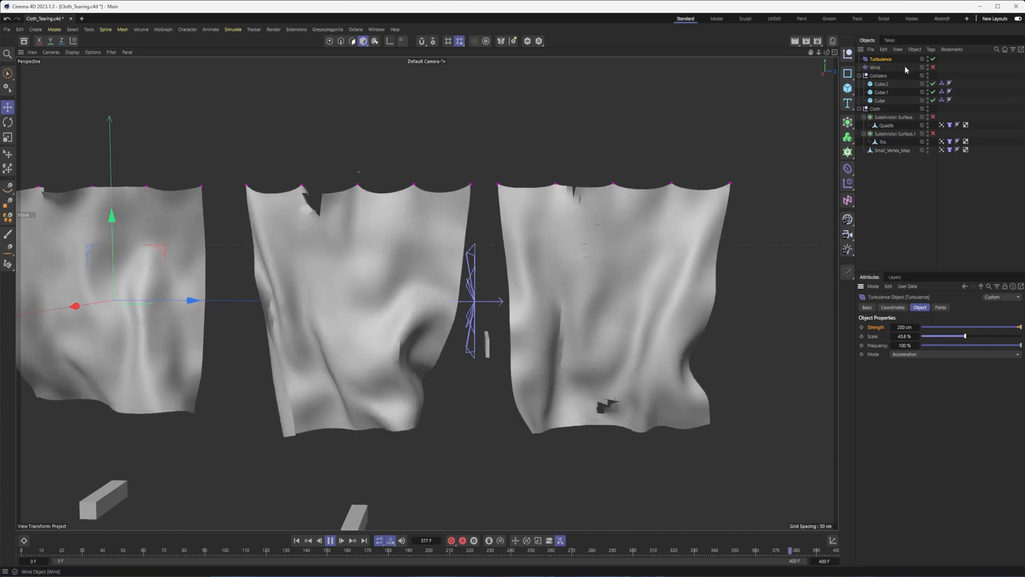
left_click(878, 68)
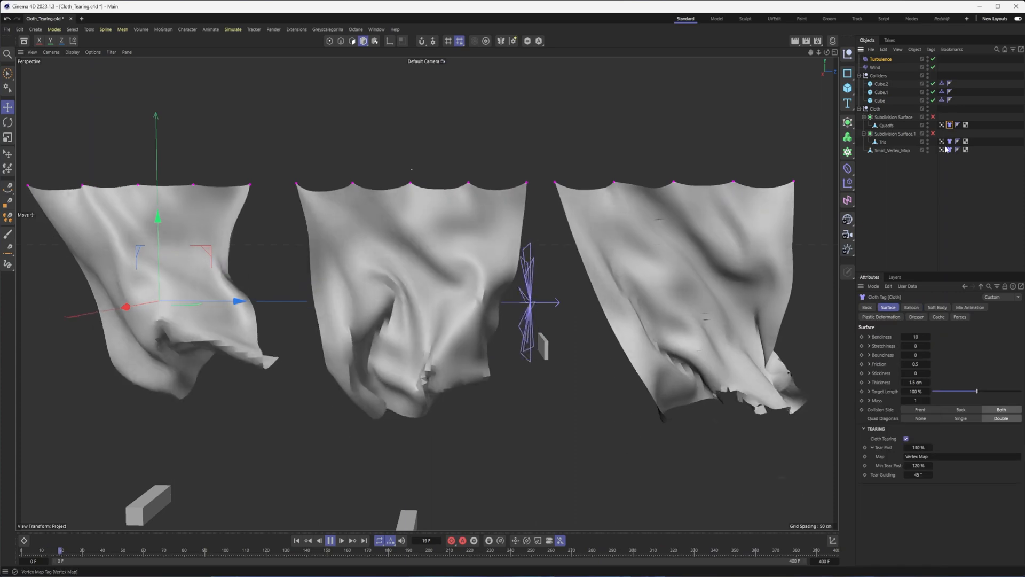
- Set stretchiness to 31.9 on the selected Cloth tags and replay the turbulent simulation
left_click(332, 538)
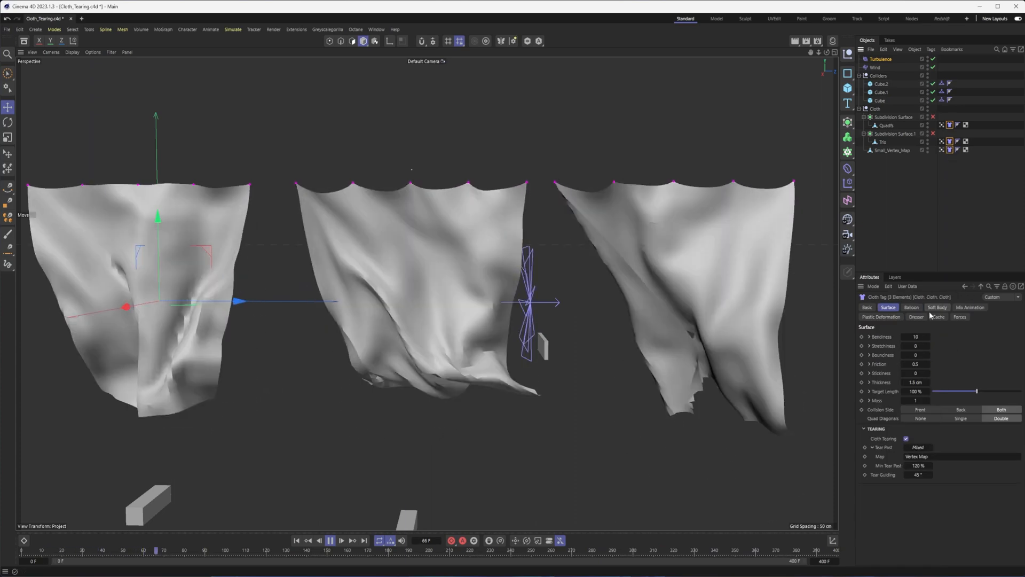
left_click(330, 536)
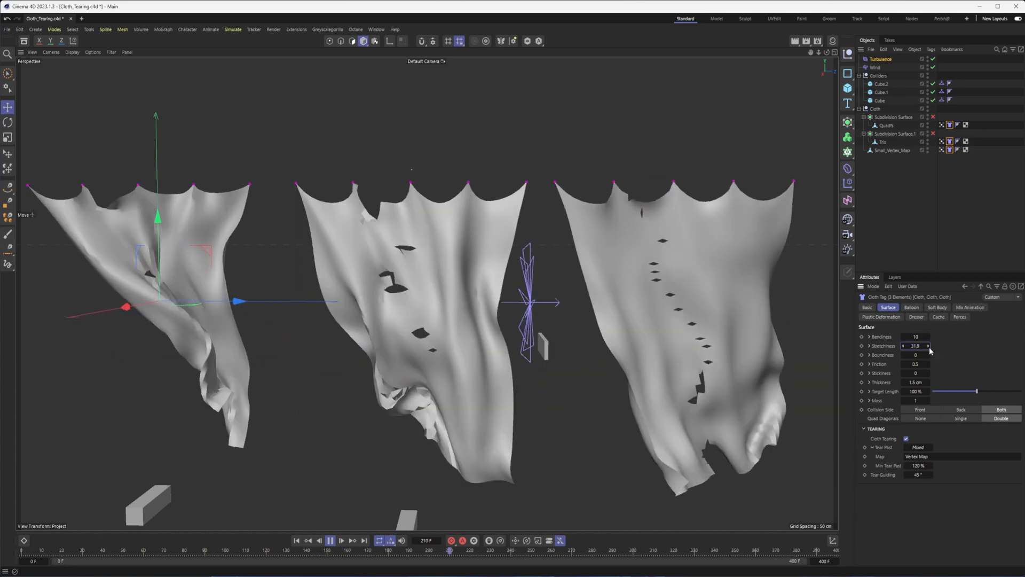
left_click(330, 536)
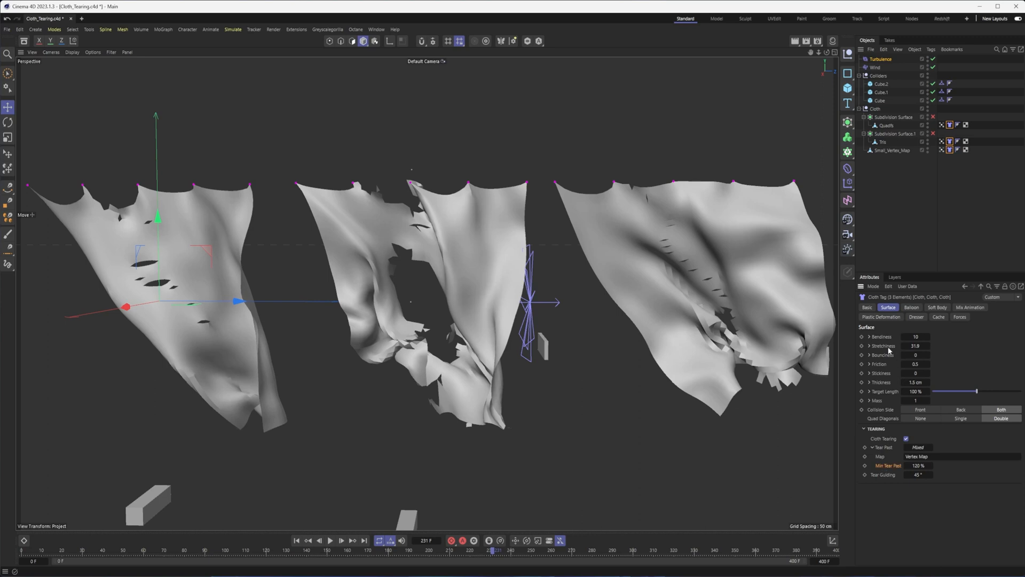
mouse_move(898, 346)
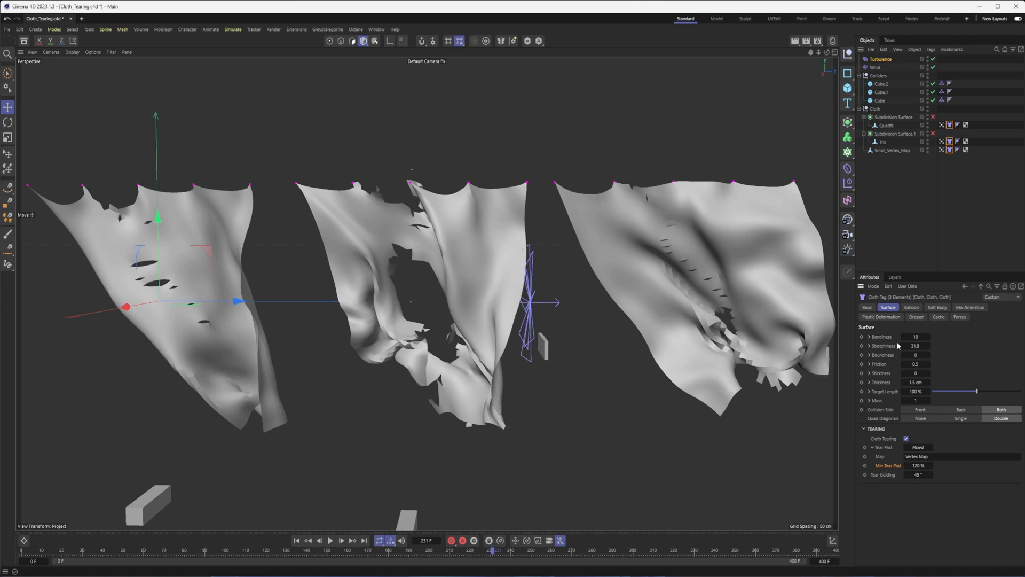